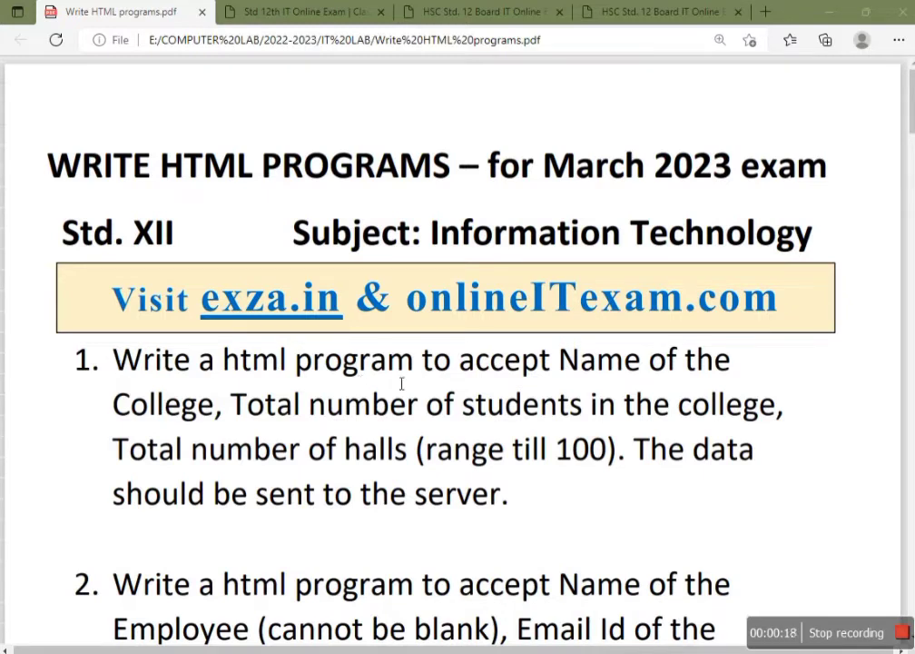
Scroll to question 2 in the PDF and highlight its employee form requirements.
{"action": "scroll", "scroll_direction": "down", "scroll_amount": 3}
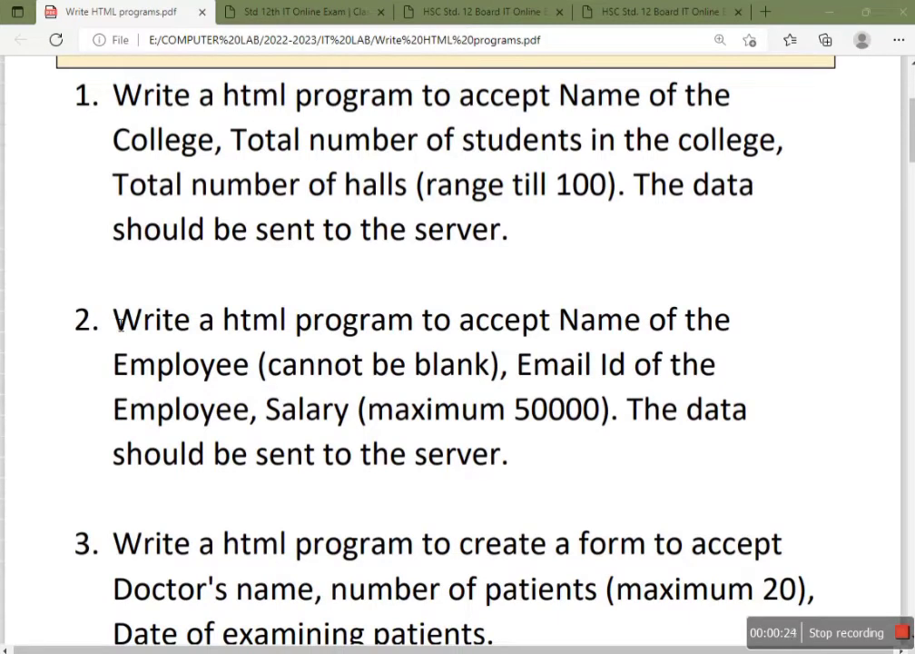
{"action": "left_click_drag", "start_coordinate": [112, 319], "coordinate": [413, 319]}
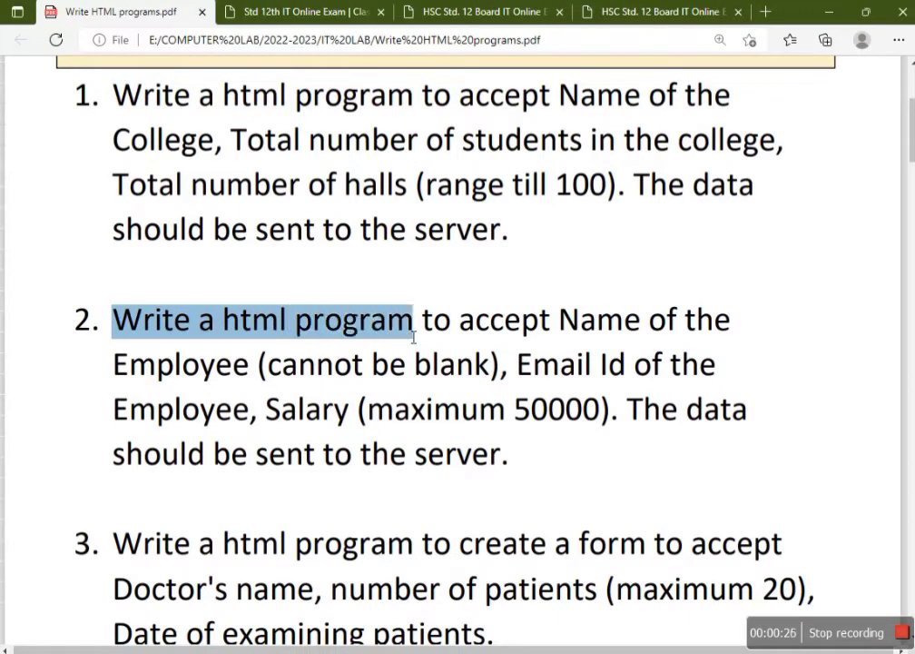
{"action": "left_click_drag", "start_coordinate": [413, 318], "coordinate": [425, 364]}
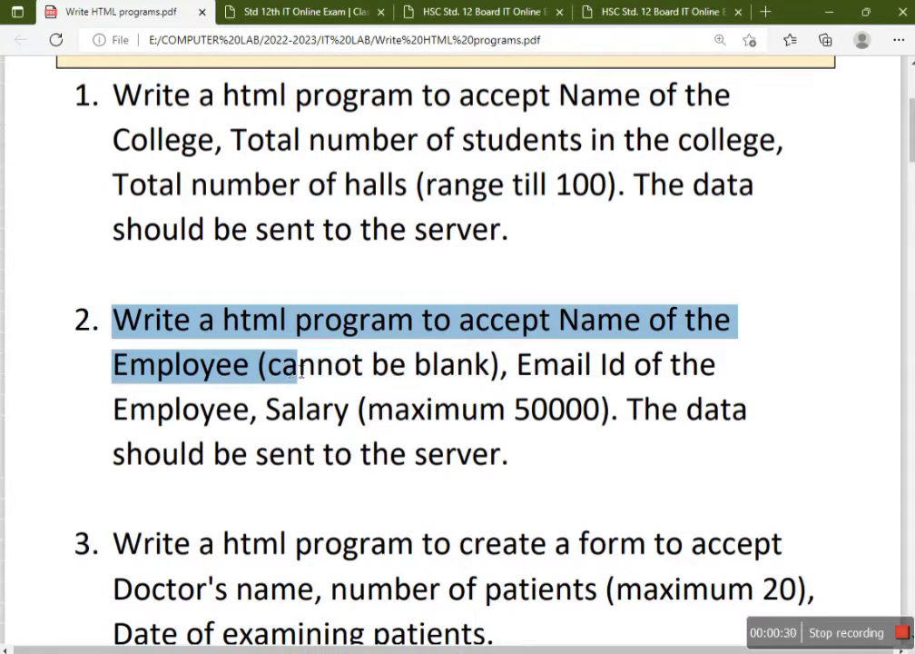
{"action": "left_click_drag", "start_coordinate": [295, 364], "coordinate": [487, 364]}
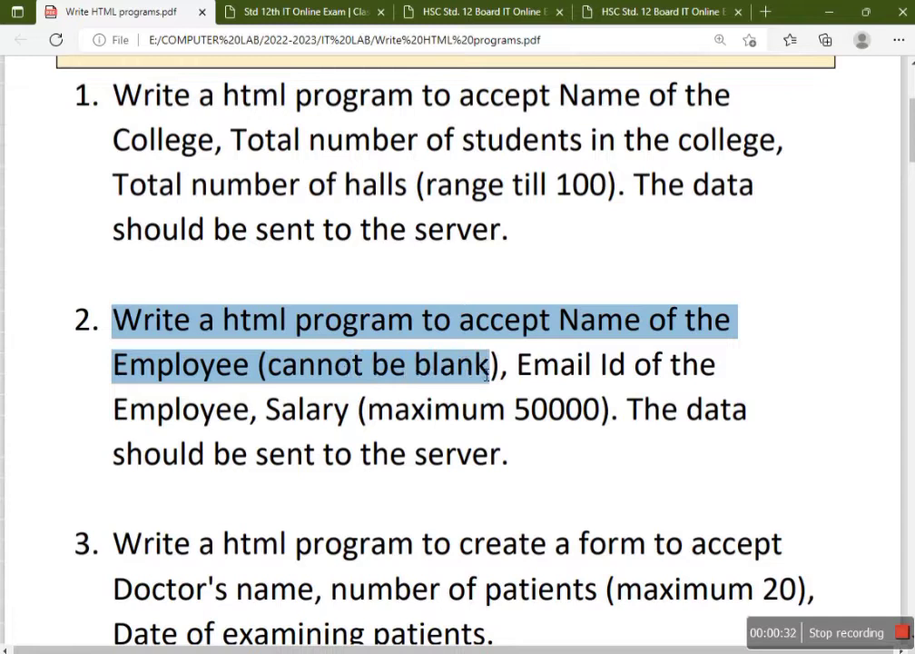
{"action": "left_click_drag", "start_coordinate": [487, 364], "coordinate": [261, 408]}
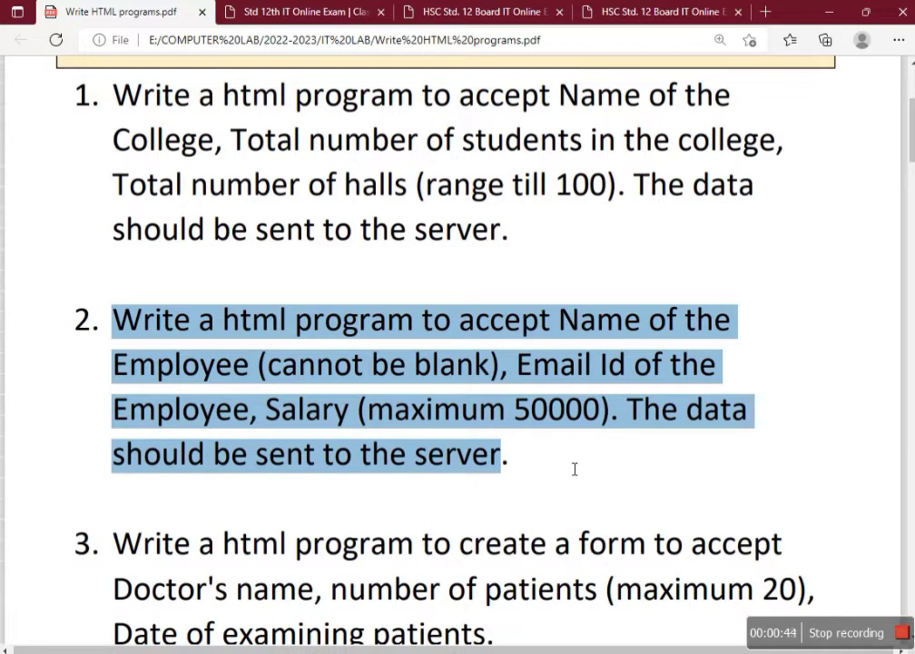
{"action": "left_click", "coordinate": [431, 376]}
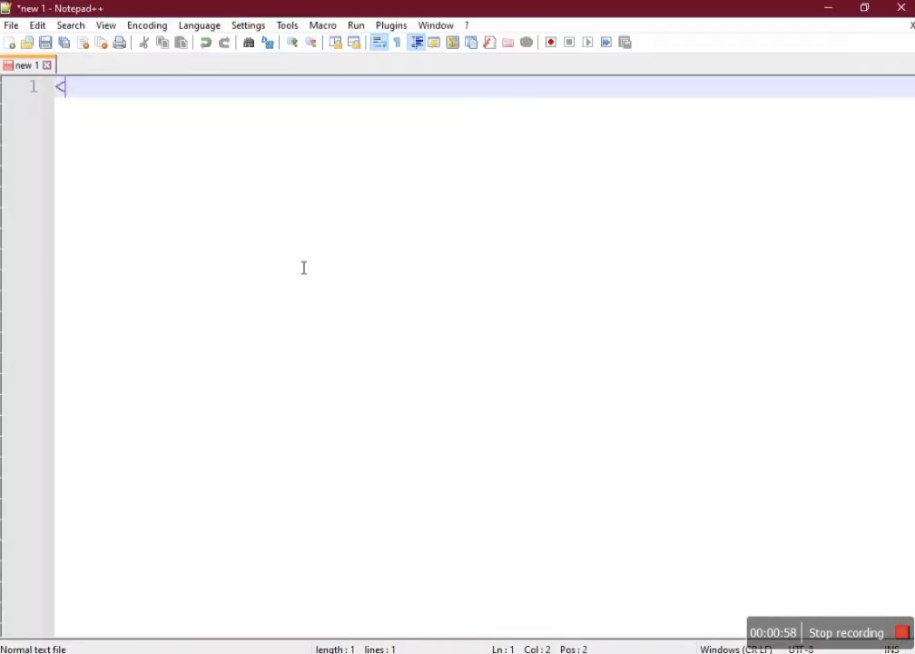
Type the <!doctype html> declaration and the html opening and closing tags.
{"action": "type", "text": "!"}
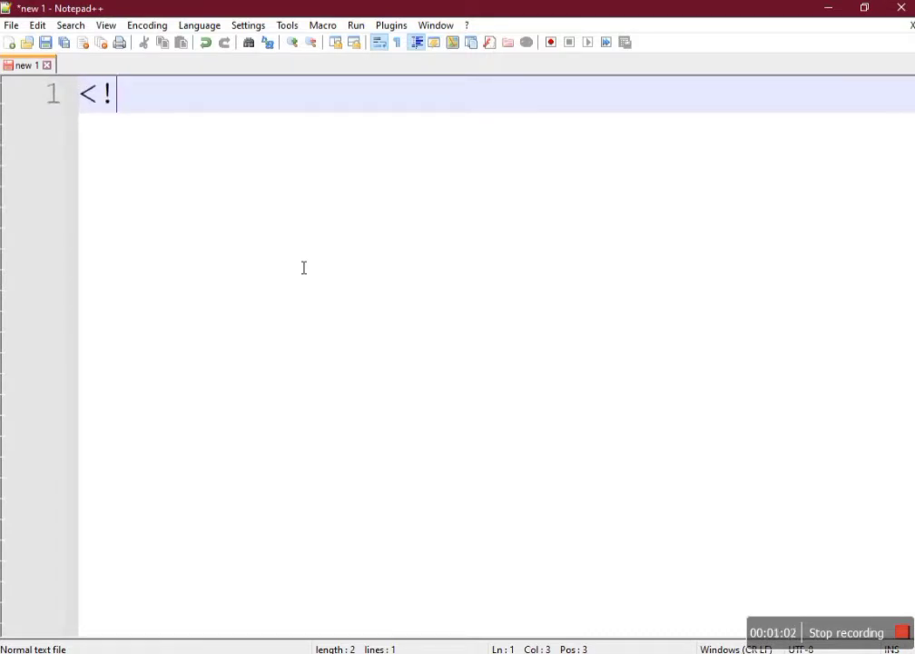
{"action": "type", "text": "docty"}
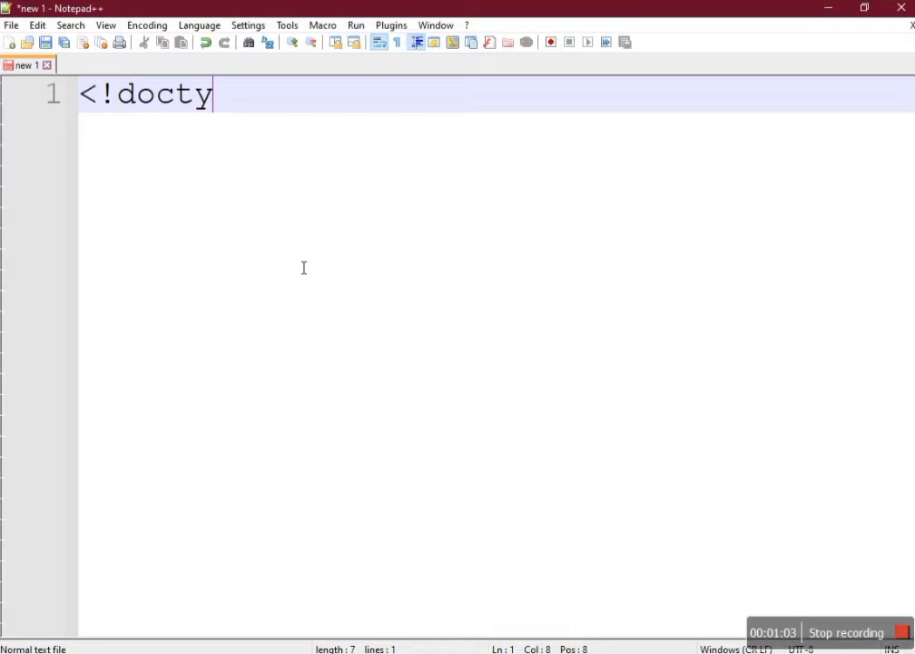
{"action": "type", "text": "pe html"}
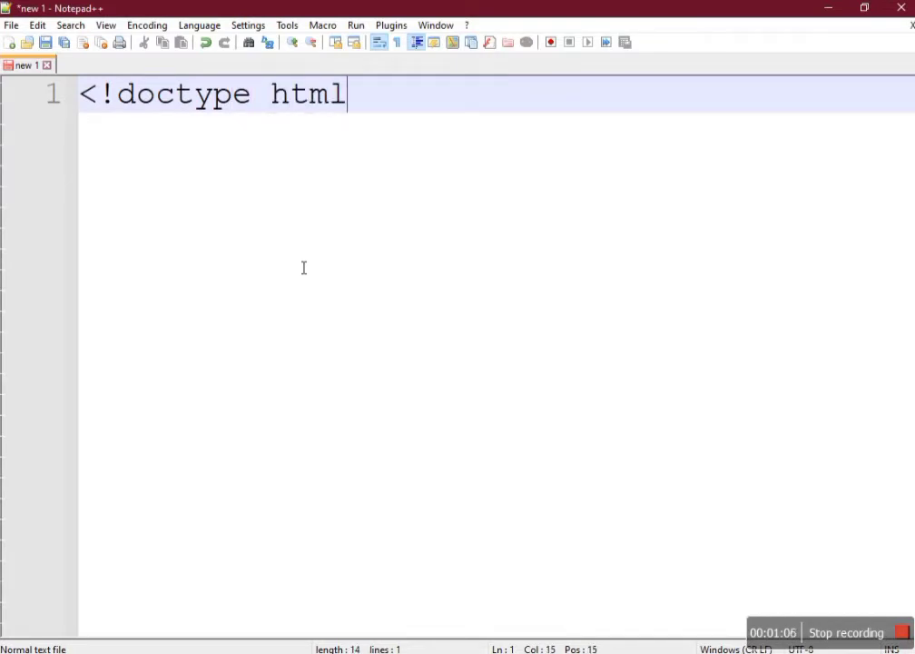
{"action": "type", "text": ">"}
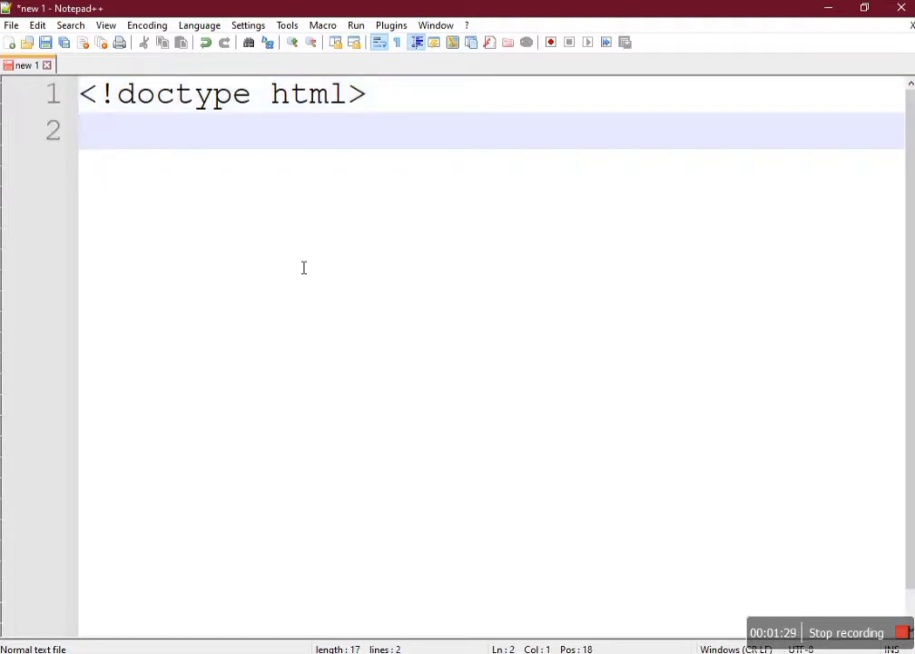
{"action": "type", "text": "<"}
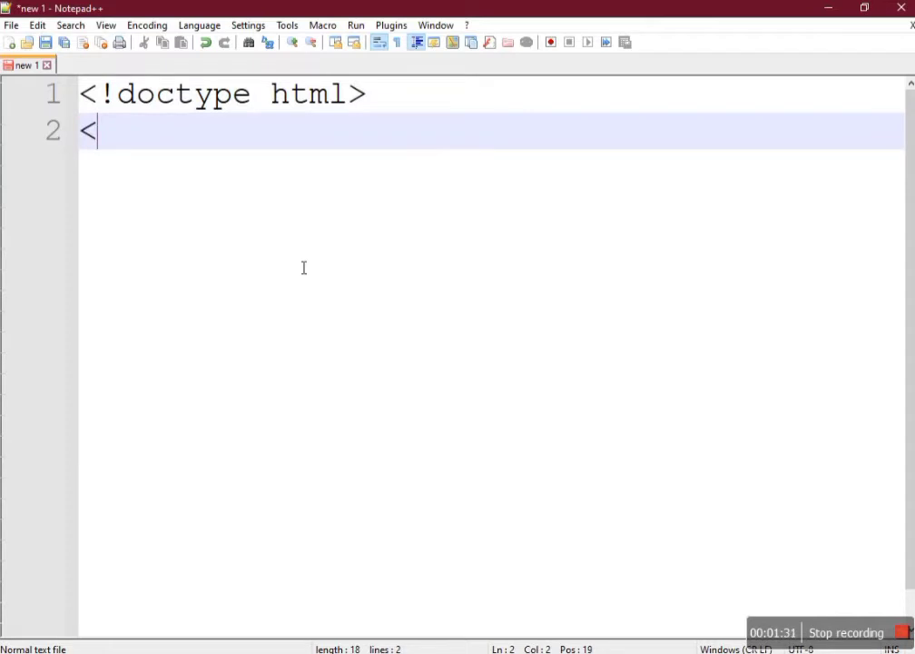
{"action": "type", "text": "html>"}
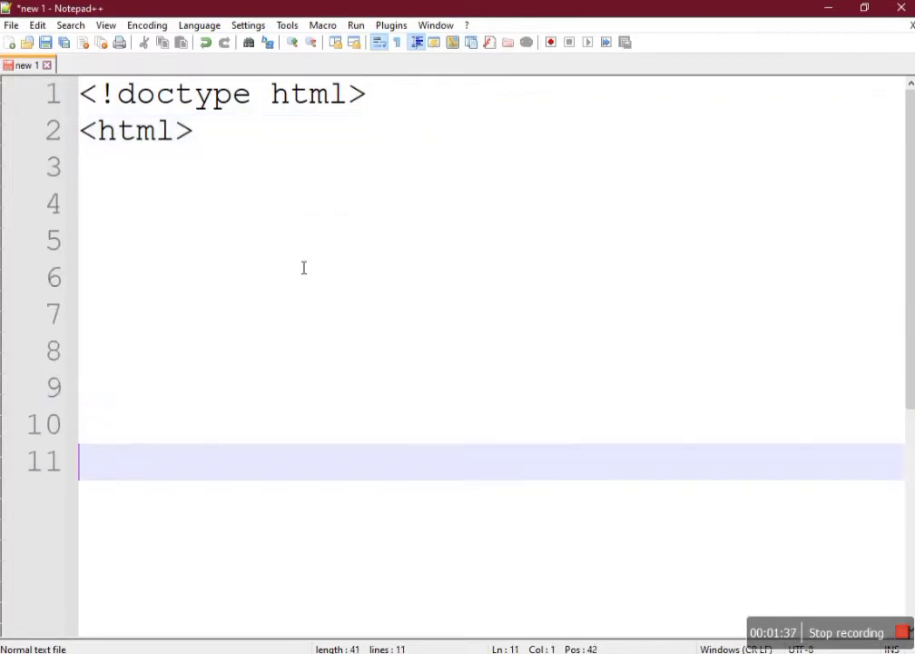
{"action": "type", "text": "</html>"}
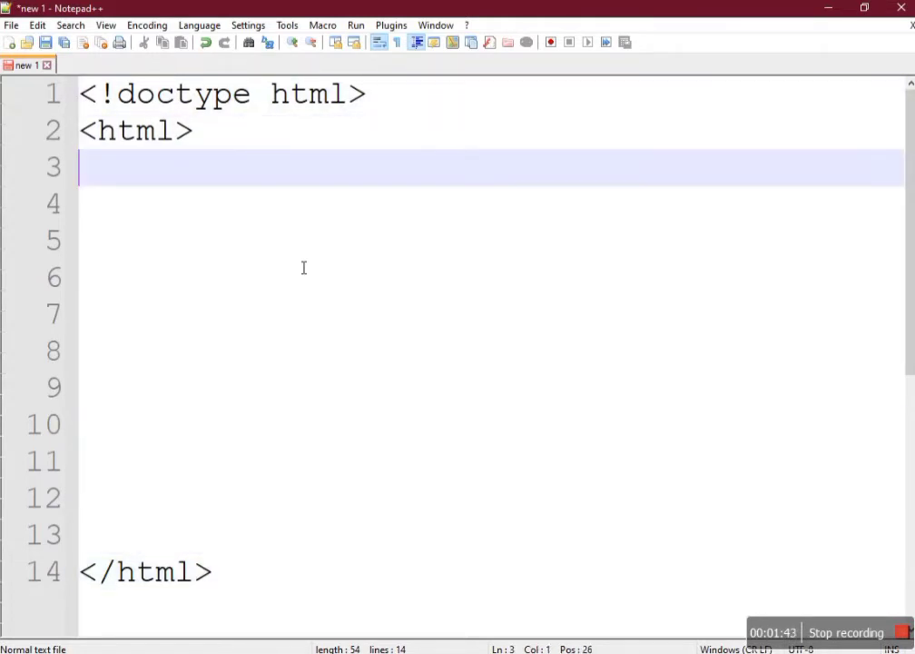
Add empty head and body sections, each with its closing tag.
{"action": "type", "text": "<head>"}
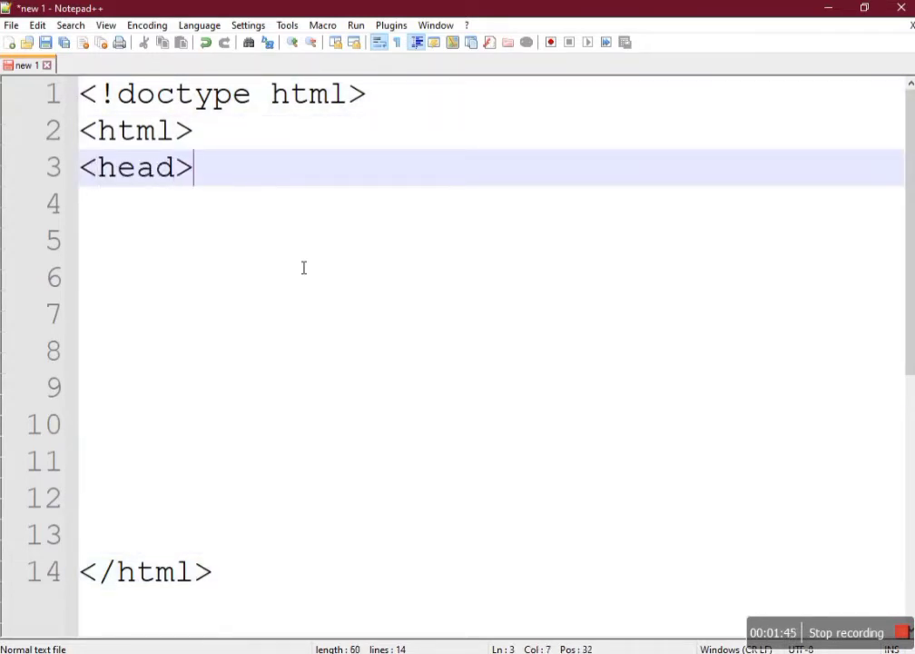
{"action": "type", "text": "</head>"}
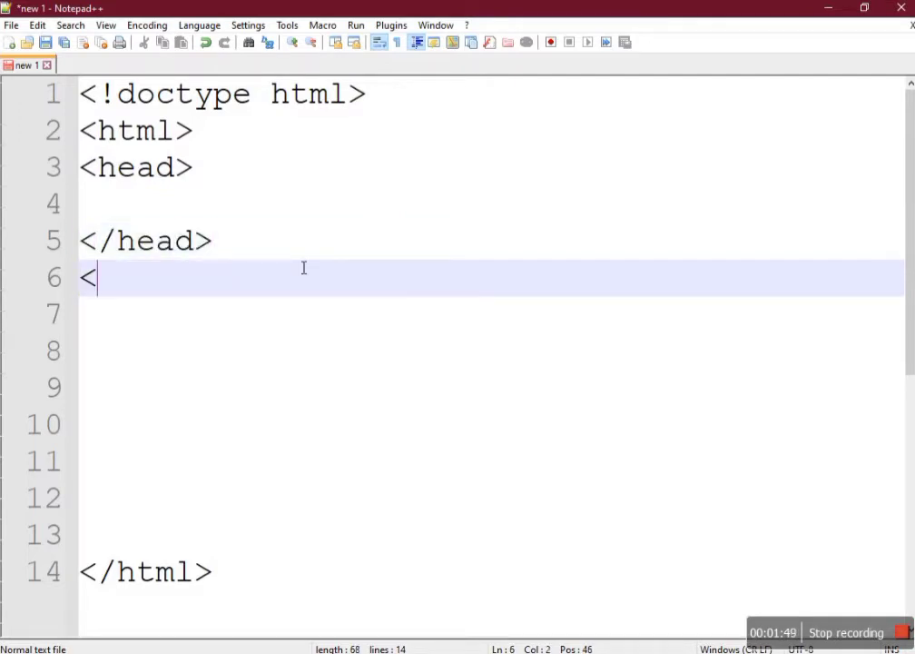
{"action": "type", "text": "body>"}
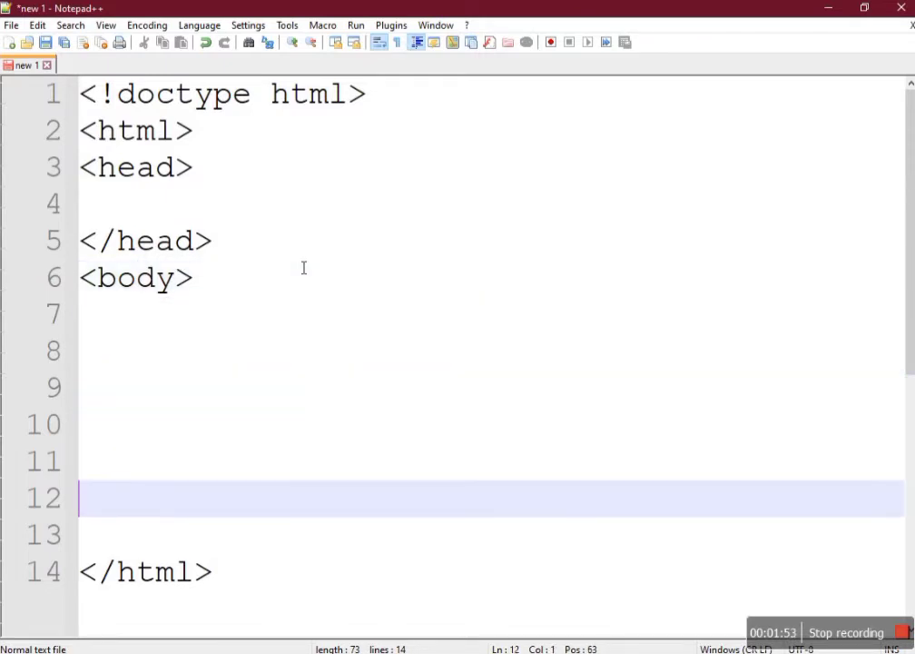
{"action": "type", "text": "</"}
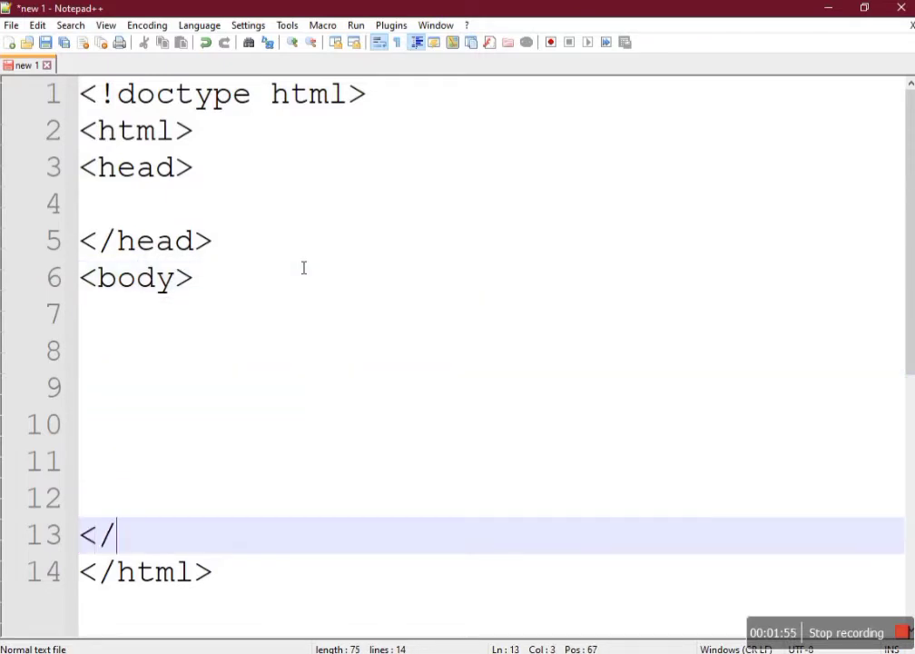
{"action": "type", "text": "body>"}
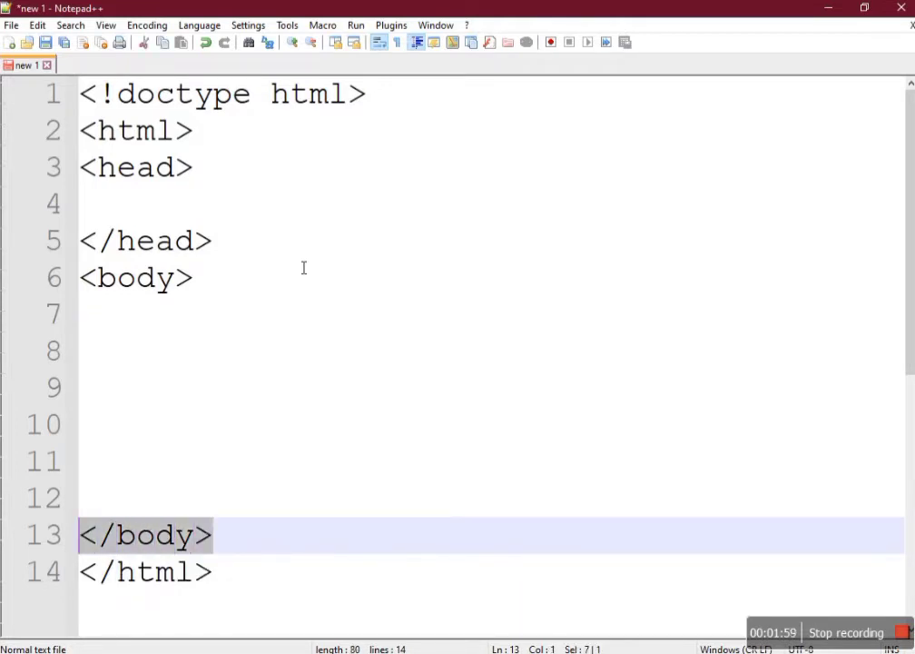
{"action": "mouse_move", "coordinate": [95, 184]}
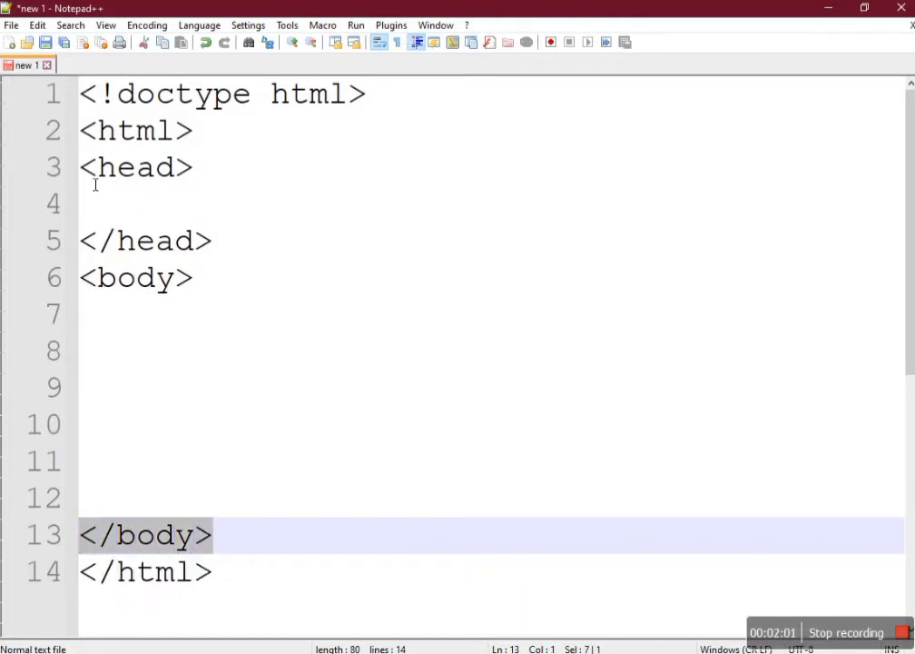
Type an opening <title> tag inside head and begin its closing </title> tag.
{"action": "left_click", "coordinate": [136, 167]}
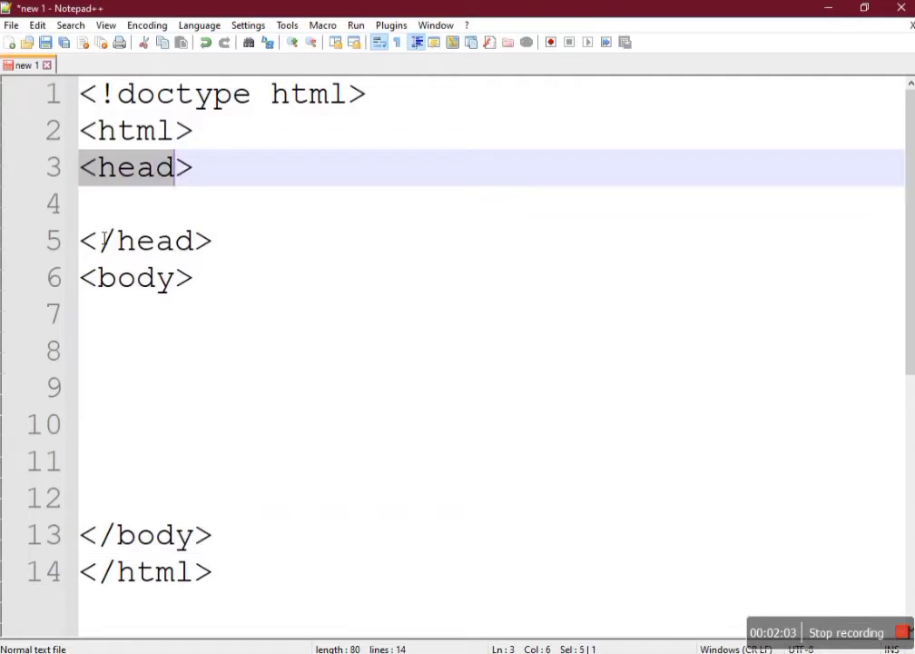
{"action": "left_click", "coordinate": [190, 314]}
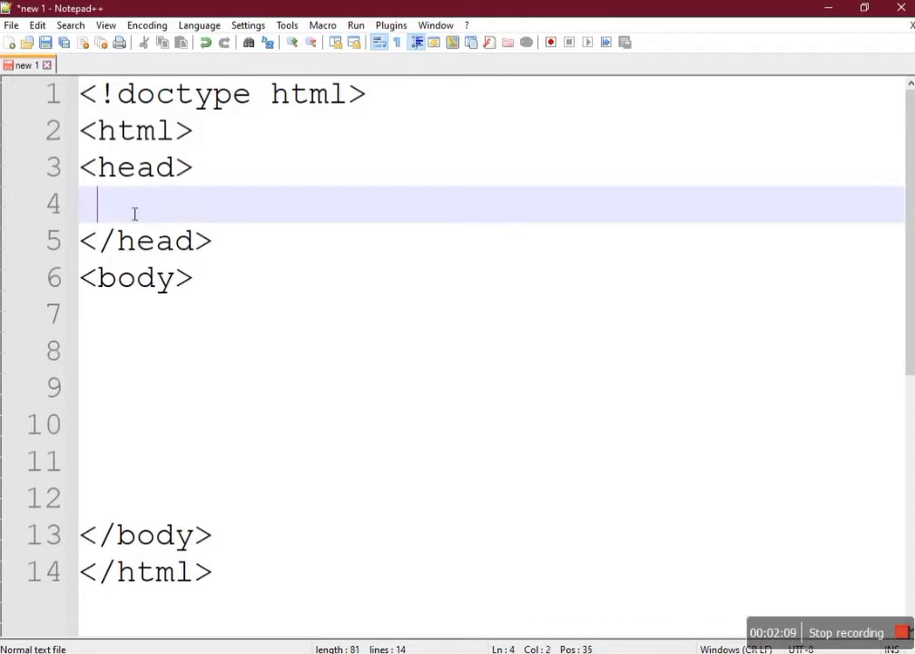
{"action": "type", "text": "<title"}
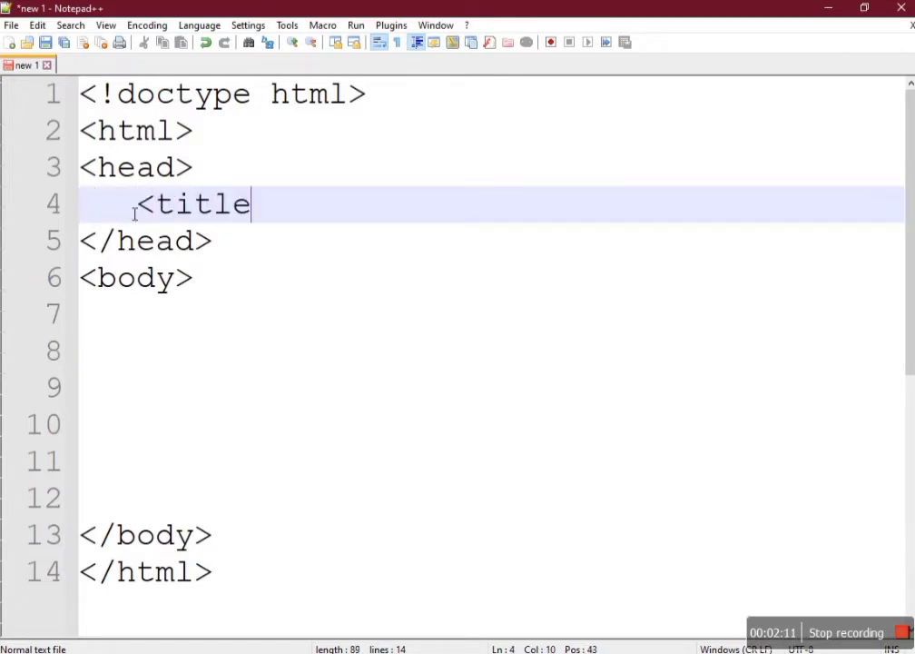
{"action": "type", "text": ">"}
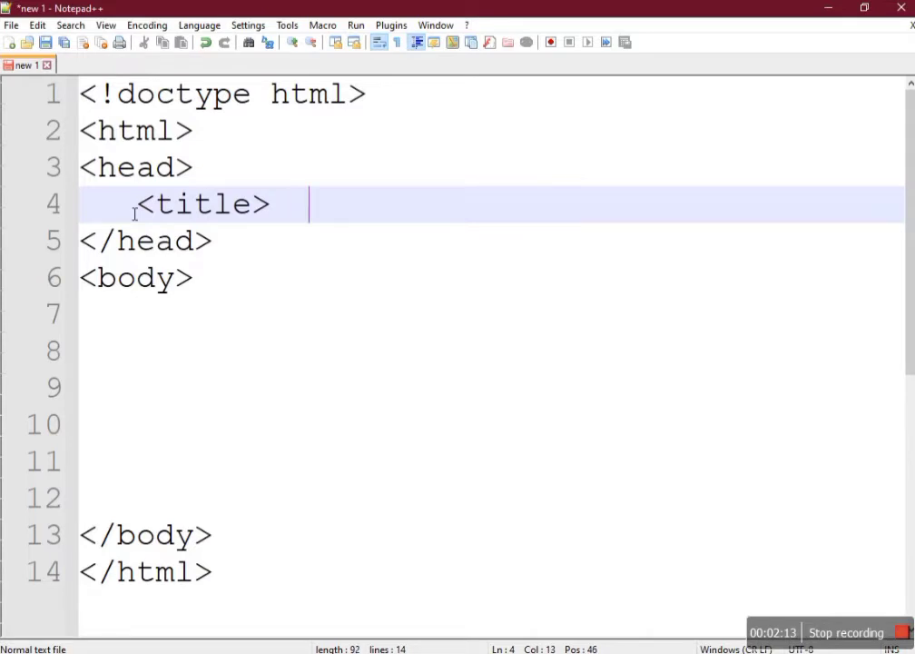
{"action": "type", "text": "</titl"}
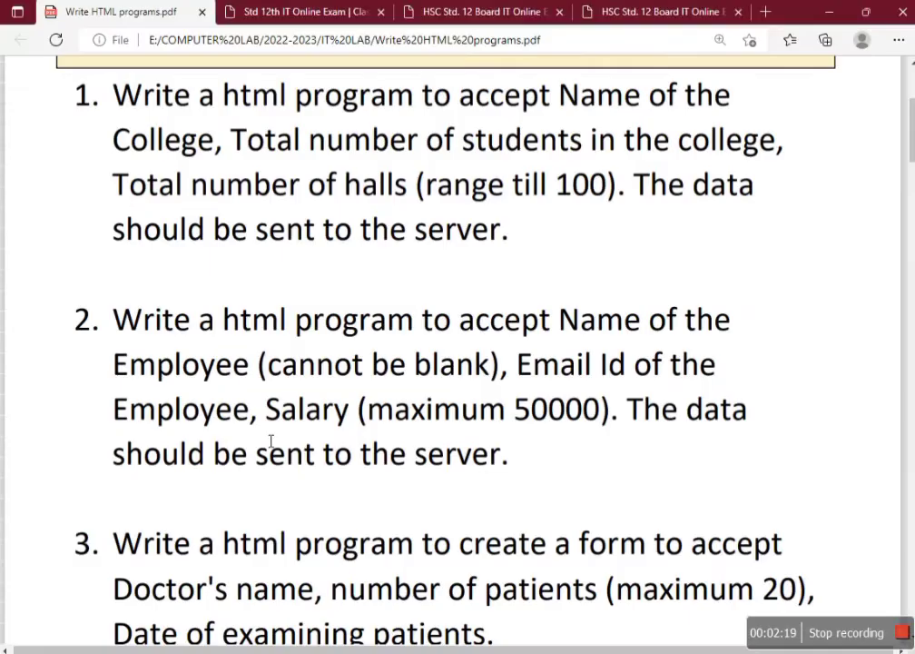
{"action": "mouse_move", "coordinate": [254, 389]}
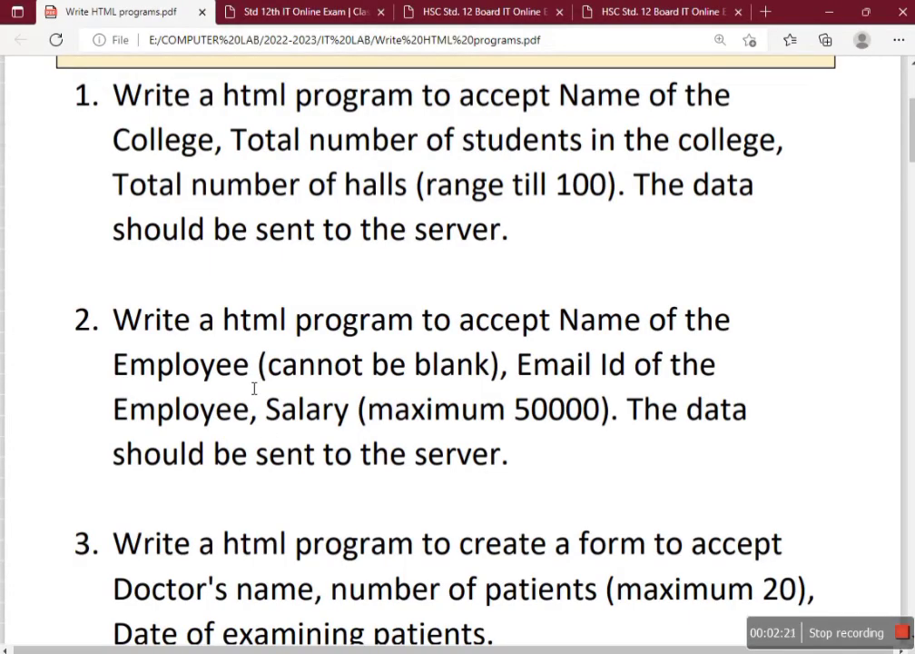
{"action": "mouse_move", "coordinate": [336, 347]}
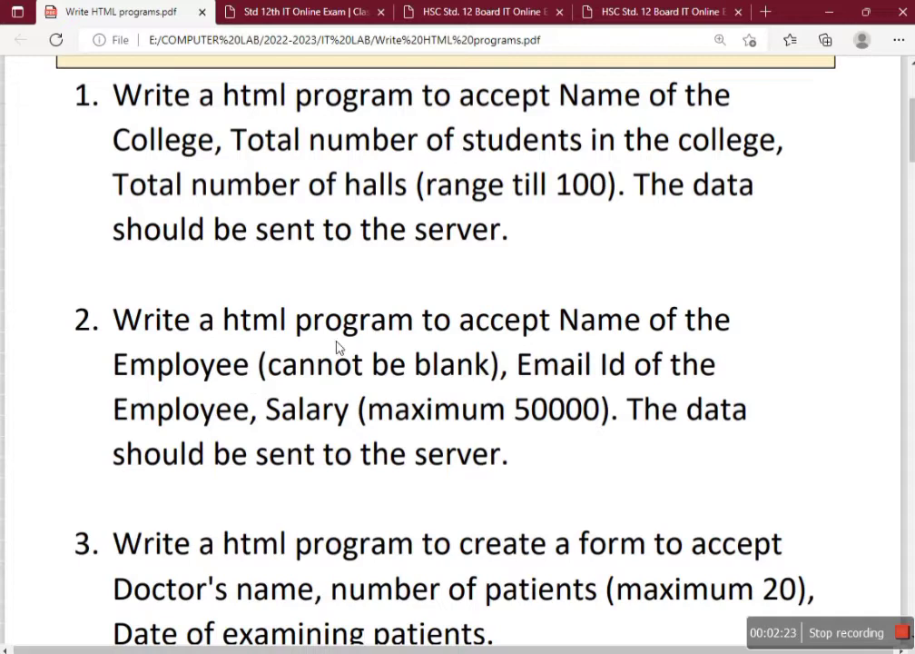
Highlight question 2's name and email requirements in the PDF.
{"action": "left_click_drag", "start_coordinate": [112, 319], "coordinate": [427, 364]}
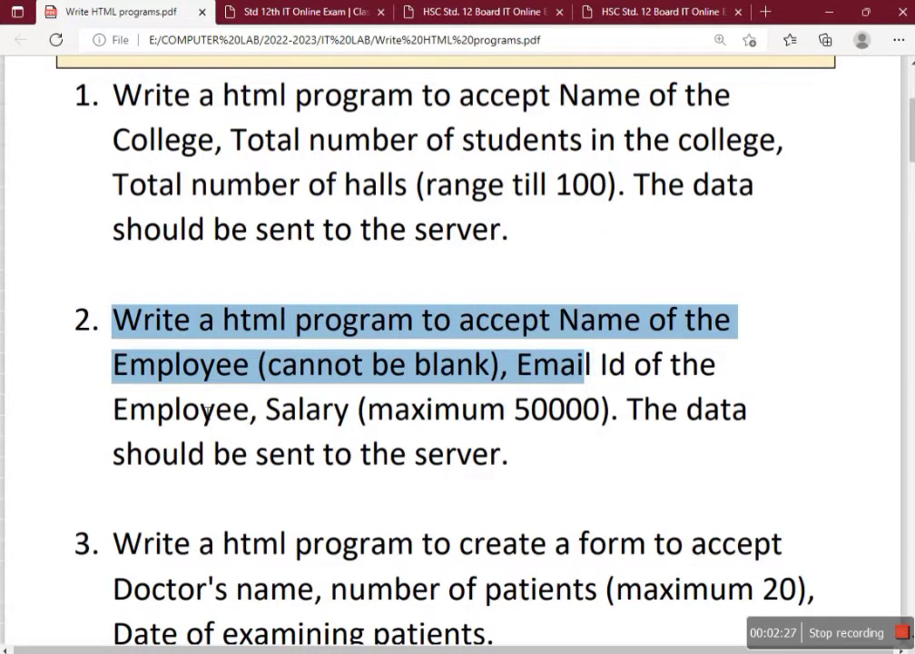
{"action": "left_click", "coordinate": [503, 424]}
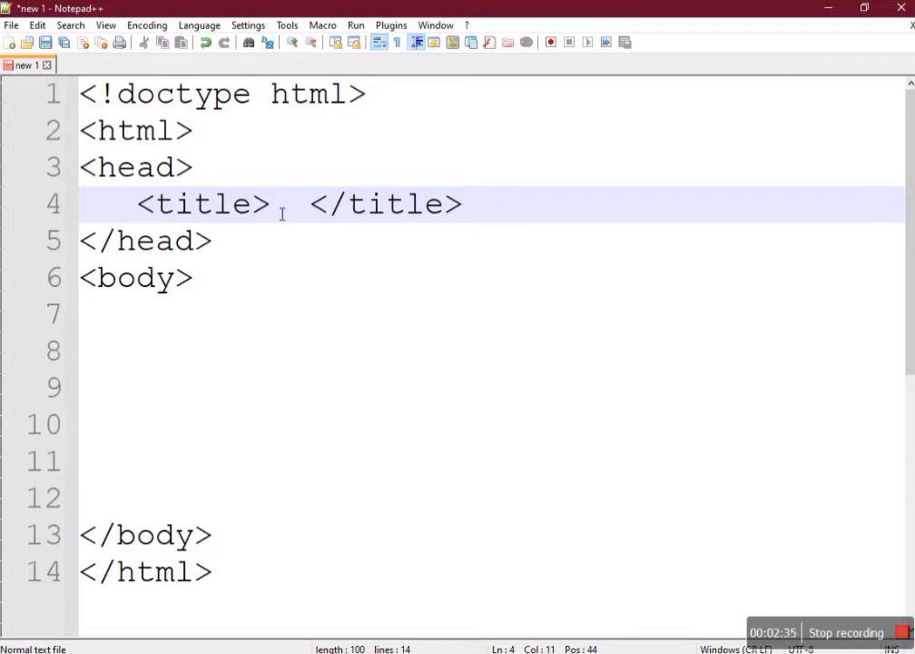
Add the 'Employee Details' title and an 'Employee Information Form' h1 heading.
{"action": "type", "text": "Employee Details"}
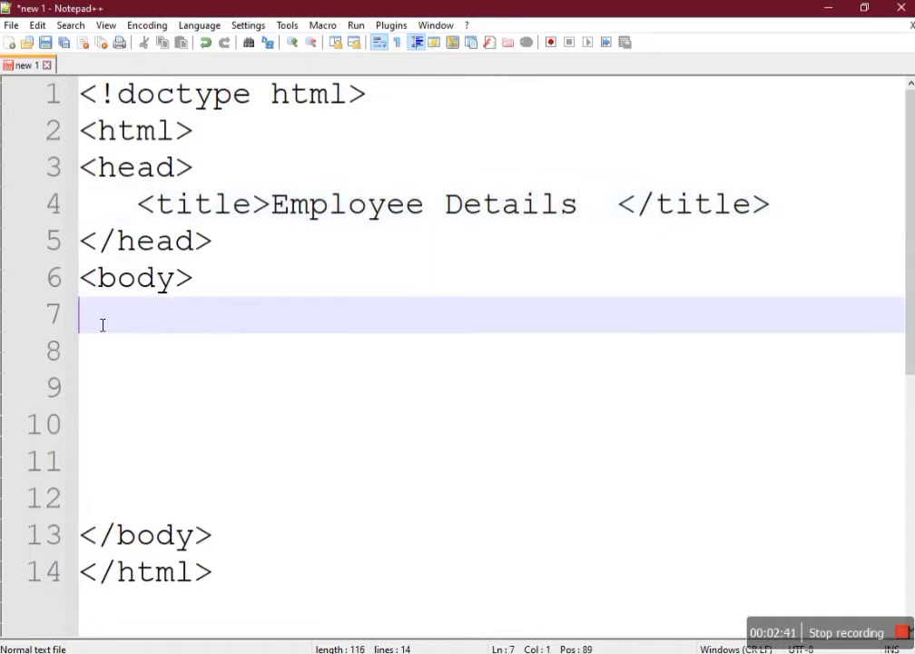
{"action": "type", "text": "<h1"}
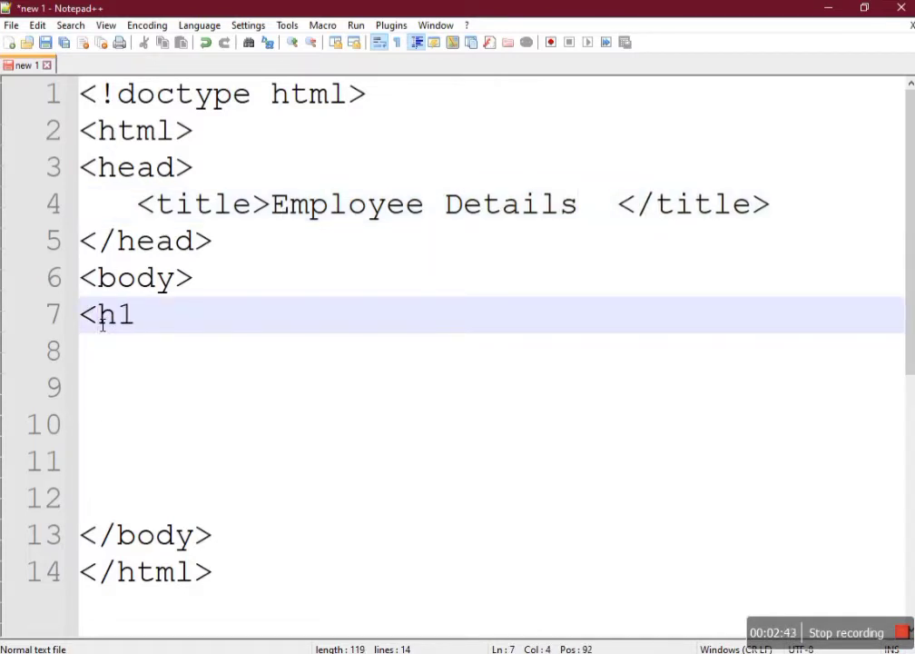
{"action": "type", "text": "> Employee"}
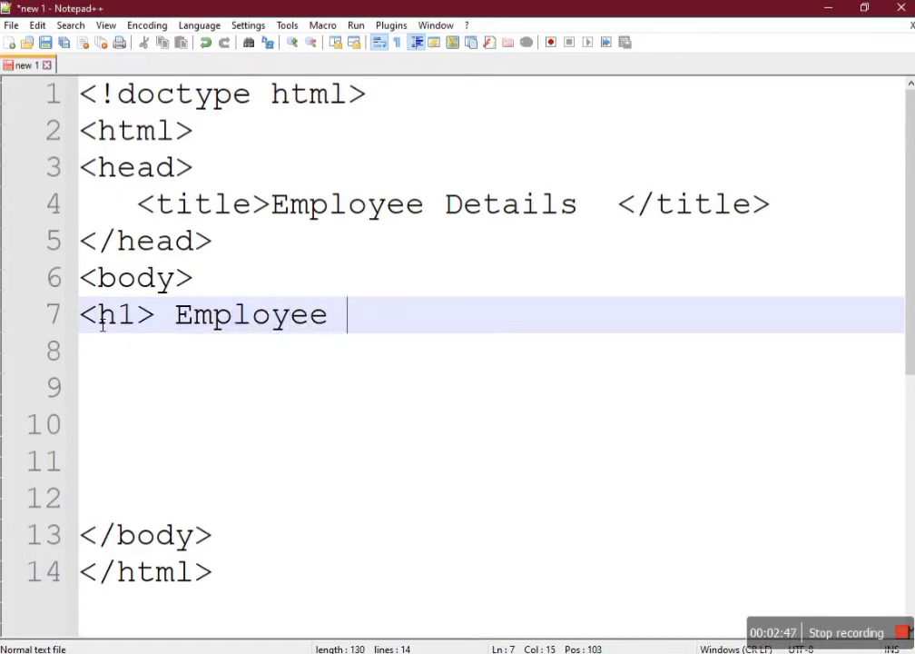
{"action": "type", "text": "Inform"}
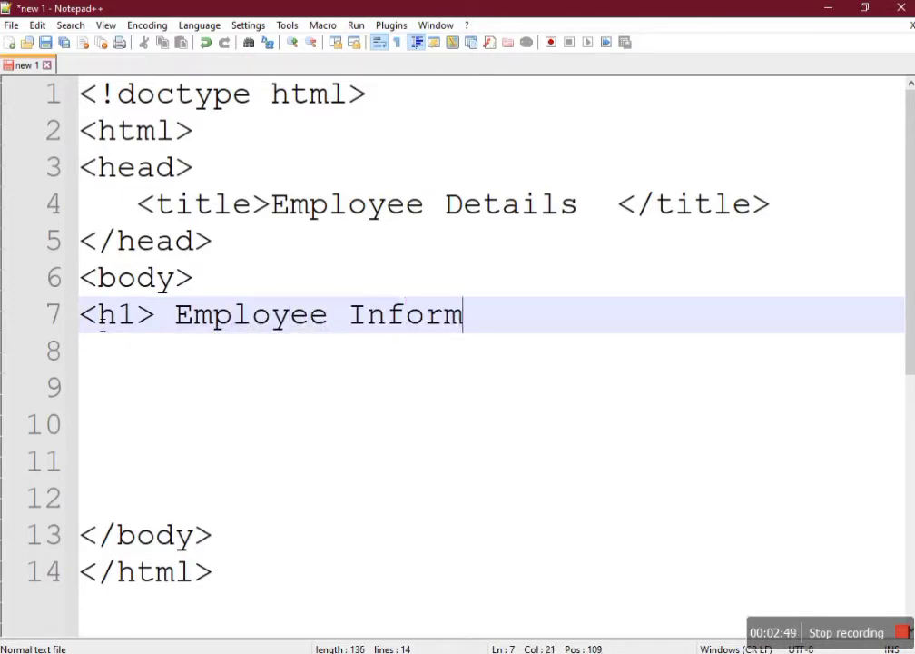
{"action": "type", "text": "ation Form"}
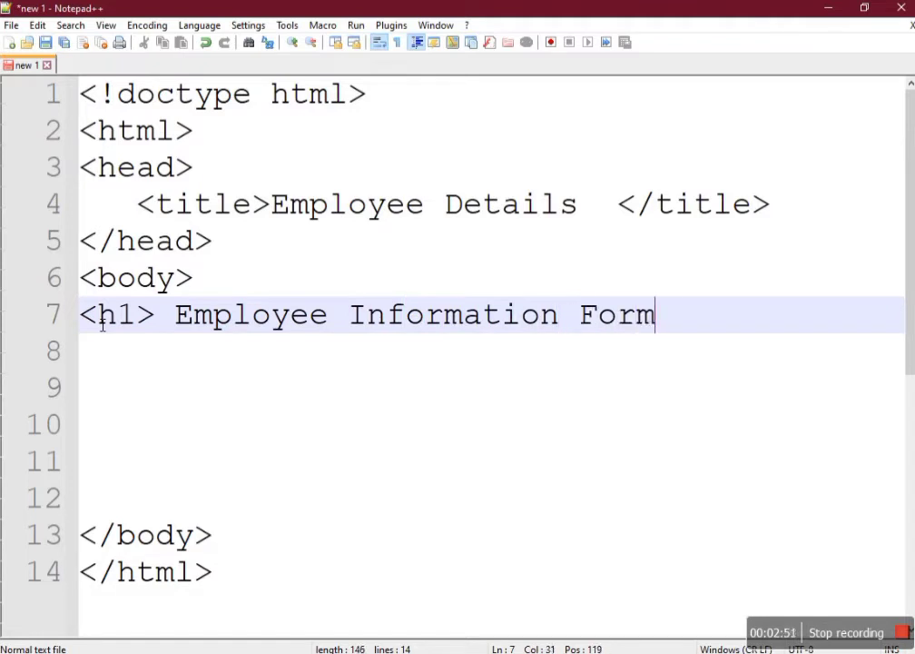
{"action": "type", "text": "</h1>"}
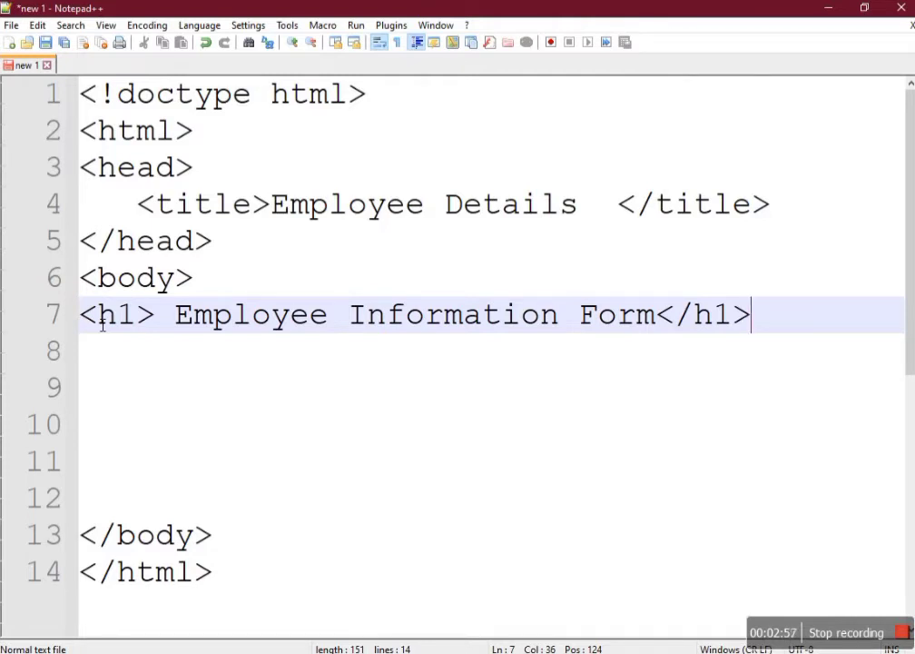
{"action": "left_click", "coordinate": [12, 25]}
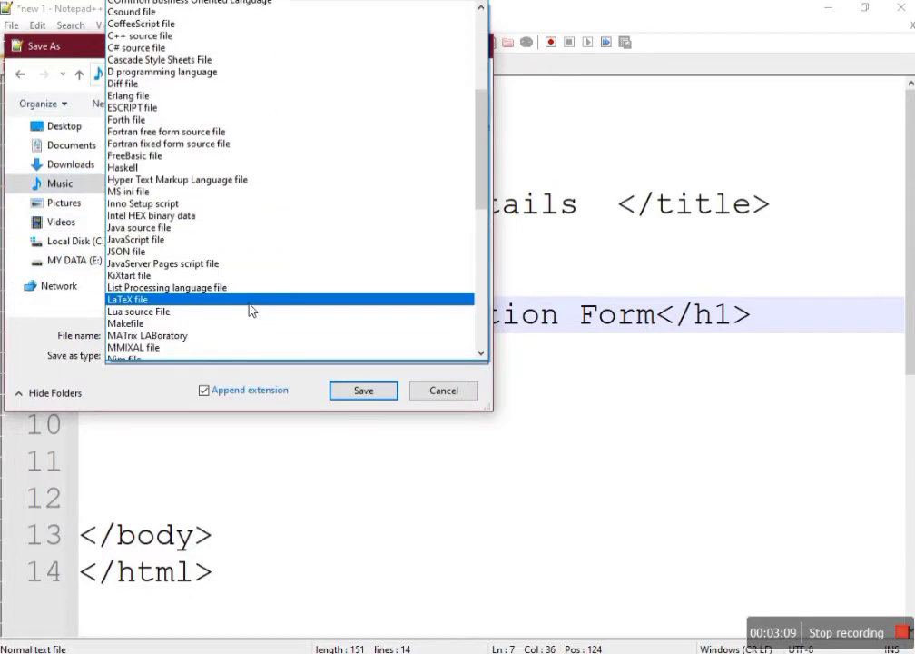
Save the page as the HTML file 'html form2' in the Music folder.
{"action": "scroll", "scroll_direction": "down", "scroll_amount": 3}
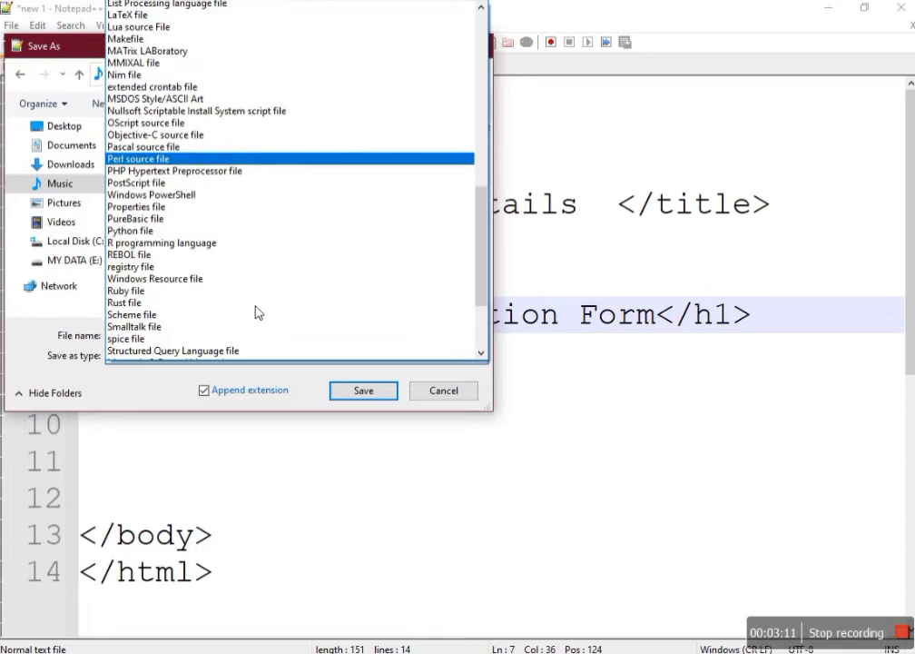
{"action": "scroll", "scroll_direction": "down", "scroll_amount": 3}
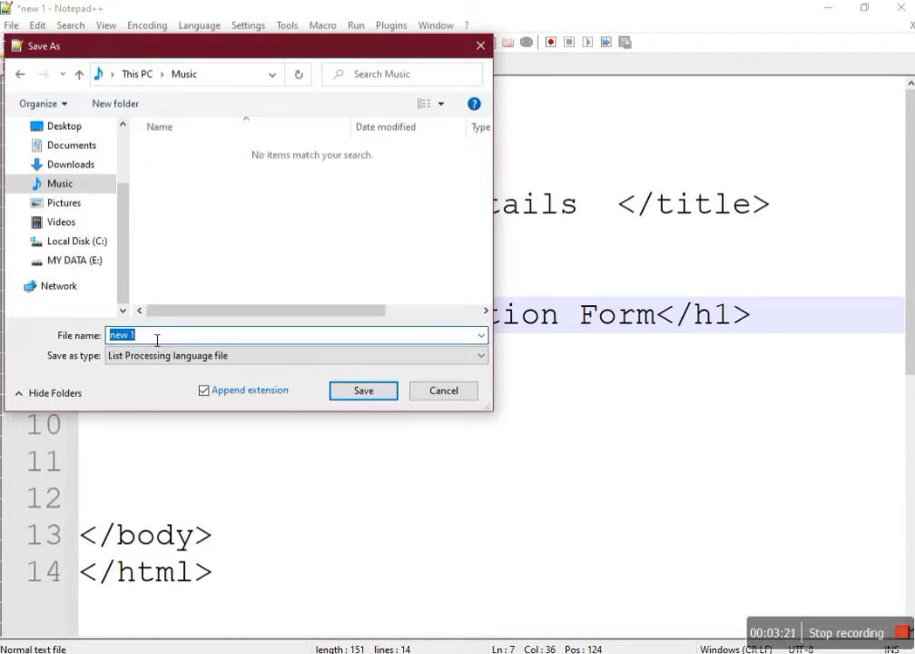
{"action": "type", "text": "html form"}
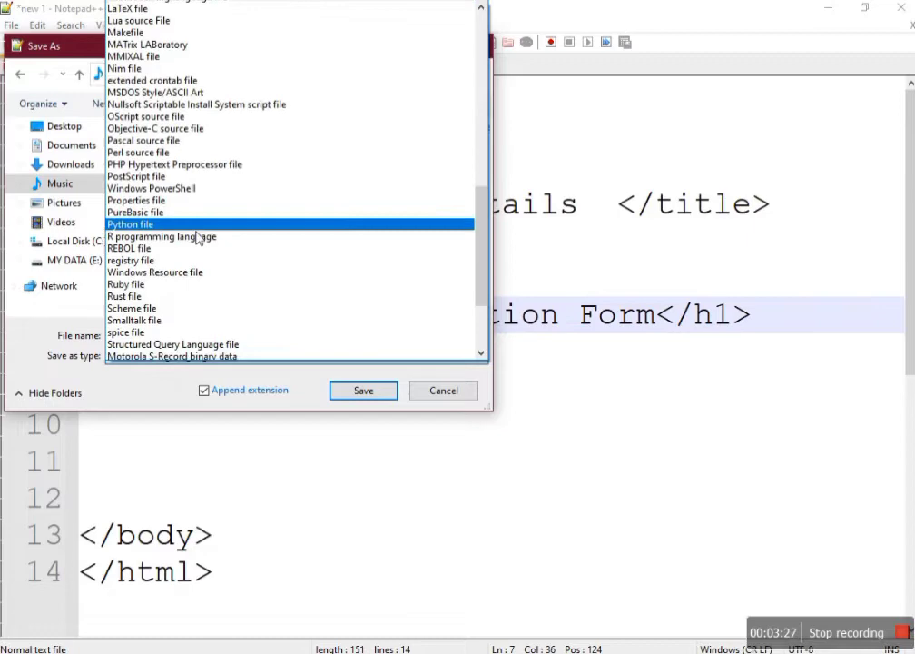
{"action": "scroll", "scroll_direction": "down", "scroll_amount": 3}
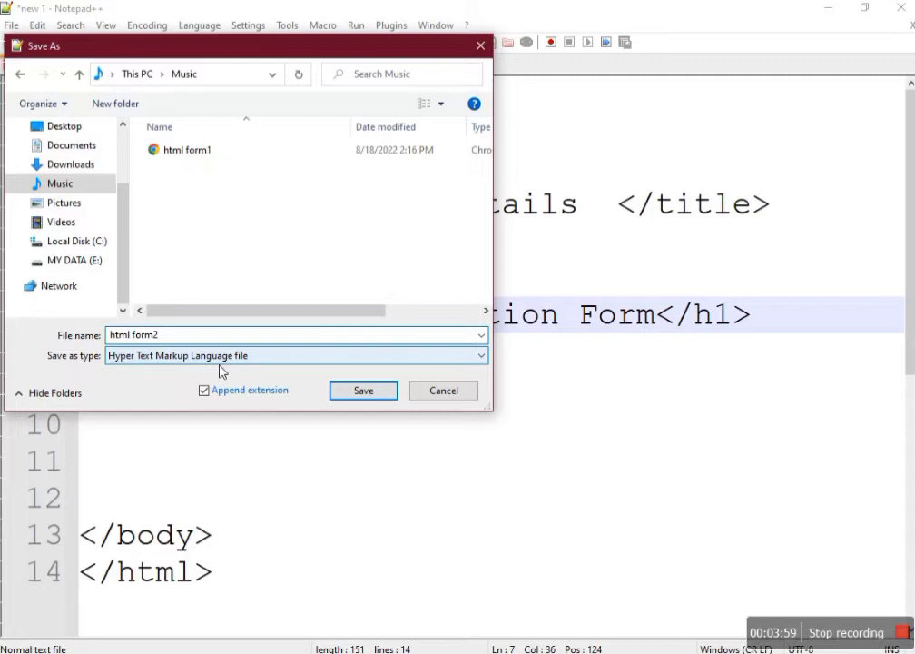
{"action": "left_click", "coordinate": [363, 390]}
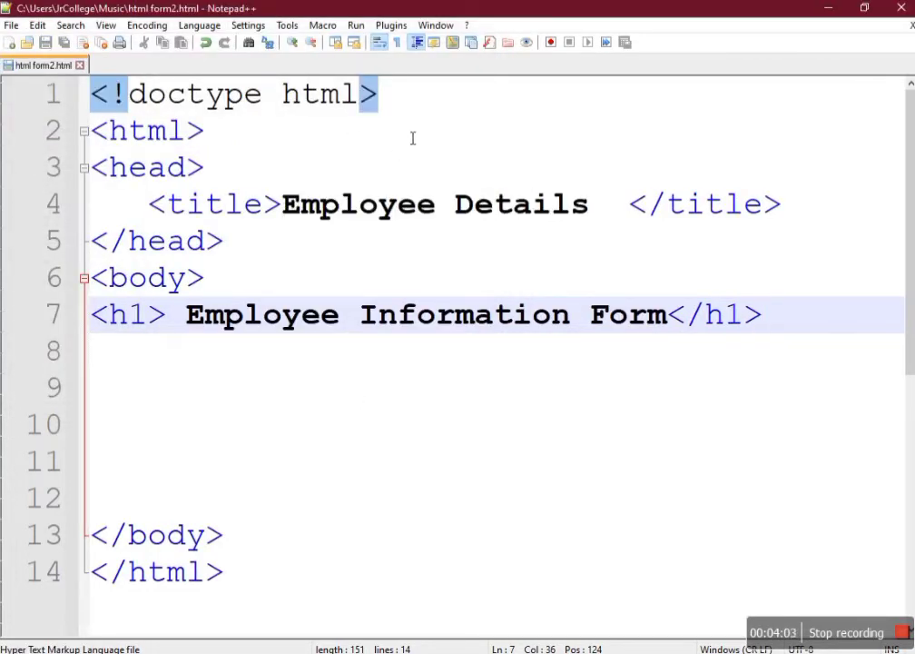
{"action": "left_click", "coordinate": [377, 94]}
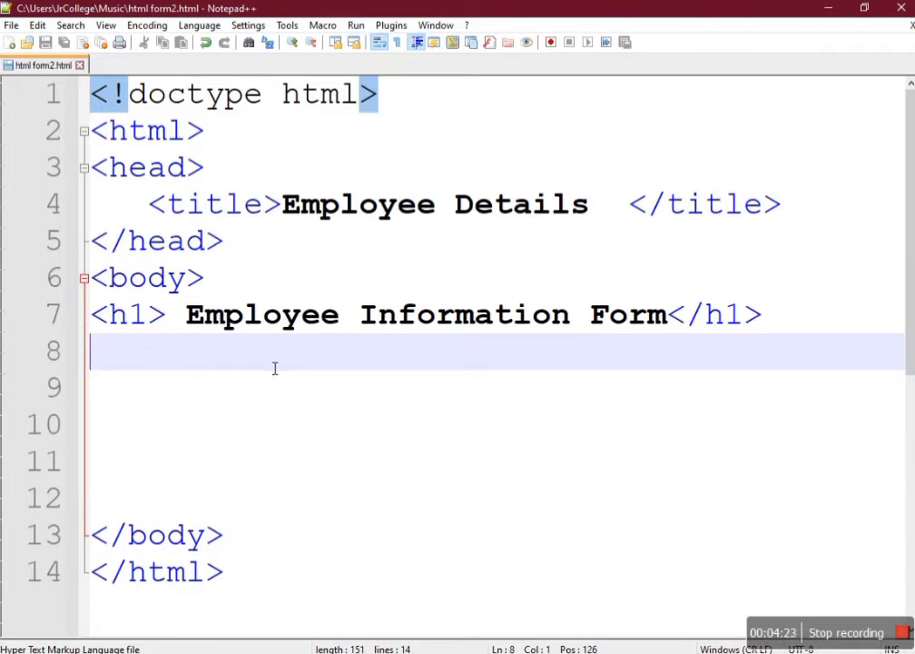
{"action": "mouse_move", "coordinate": [141, 387]}
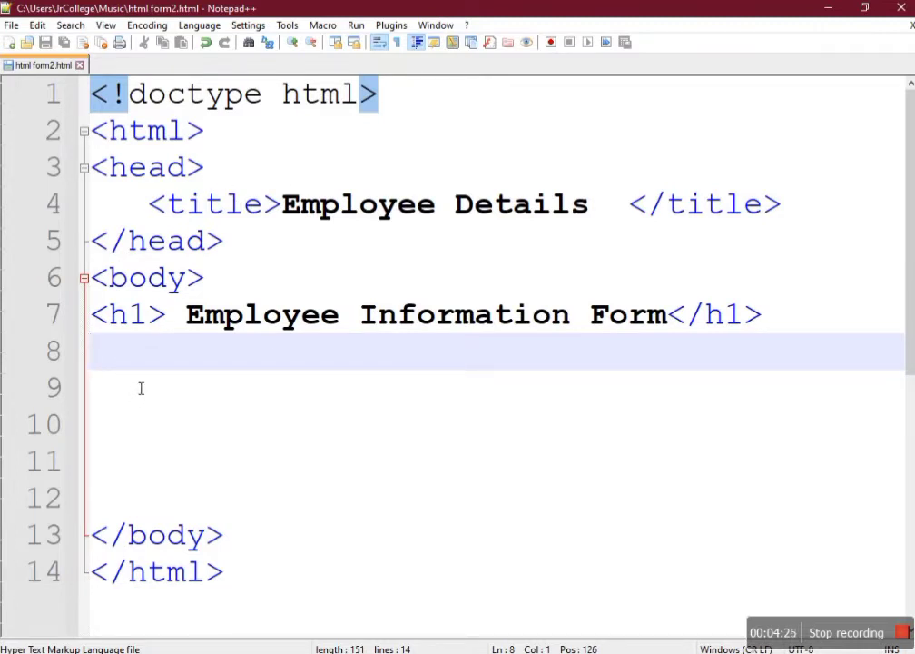
{"action": "type", "text": "<"}
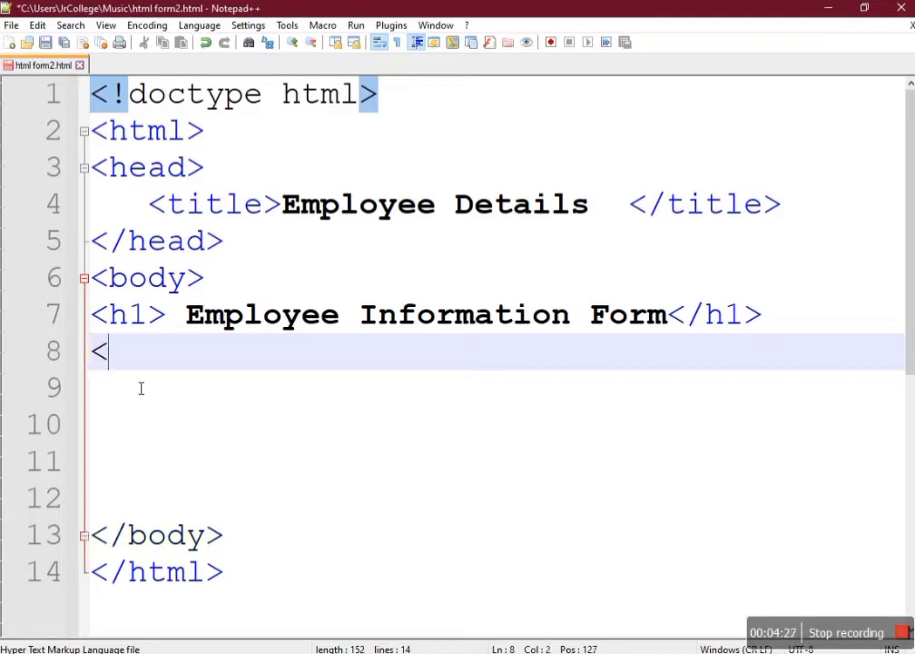
{"action": "type", "text": "form name"}
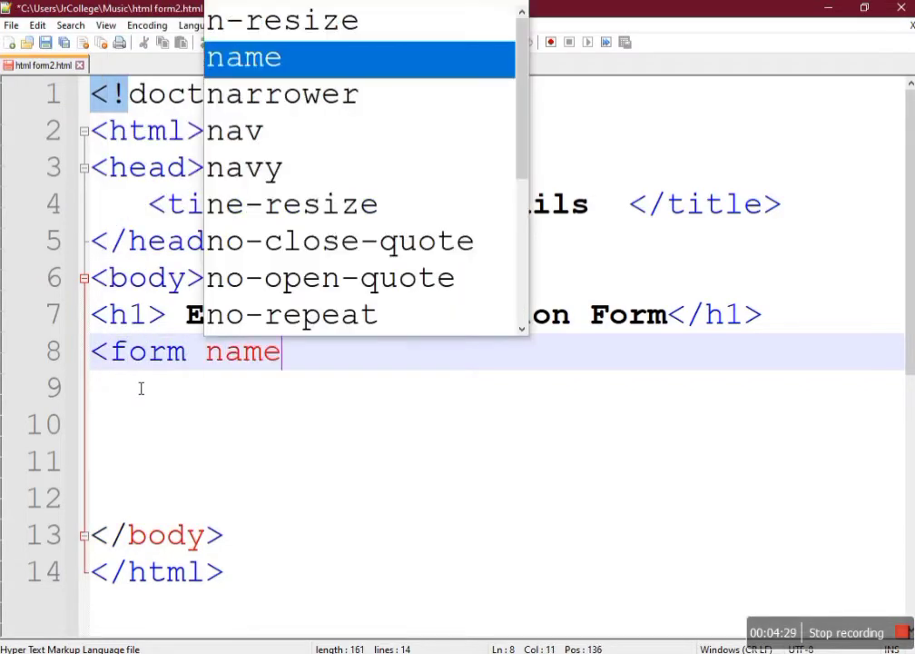
{"action": "type", "text": "=\"emp_"}
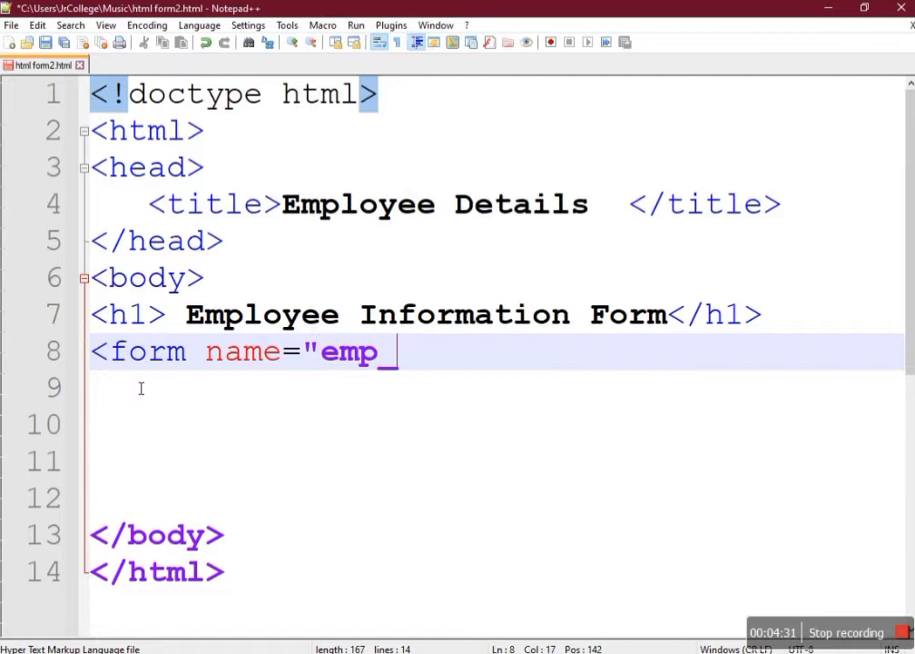
{"action": "type", "text": "fomr\""}
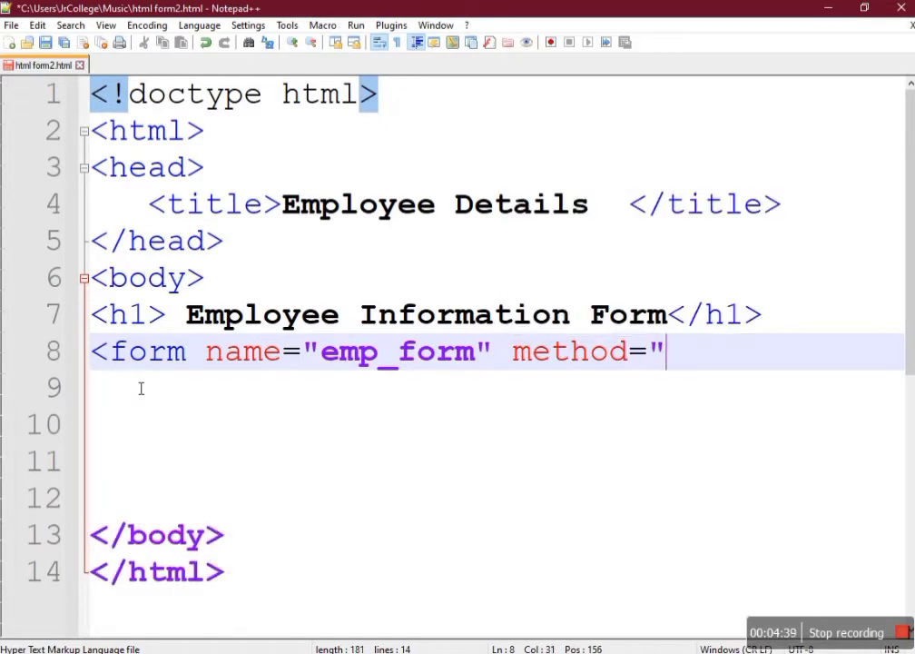
{"action": "type", "text": "post"}
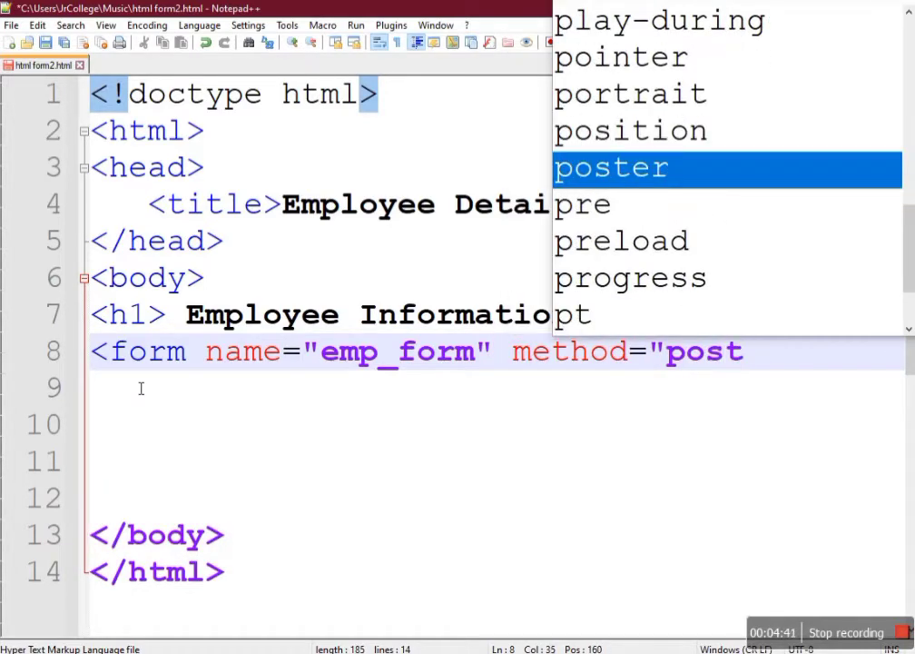
{"action": "type", "text": "action"}
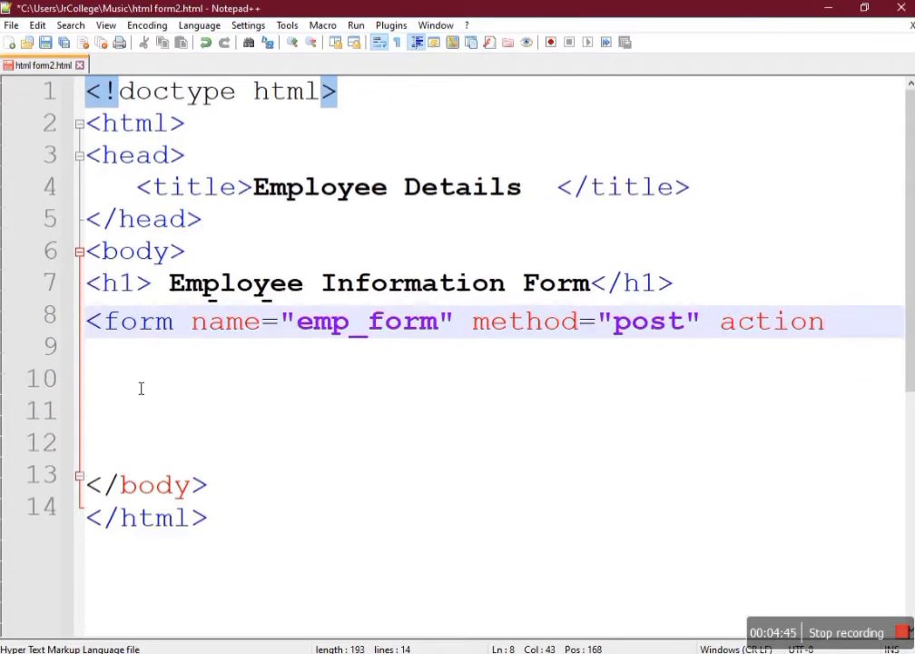
{"action": "type", "text": "=\""}
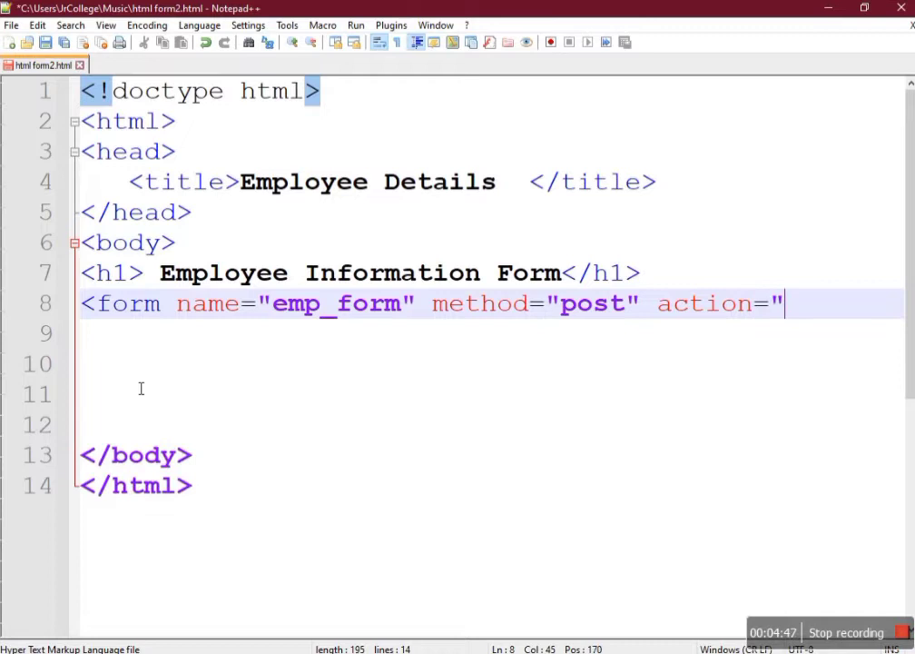
{"action": "type", "text": "https:/"}
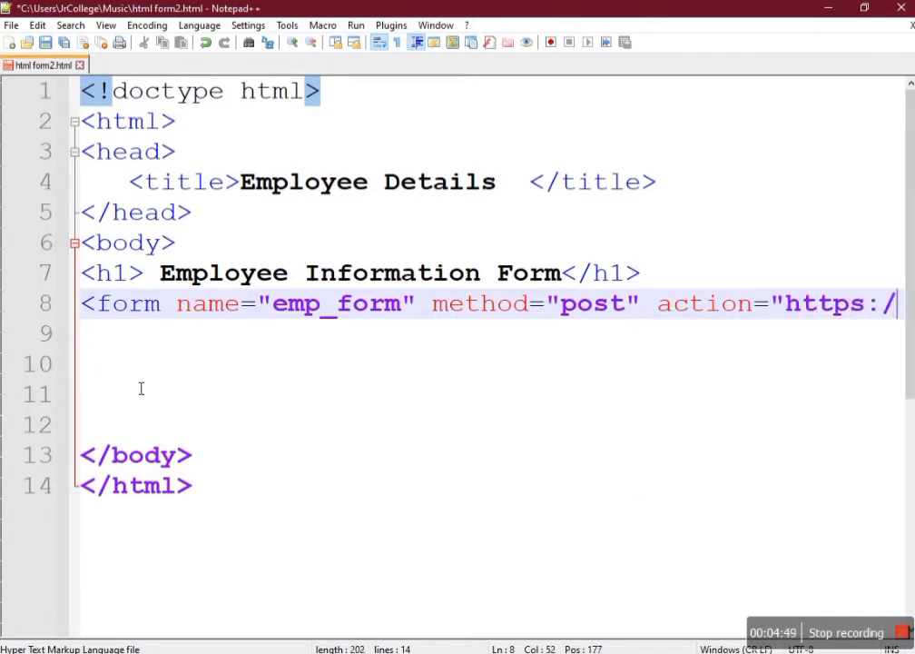
{"action": "type", "text": "/exza."}
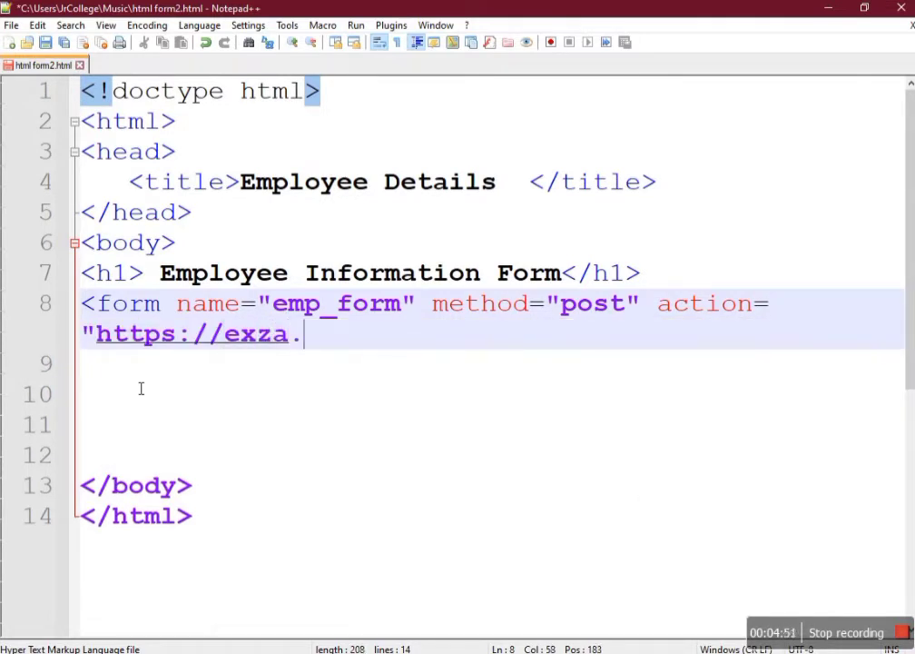
{"action": "type", "text": "in/respo"}
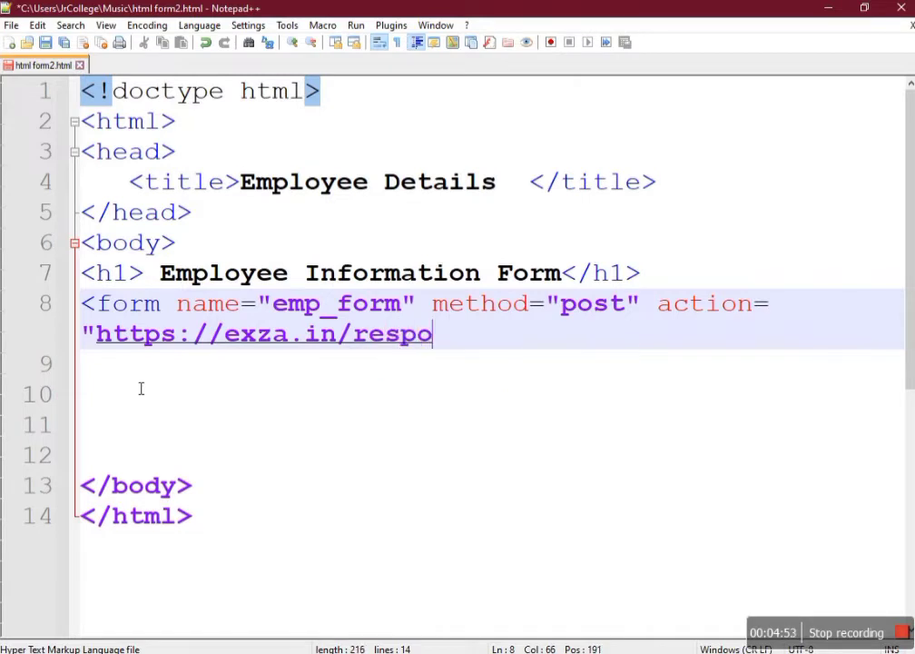
{"action": "type", "text": "nse.php"}
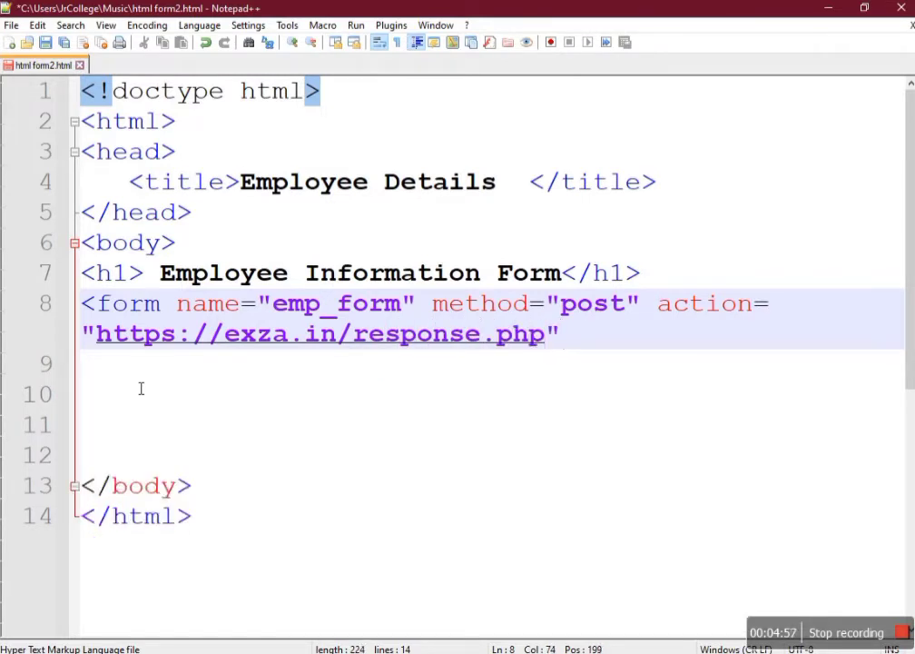
{"action": "type", "text": ">"}
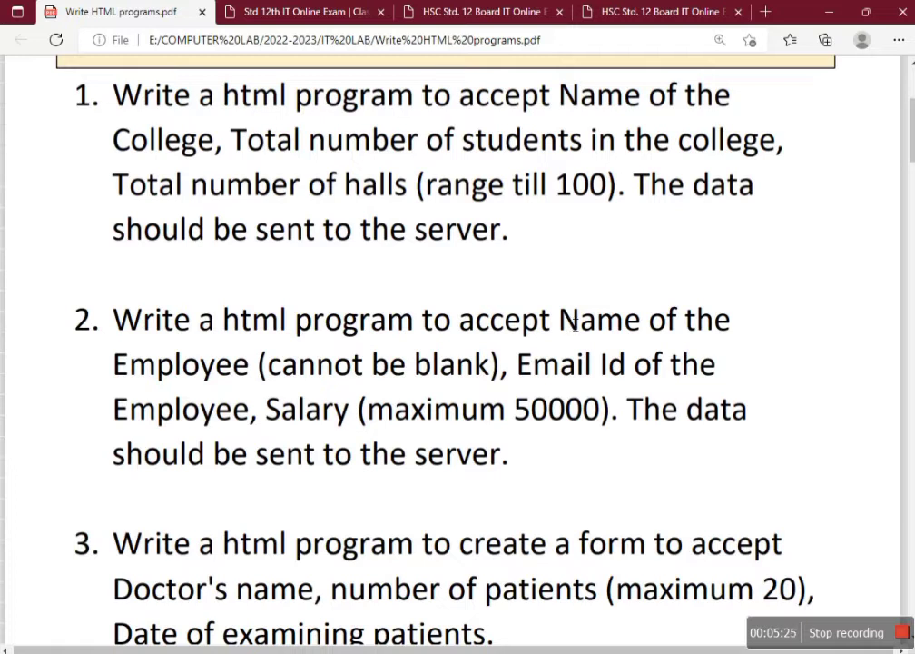
Highlight the question 2 requirements in the Write HTML programs PDF.
{"action": "left_click_drag", "start_coordinate": [560, 319], "coordinate": [454, 364]}
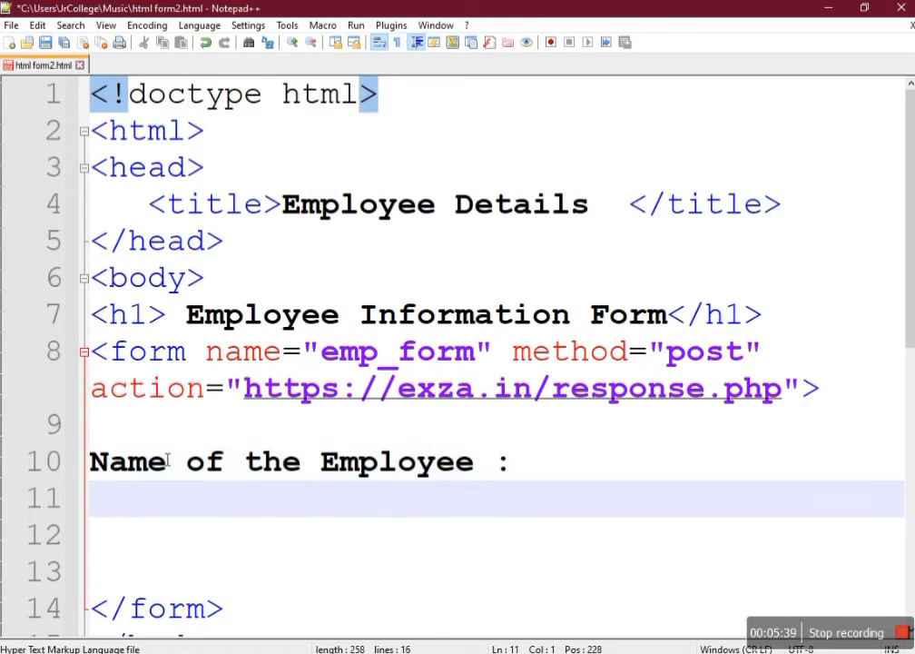
Add a text input named emp_name followed by two <br> line breaks.
{"action": "type", "text": "<input type=\""}
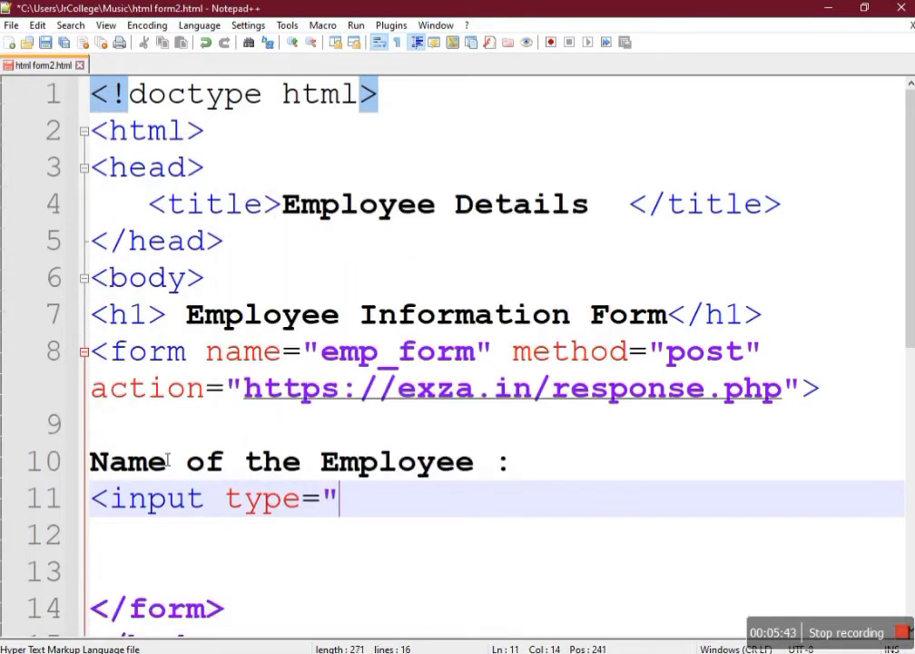
{"action": "type", "text": "Text\" name="}
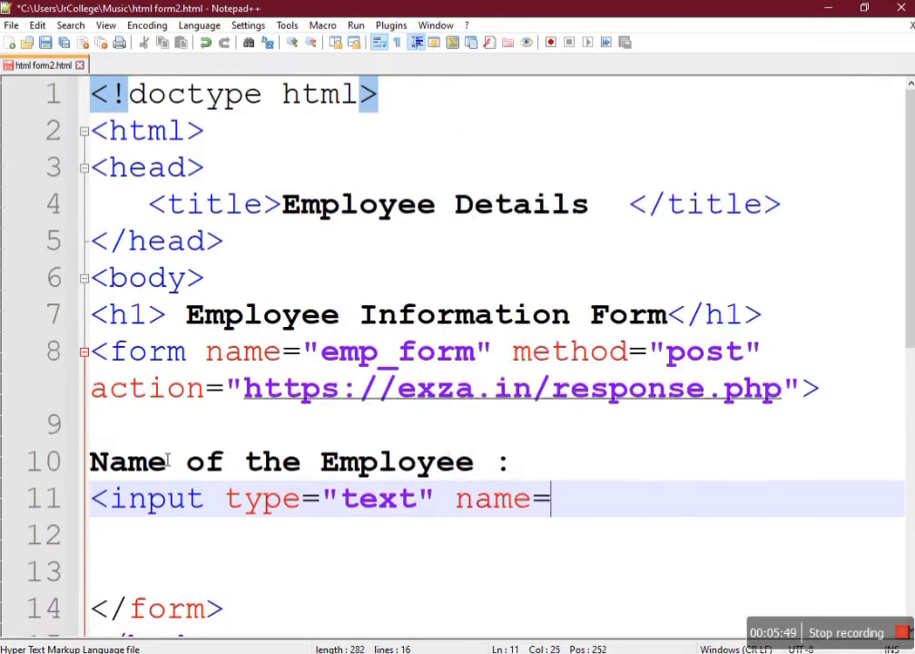
{"action": "type", "text": "\"emp_na"}
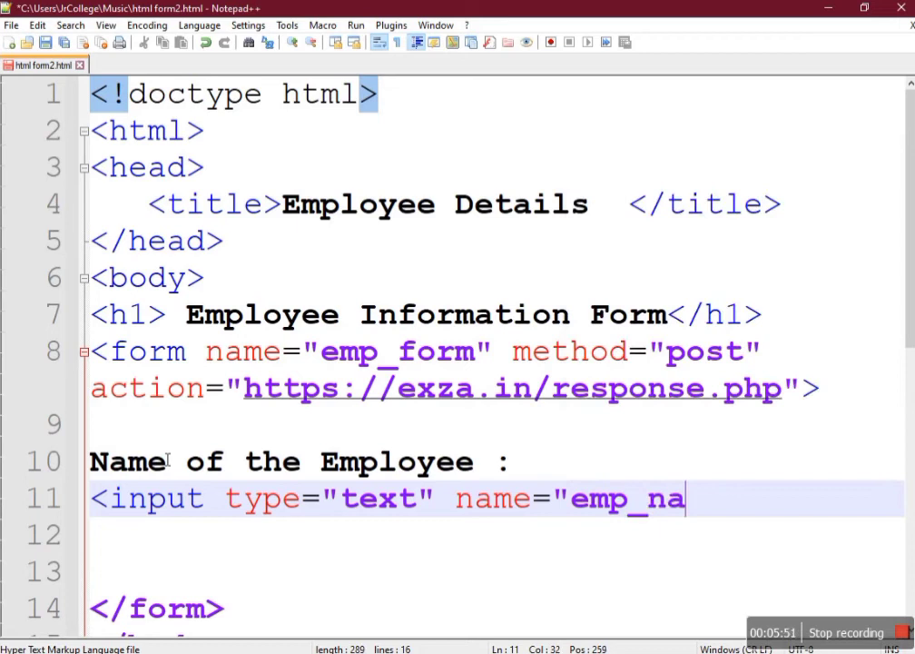
{"action": "type", "text": "me\""}
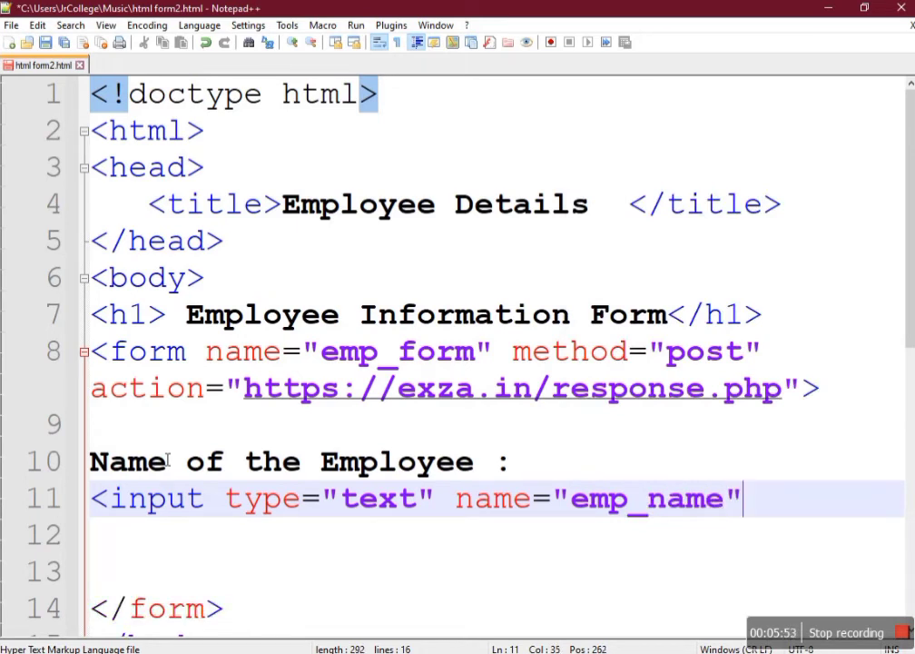
{"action": "type", "text": ">"}
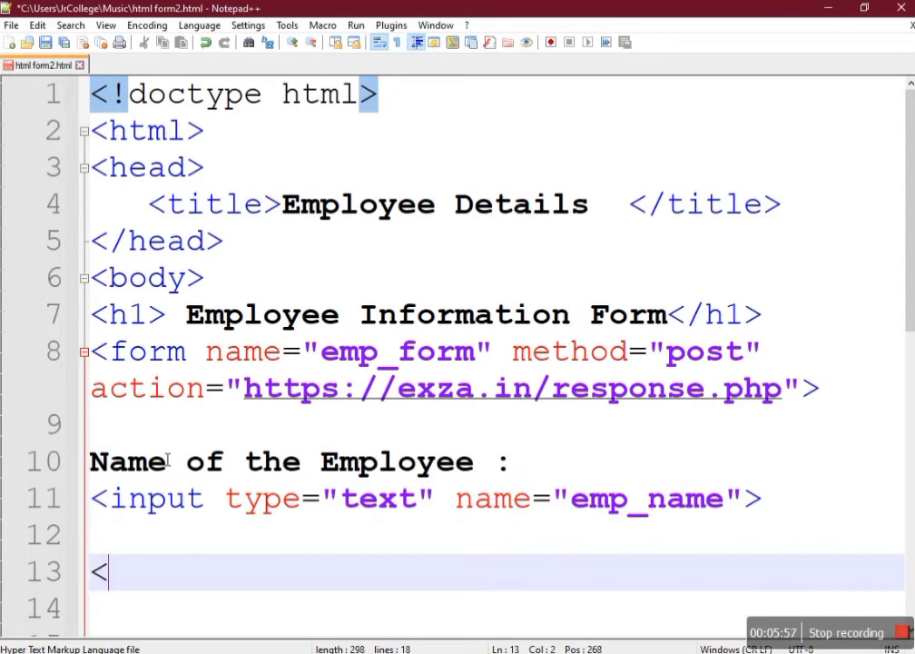
{"action": "type", "text": "br> <br>"}
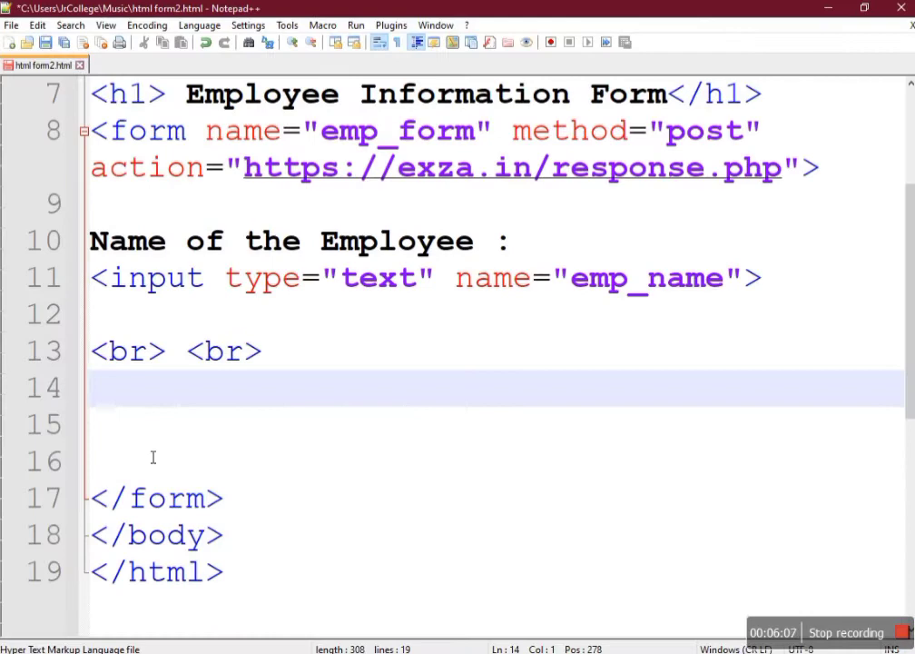
Add the 'Email of the Employee :' label and an emp_email email input, then check the salary requirement.
{"action": "type", "text": "Email of the Empl"}
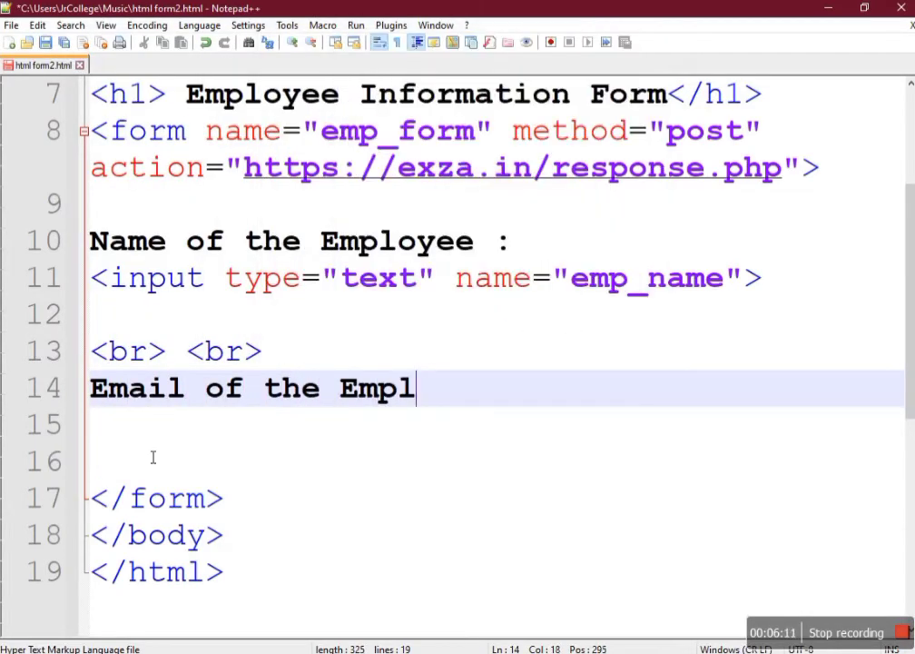
{"action": "type", "text": "oyee :"}
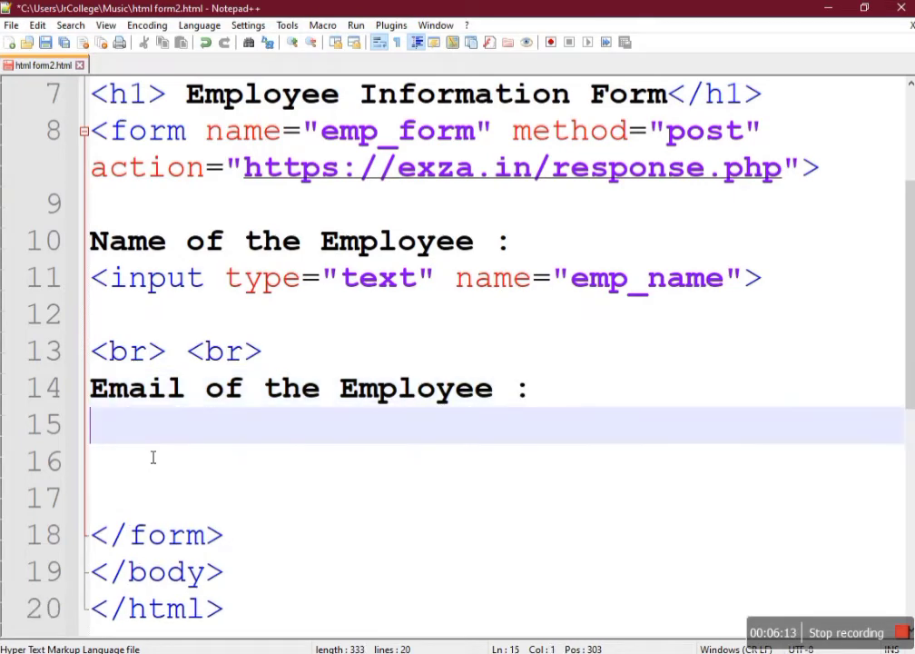
{"action": "type", "text": "<input ty"}
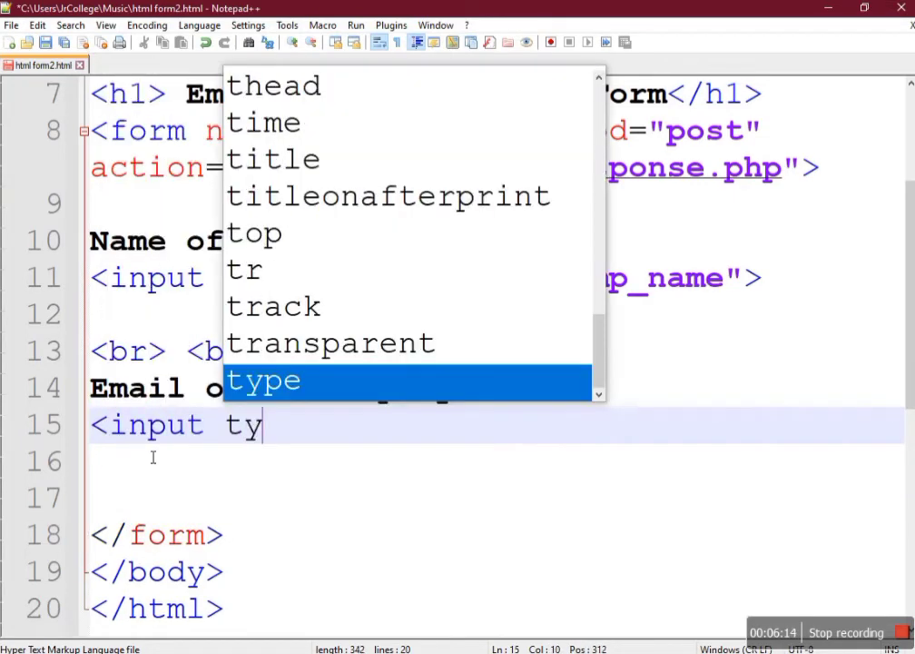
{"action": "type", "text": "pe=\"email"}
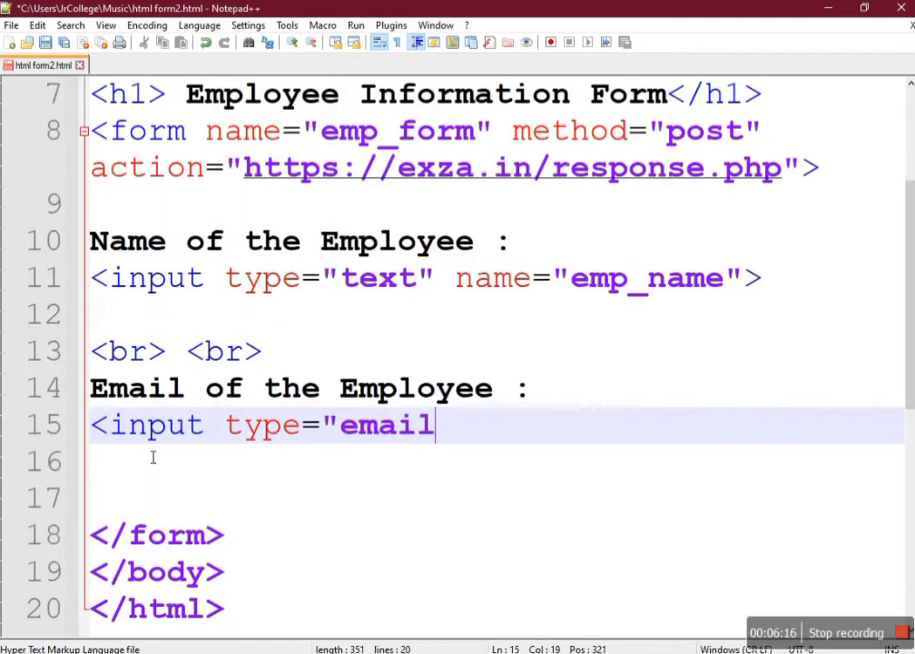
{"action": "type", "text": "\" name=\""}
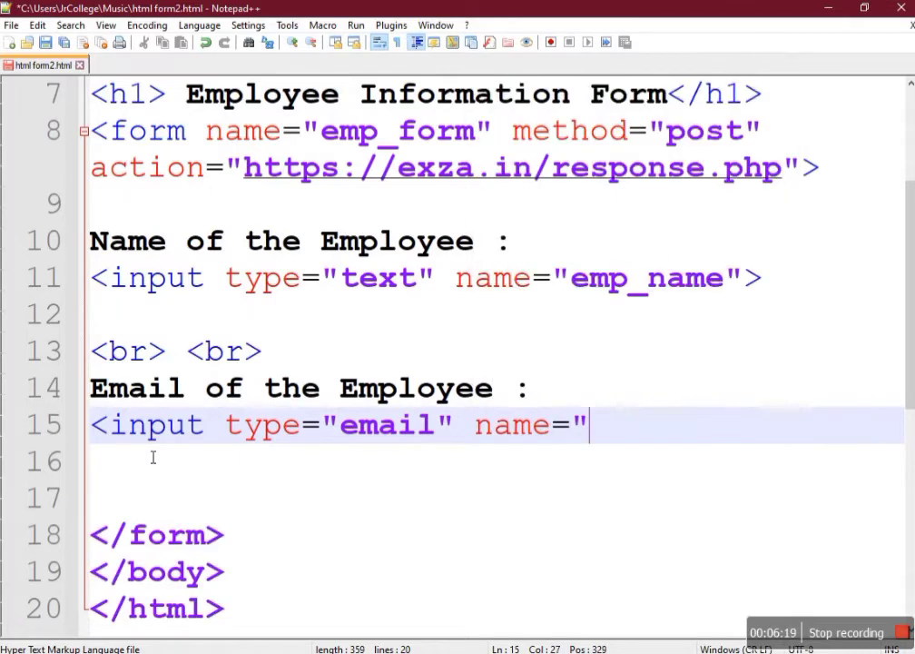
{"action": "type", "text": "emp"}
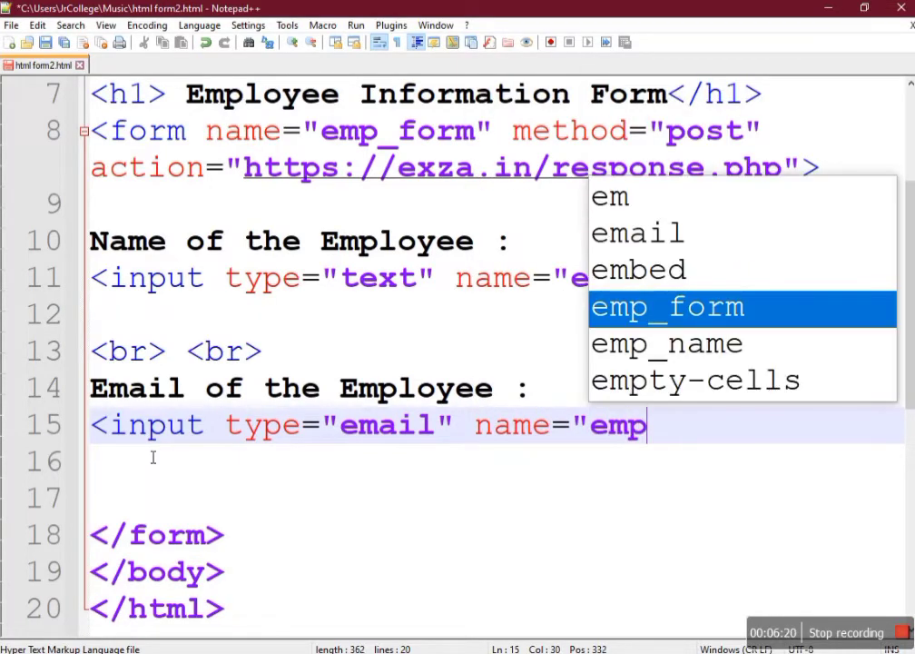
{"action": "type", "text": "_email\">"}
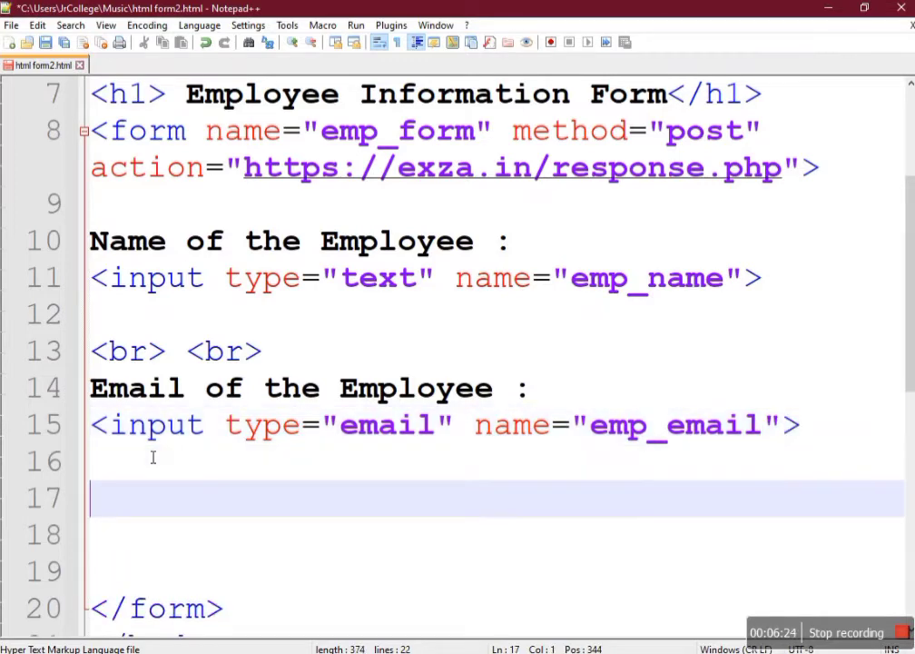
{"action": "type", "text": "<br"}
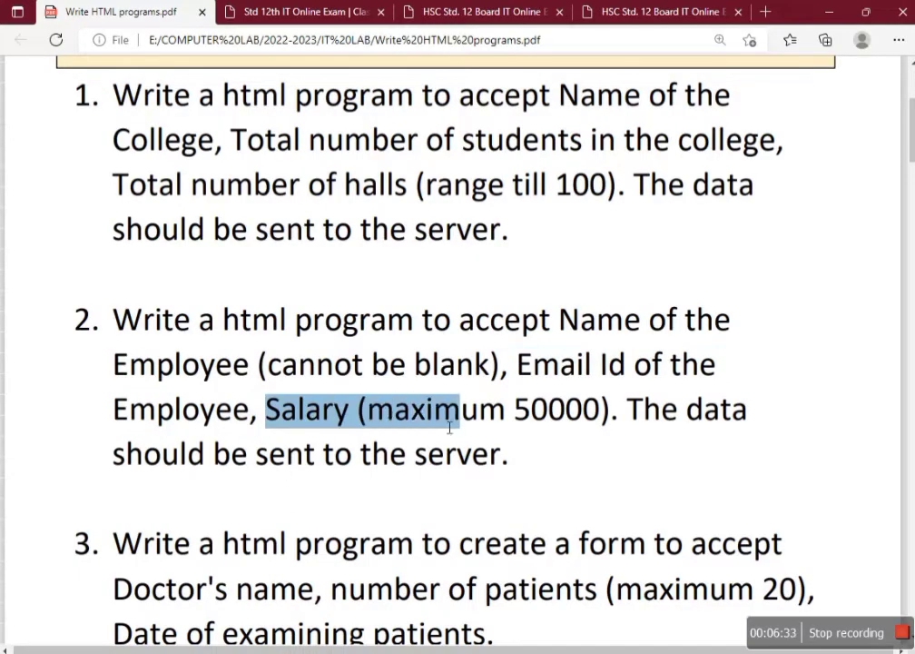
{"action": "left_click_drag", "start_coordinate": [449, 408], "coordinate": [608, 409]}
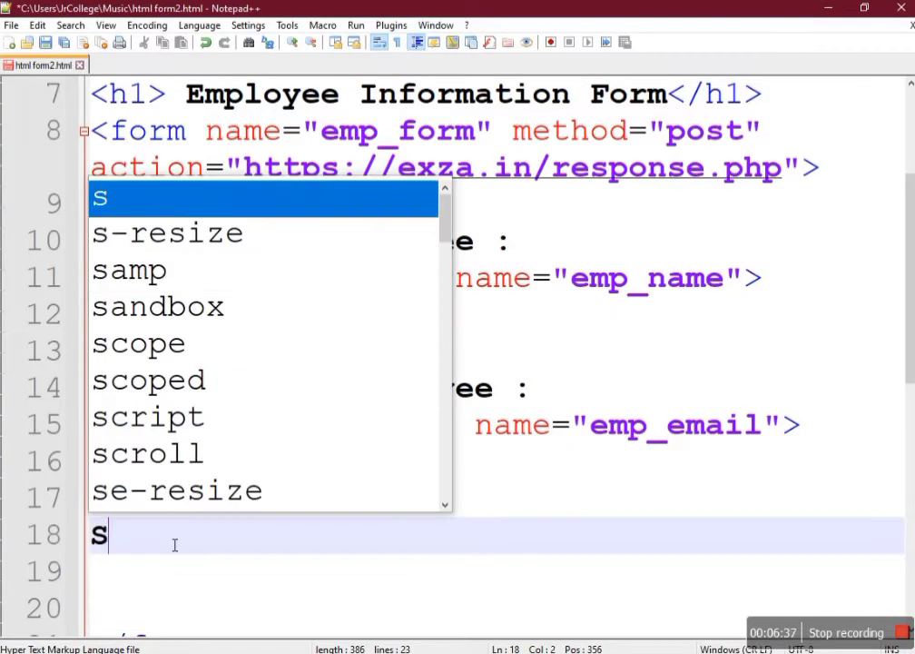
Add the Salary label and a number input named emp_salary.
{"action": "type", "text": "alary"}
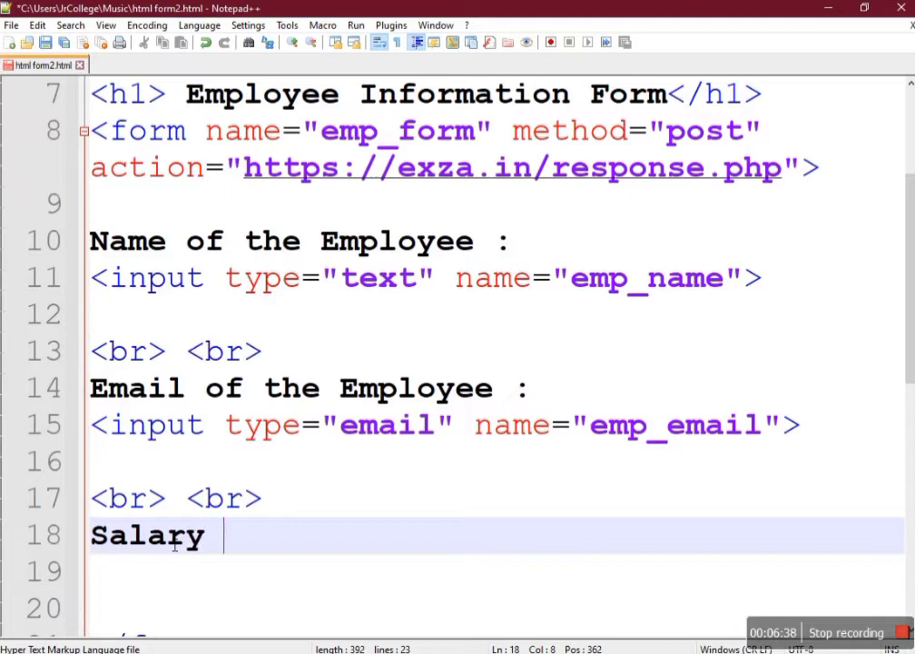
{"action": "type", "text": "<input type"}
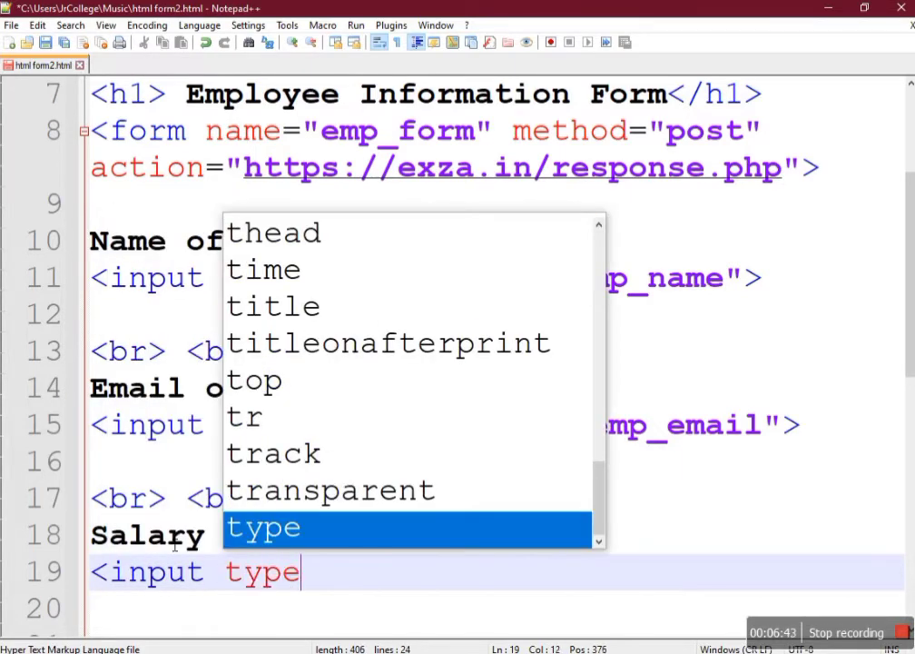
{"action": "type", "text": "=\"num"}
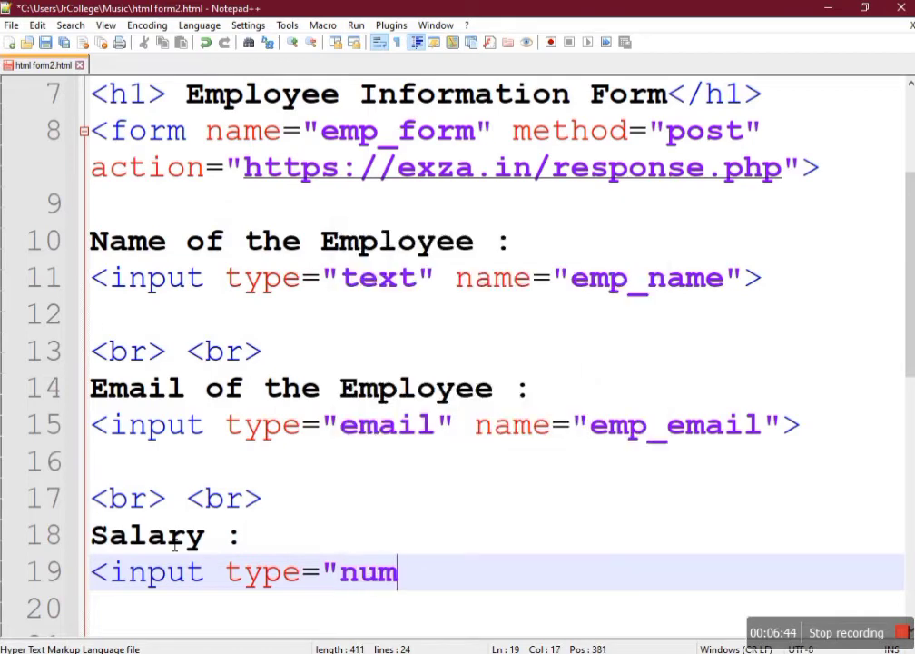
{"action": "type", "text": "ber\""}
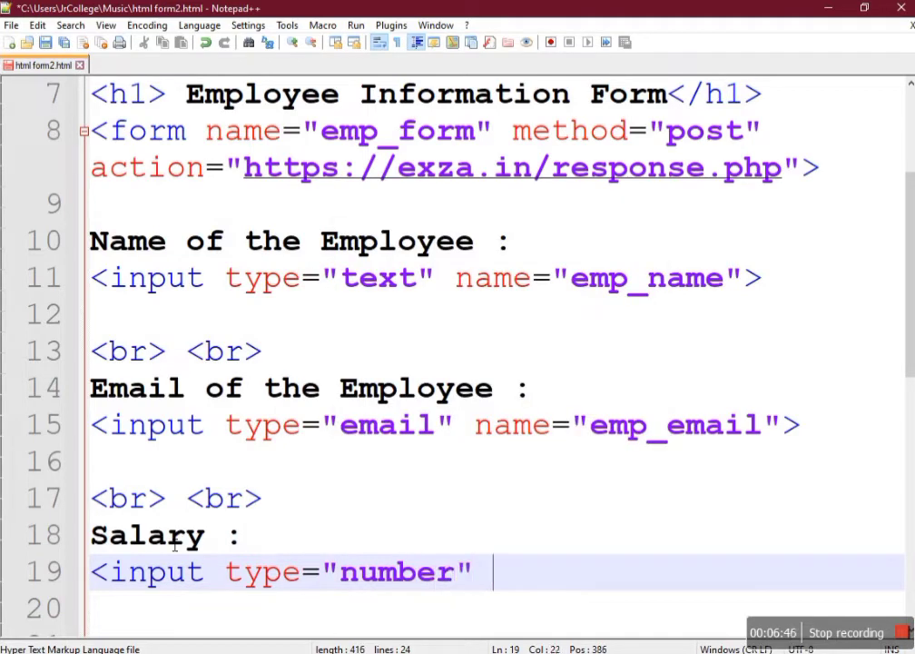
{"action": "type", "text": "name=\""}
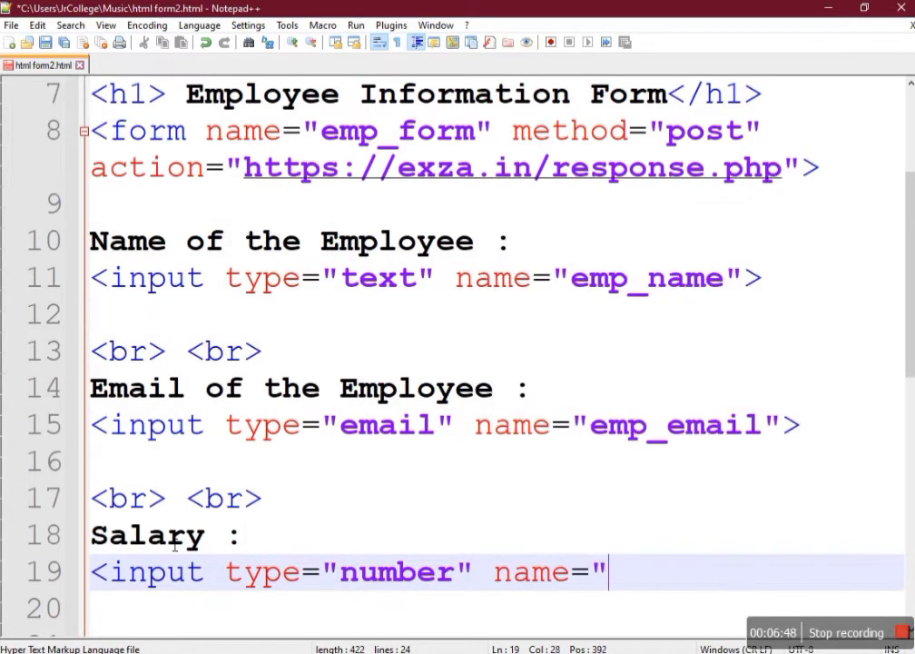
{"action": "type", "text": "emp_salary\">"}
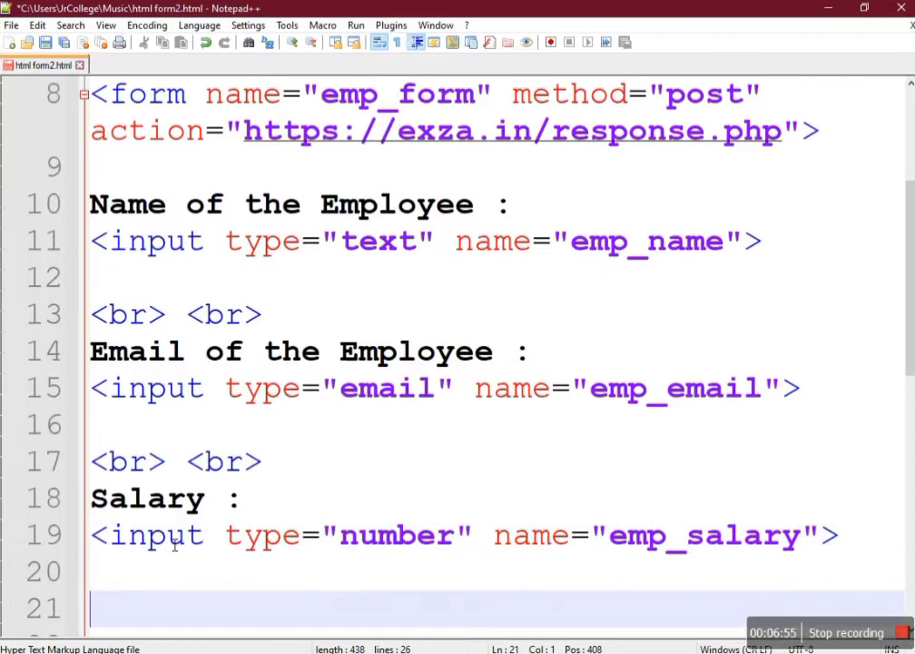
Add a line break and a submit input, then save the file.
{"action": "type", "text": "<br> <br>"}
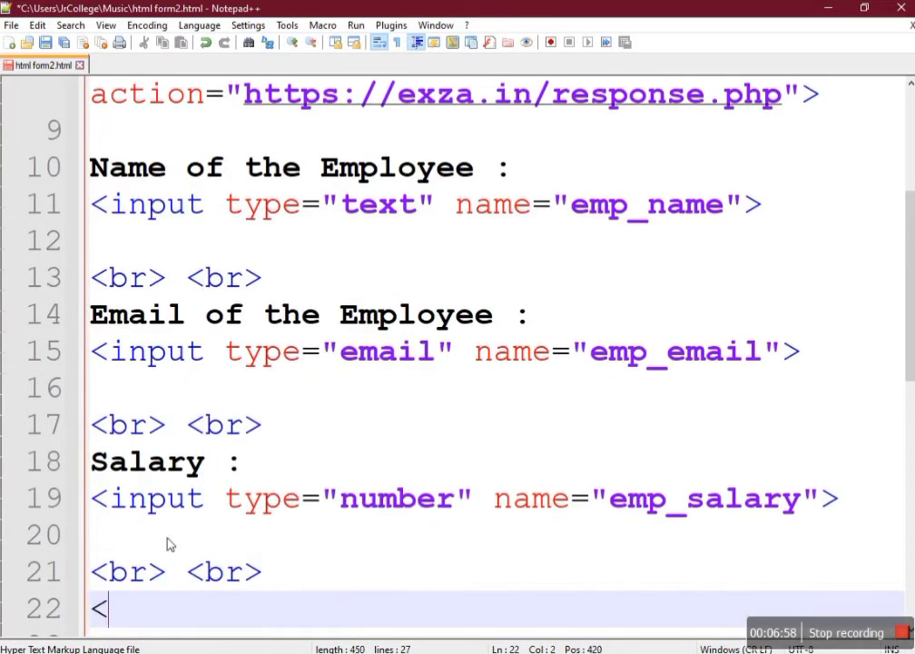
{"action": "type", "text": "input type="}
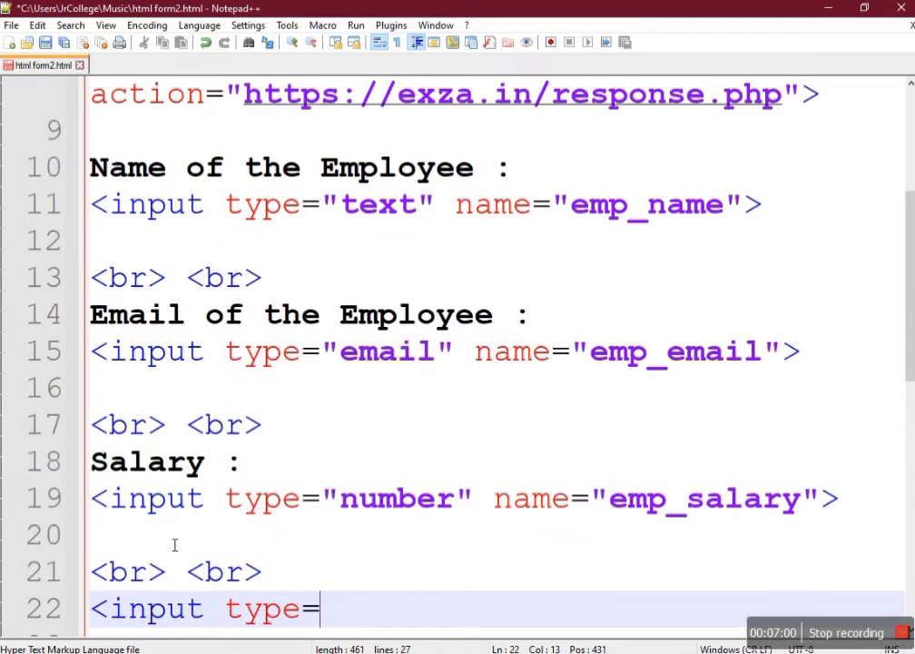
{"action": "type", "text": "\"submit\""}
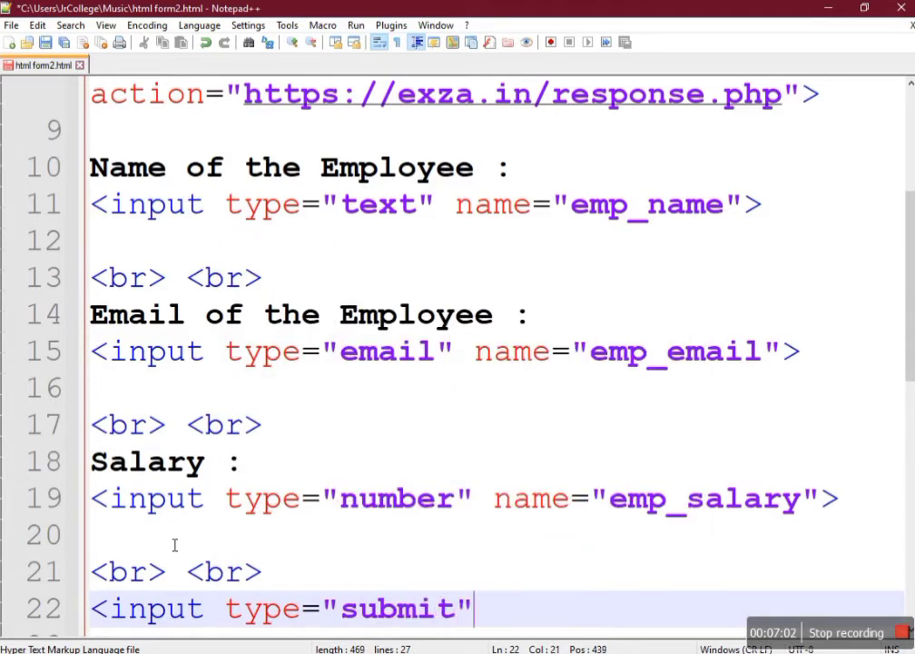
{"action": "type", "text": ">"}
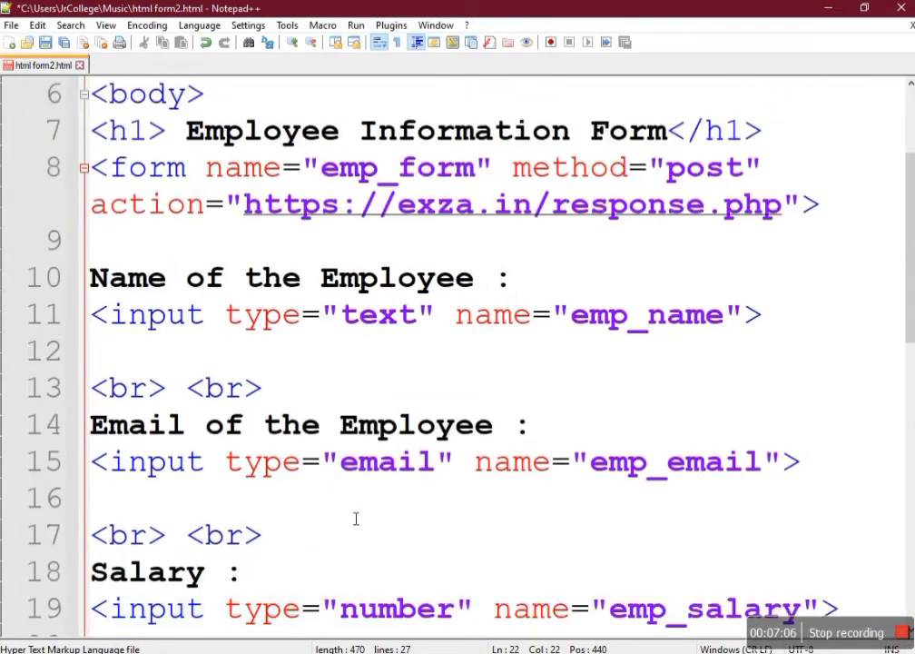
{"action": "left_click", "coordinate": [44, 43]}
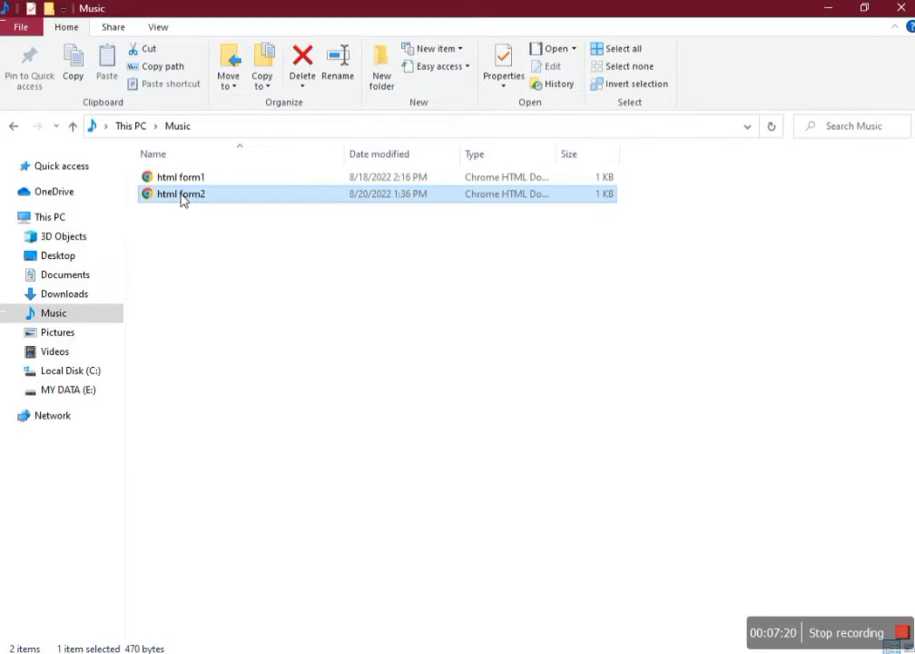
Open html form2 in Chrome, closing the blank guest window on the first try.
{"action": "double_click", "coordinate": [180, 193]}
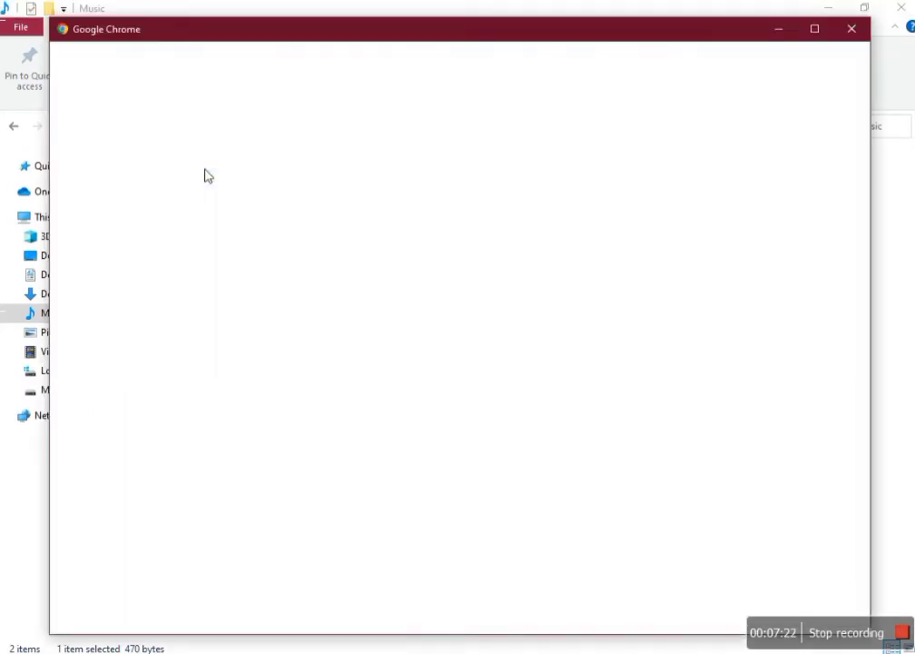
{"action": "mouse_move", "coordinate": [547, 40]}
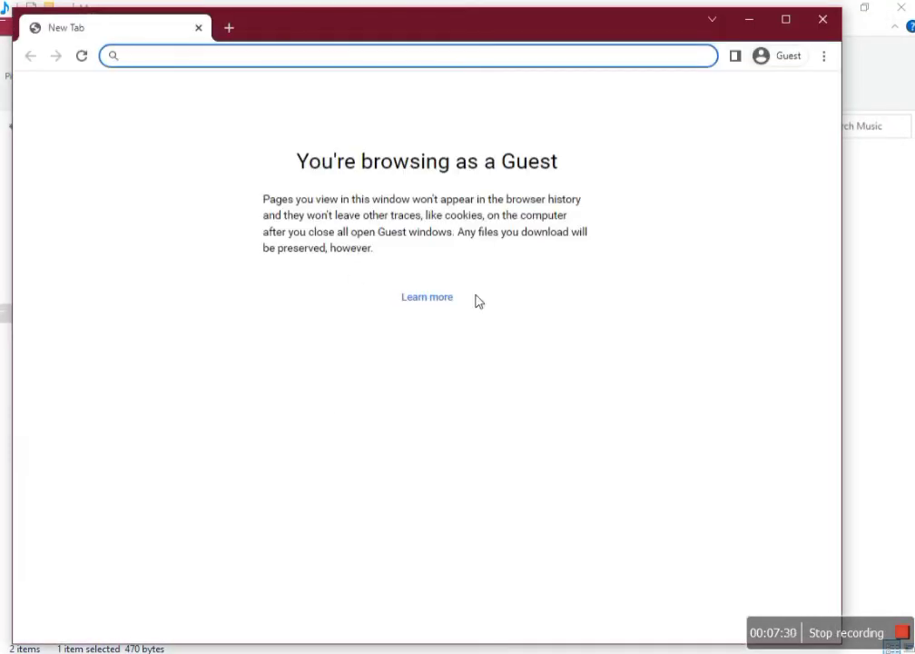
{"action": "left_click", "coordinate": [407, 55]}
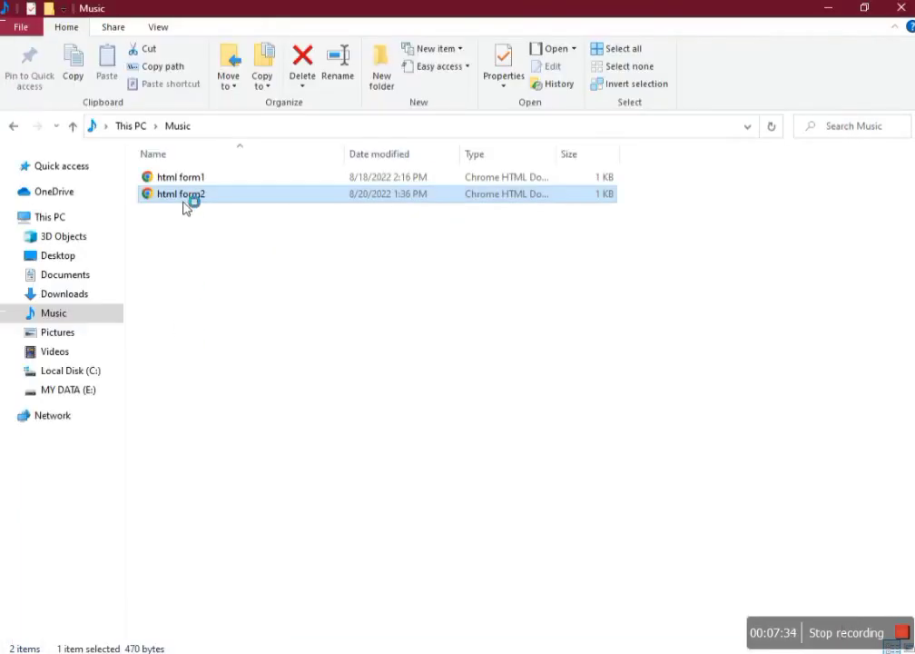
{"action": "double_click", "coordinate": [181, 194]}
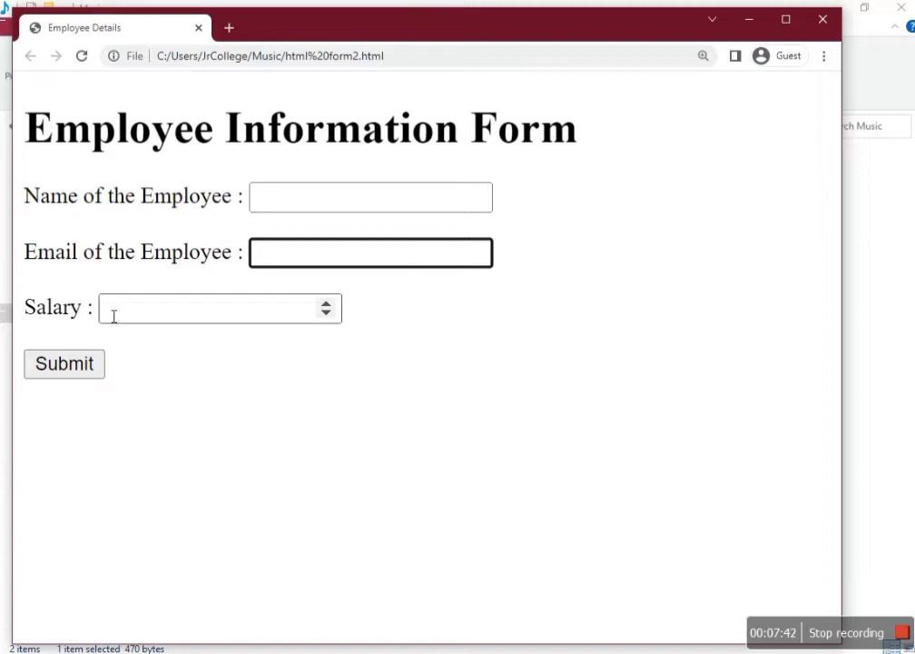
Enter -2 in Salary and step it down to test negative values.
{"action": "type", "text": "-2"}
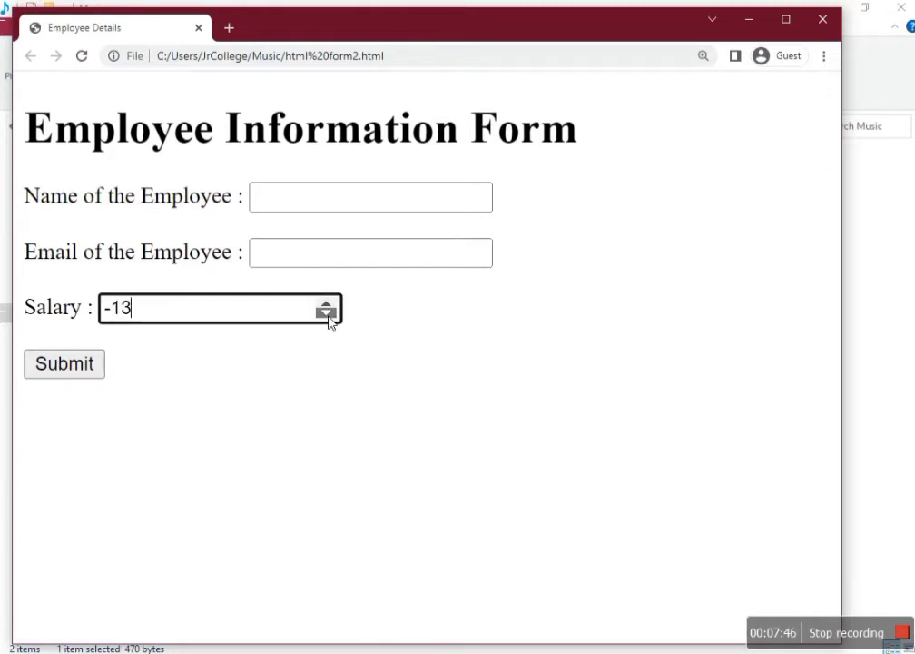
{"action": "left_click", "coordinate": [325, 315]}
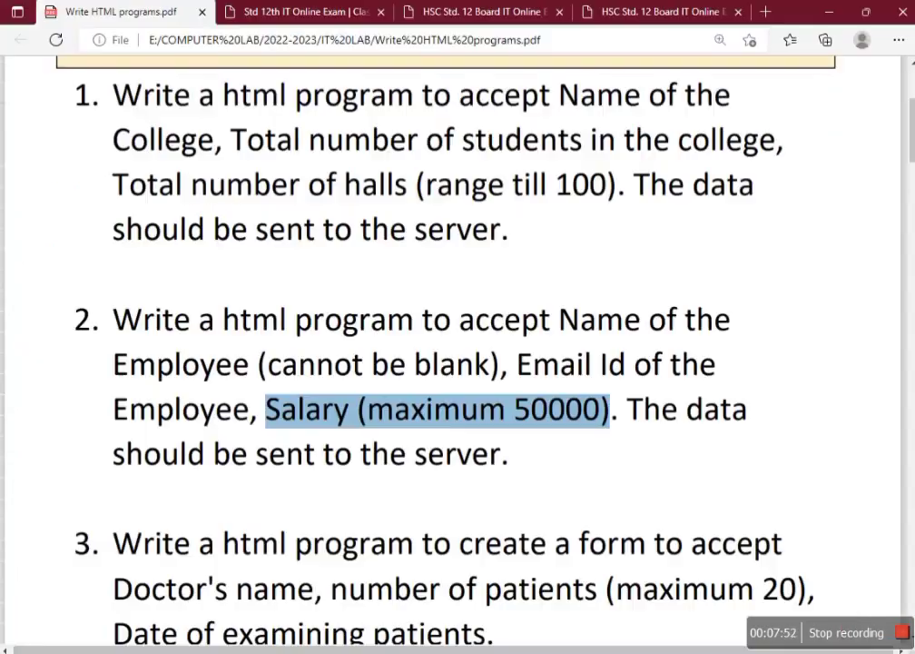
Clear the PDF highlight and reselect the question 2 requirement text.
{"action": "left_click", "coordinate": [544, 434]}
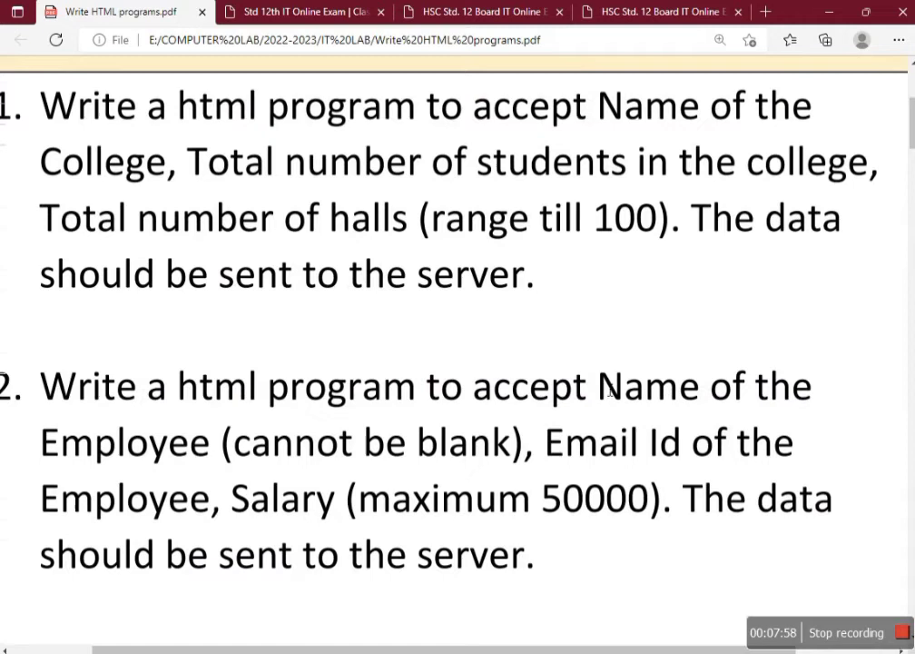
{"action": "left_click_drag", "start_coordinate": [598, 385], "coordinate": [229, 442]}
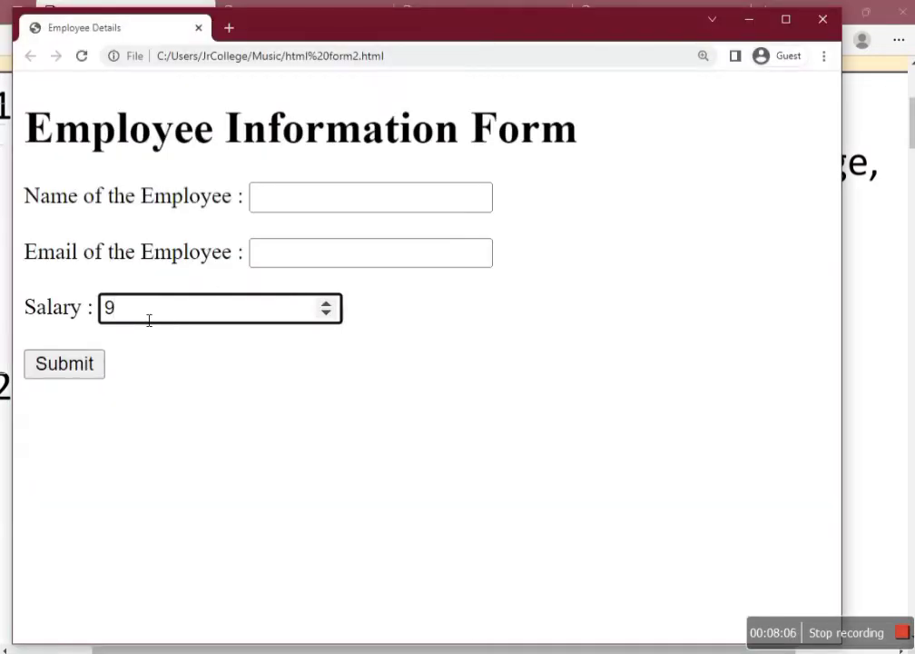
Submit the form with salary 9, check exza.in's response, and return to the source.
{"action": "left_click", "coordinate": [64, 363]}
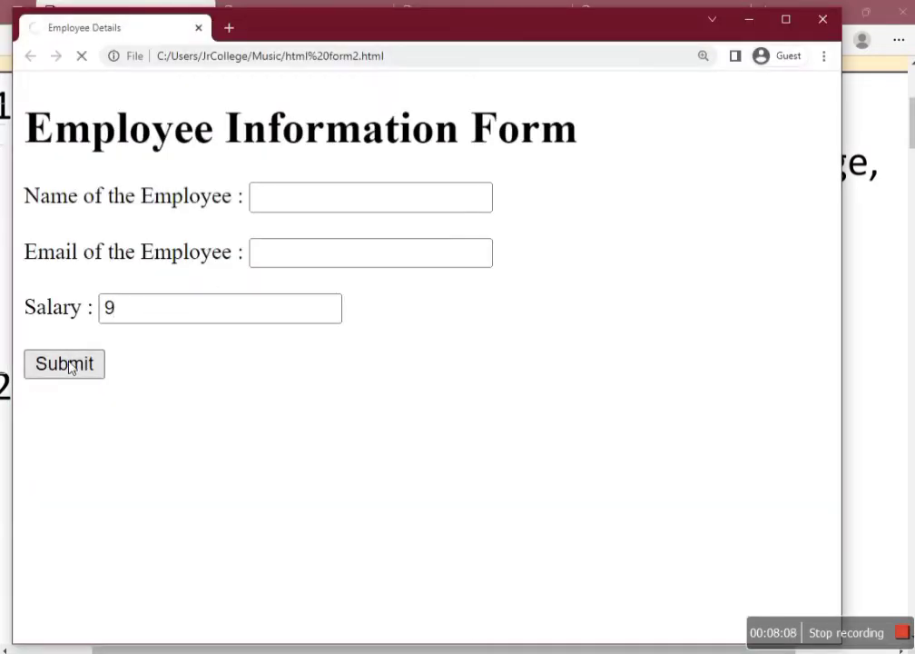
{"action": "left_click", "coordinate": [63, 364]}
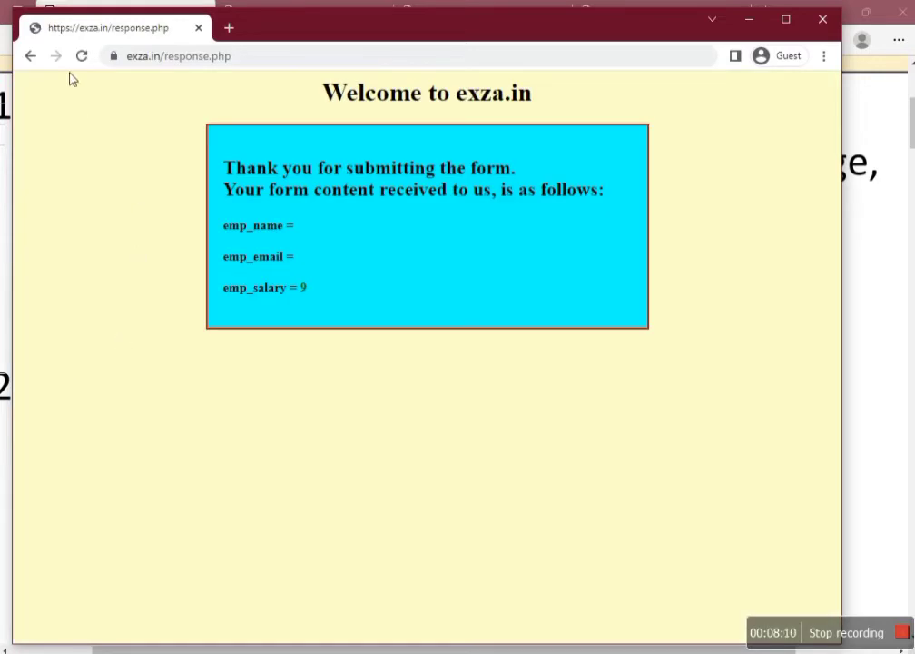
{"action": "mouse_move", "coordinate": [30, 56]}
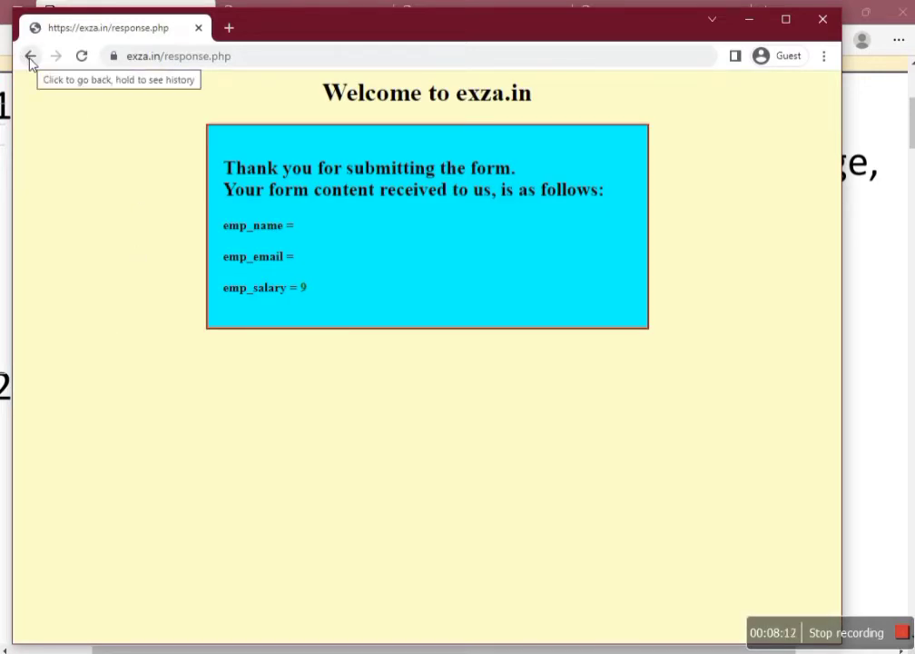
{"action": "left_click", "coordinate": [30, 55]}
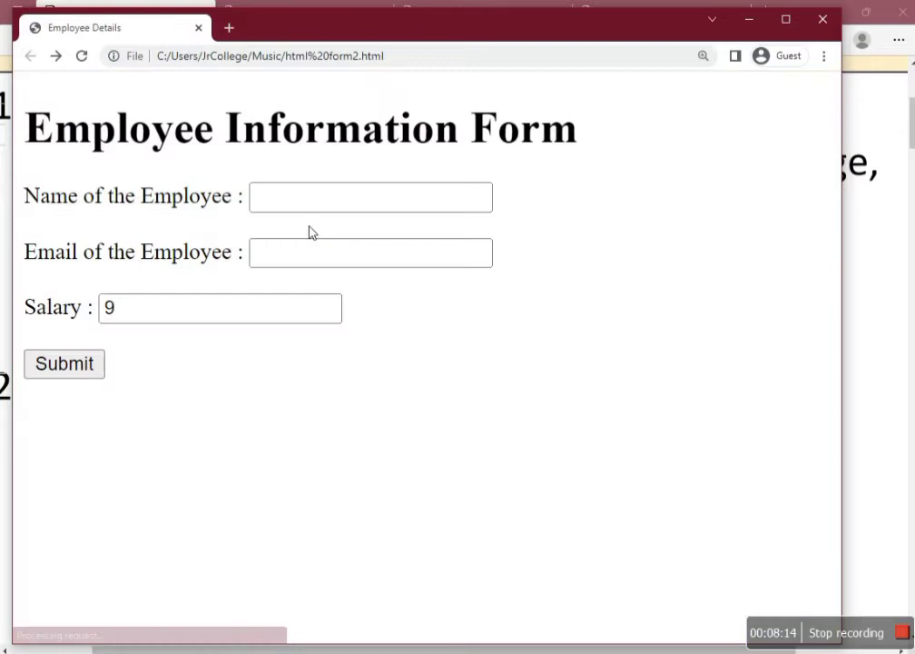
{"action": "left_click", "coordinate": [370, 196]}
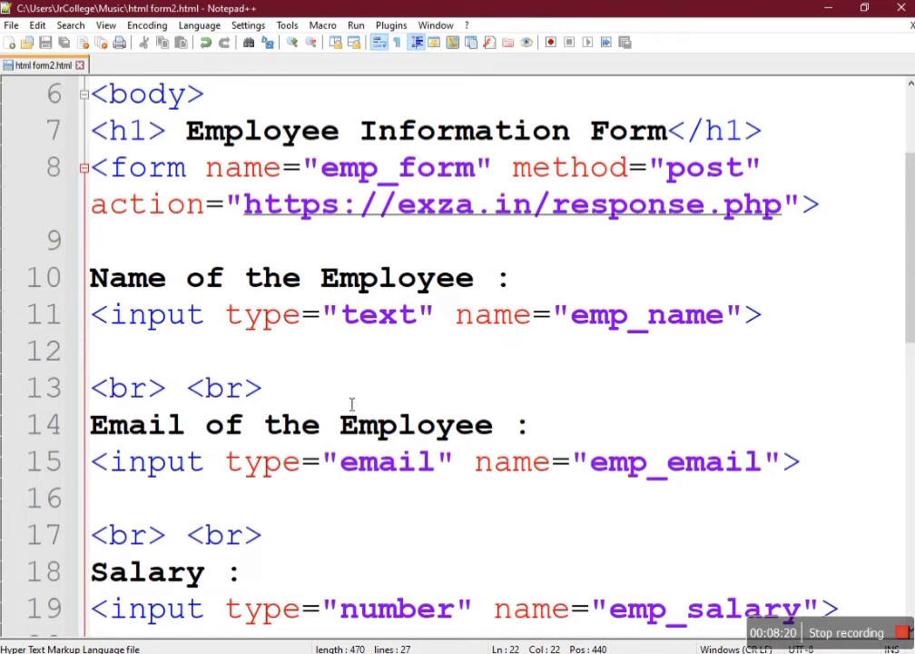
{"action": "mouse_move", "coordinate": [342, 325]}
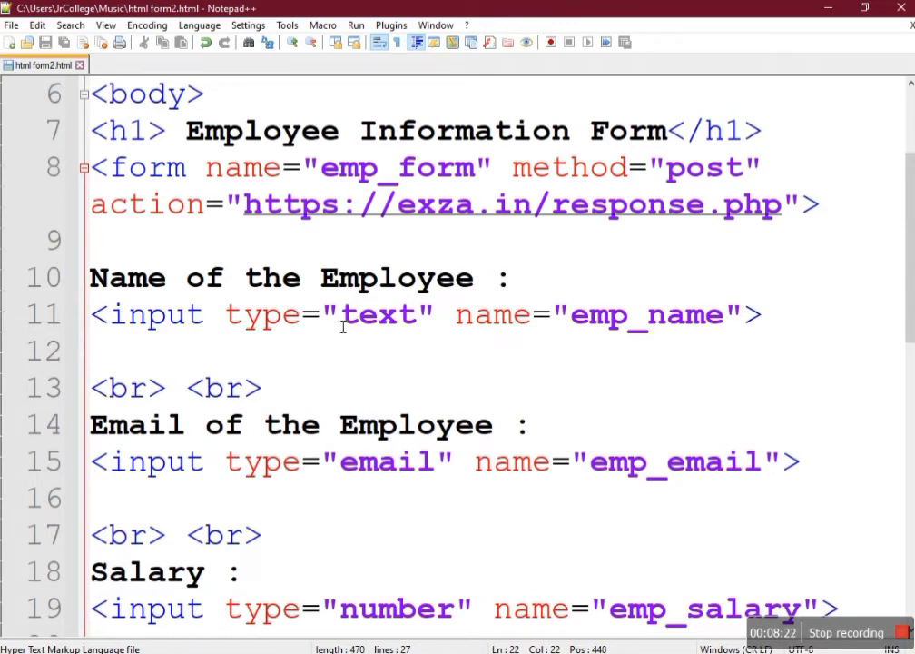
{"action": "mouse_move", "coordinate": [488, 327]}
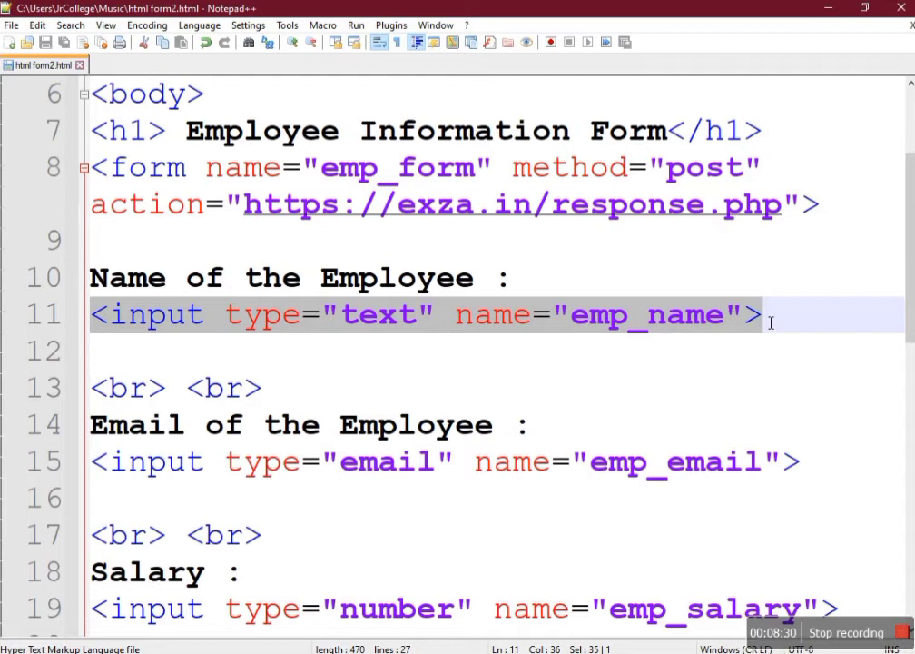
Add a REQUIRED attribute to the emp_name input, then reload the form in Chrome.
{"action": "left_click", "coordinate": [333, 350]}
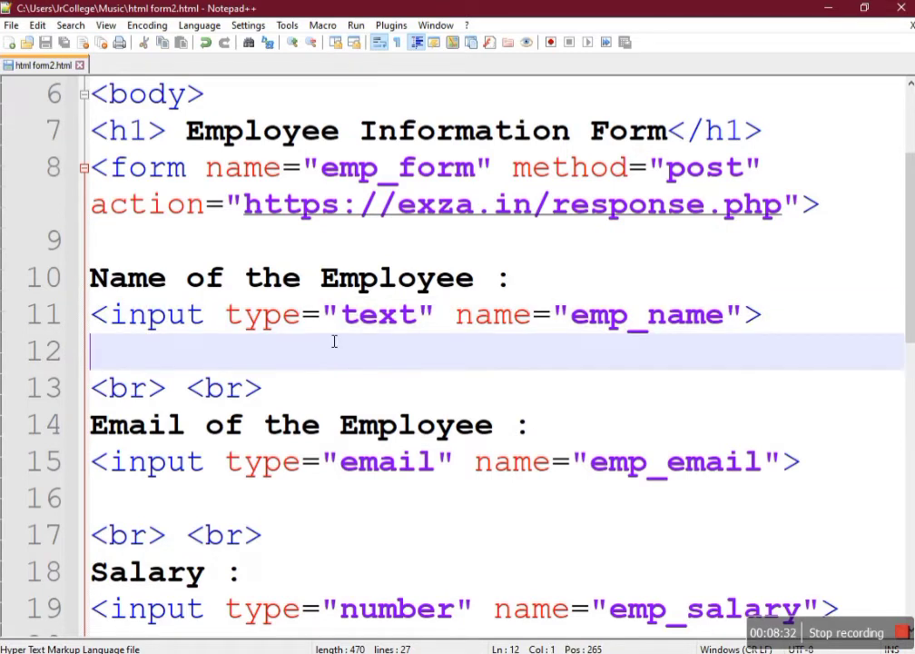
{"action": "left_click", "coordinate": [742, 314]}
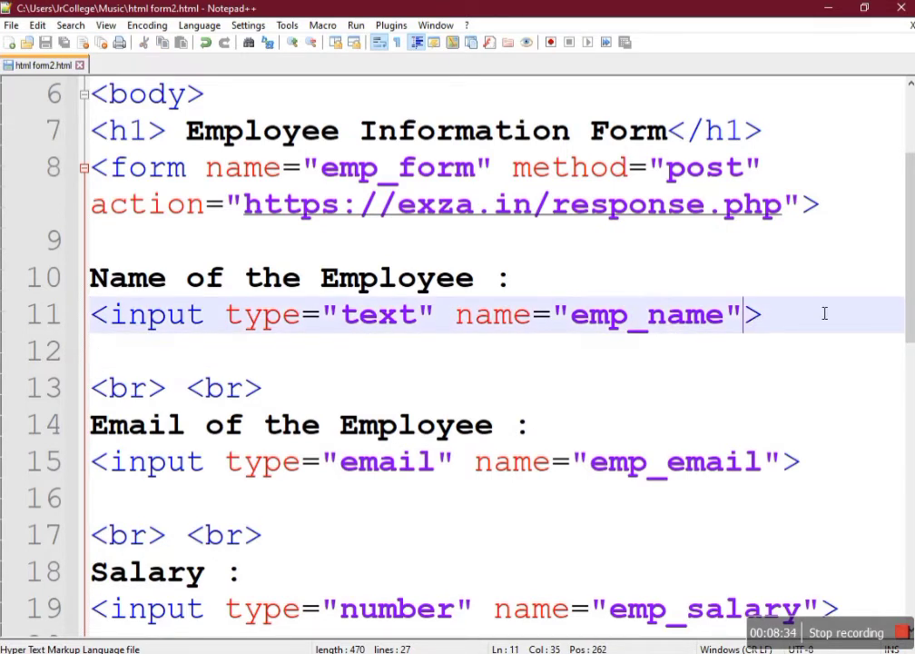
{"action": "type", "text": "\" \""}
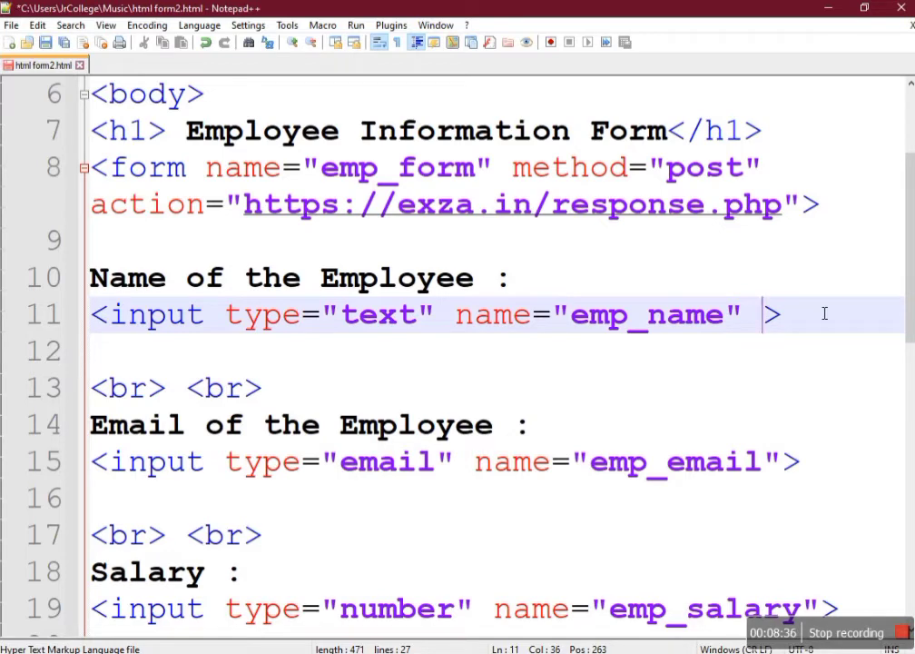
{"action": "type", "text": "REQUIRED"}
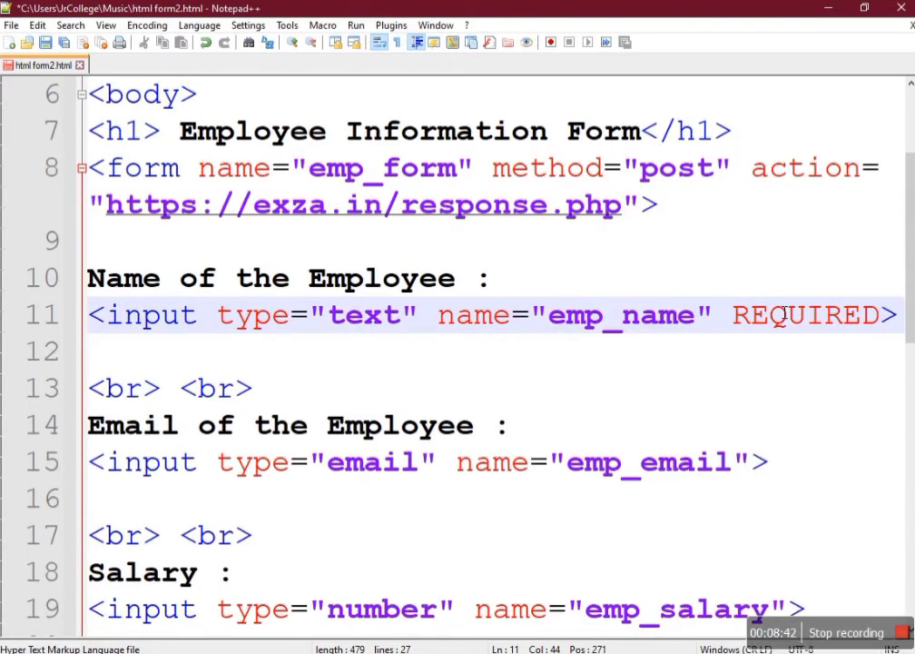
{"action": "double_click", "coordinate": [805, 315]}
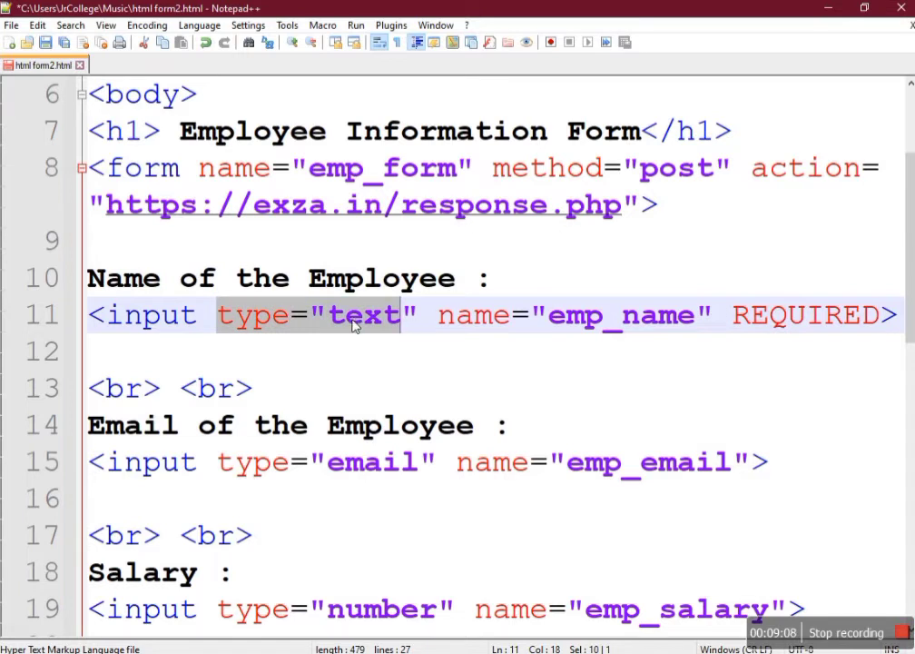
{"action": "left_click", "coordinate": [616, 315]}
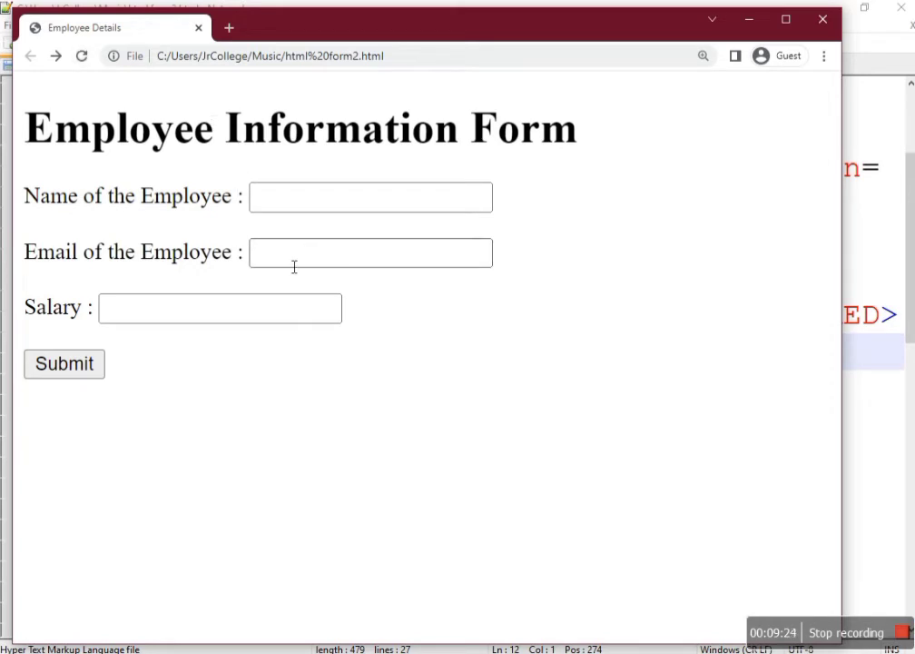
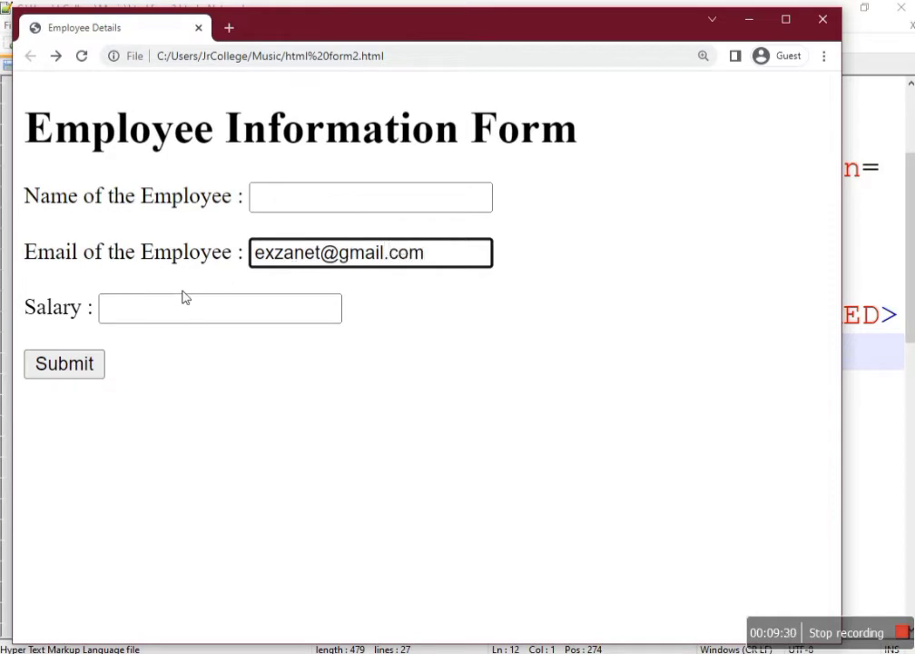
Enter an email and salary 5000, leave Name blank, and submit.
{"action": "type", "text": "5000"}
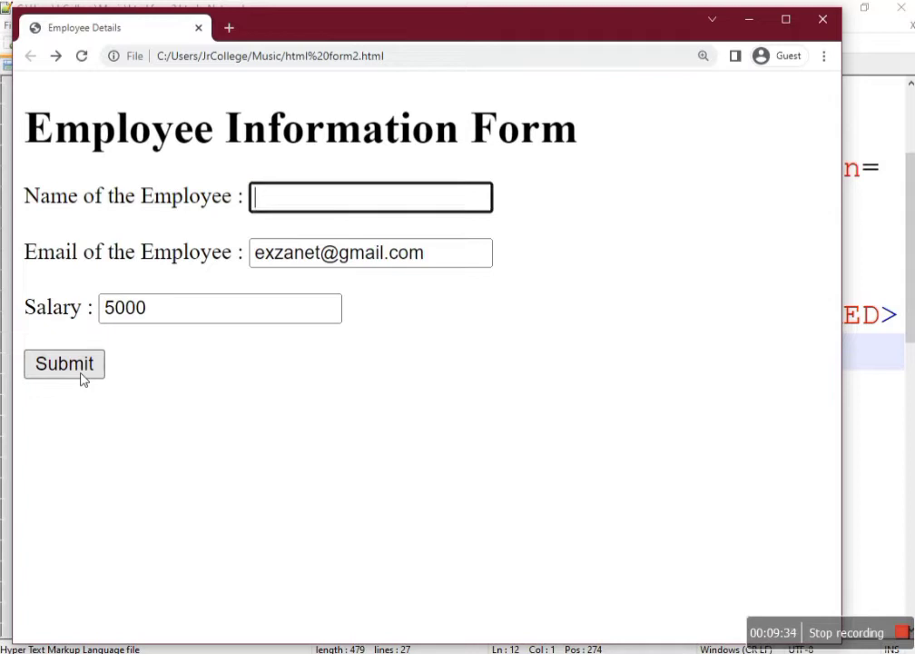
{"action": "left_click", "coordinate": [64, 363]}
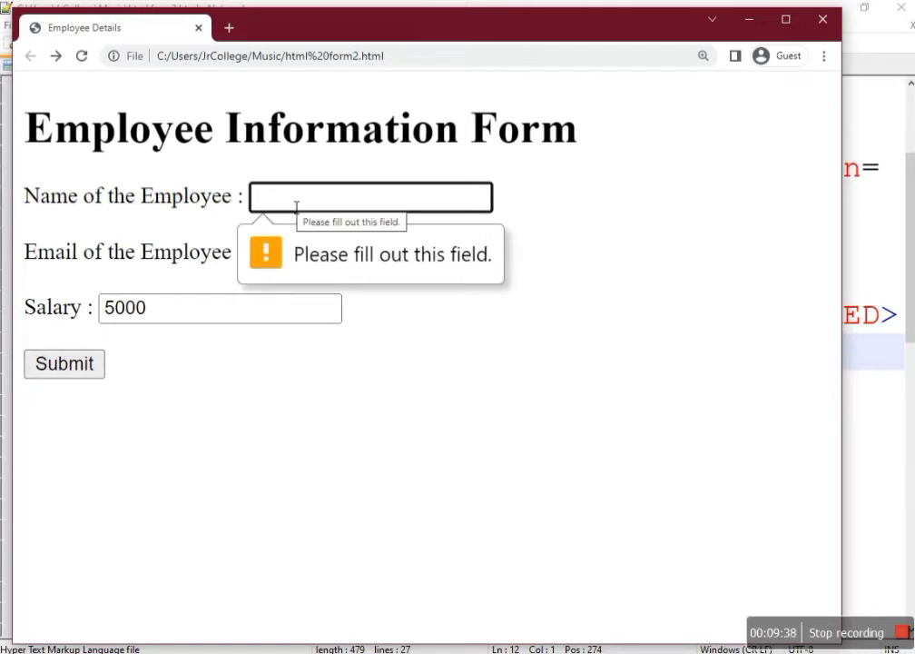
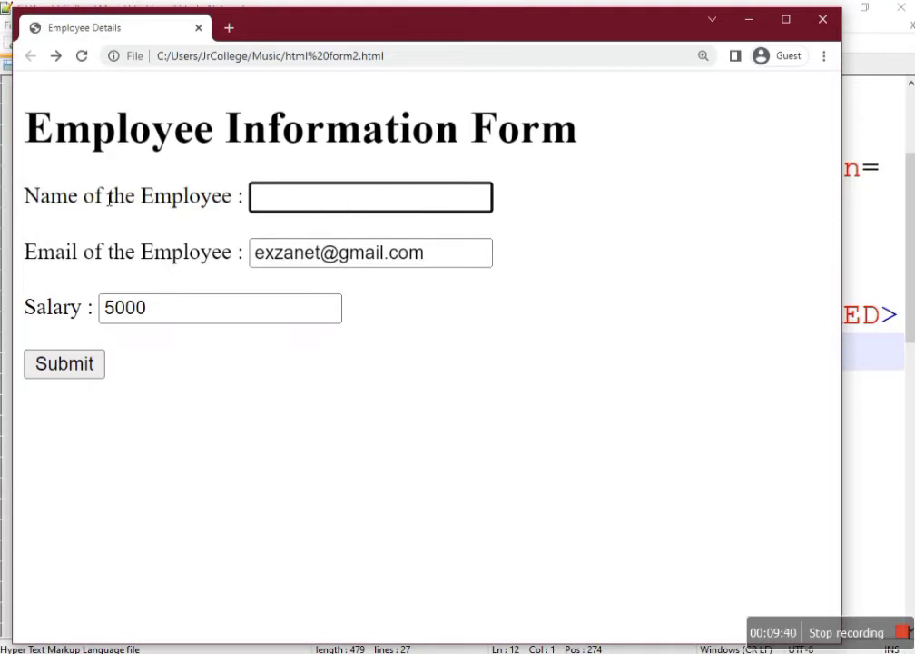
{"action": "left_click", "coordinate": [64, 363]}
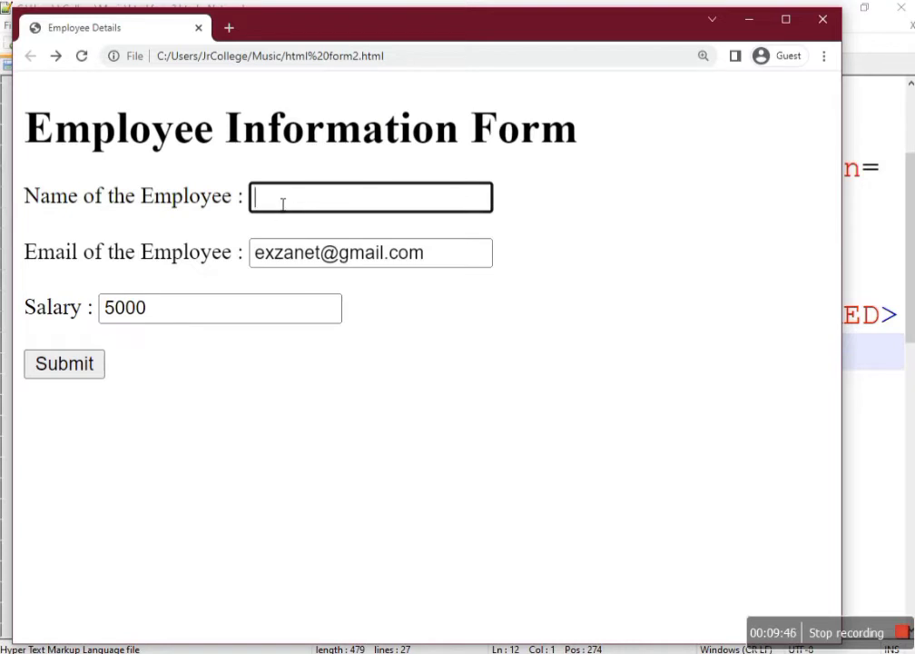
{"action": "left_click", "coordinate": [64, 363]}
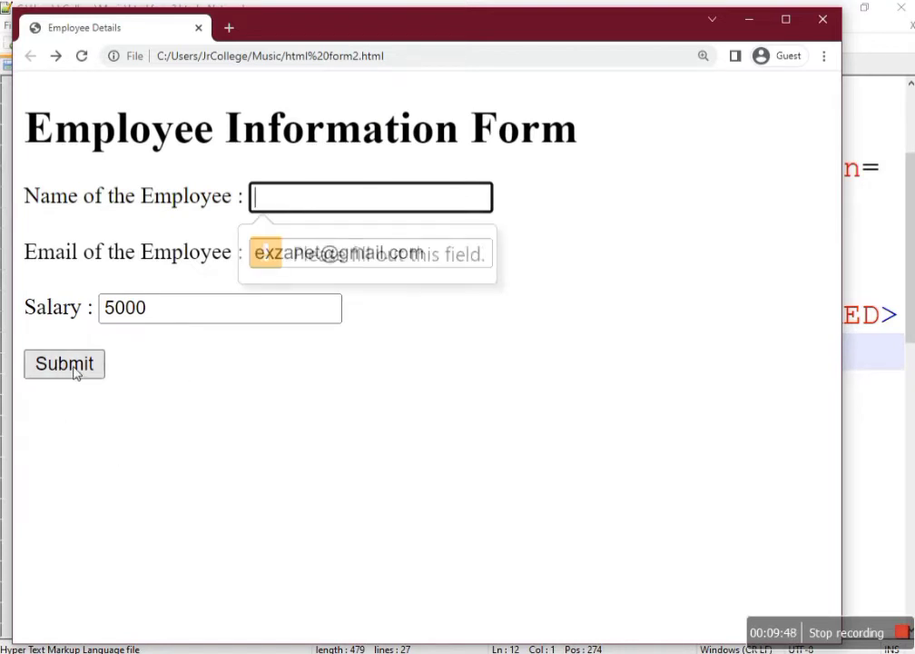
{"action": "left_click", "coordinate": [63, 363]}
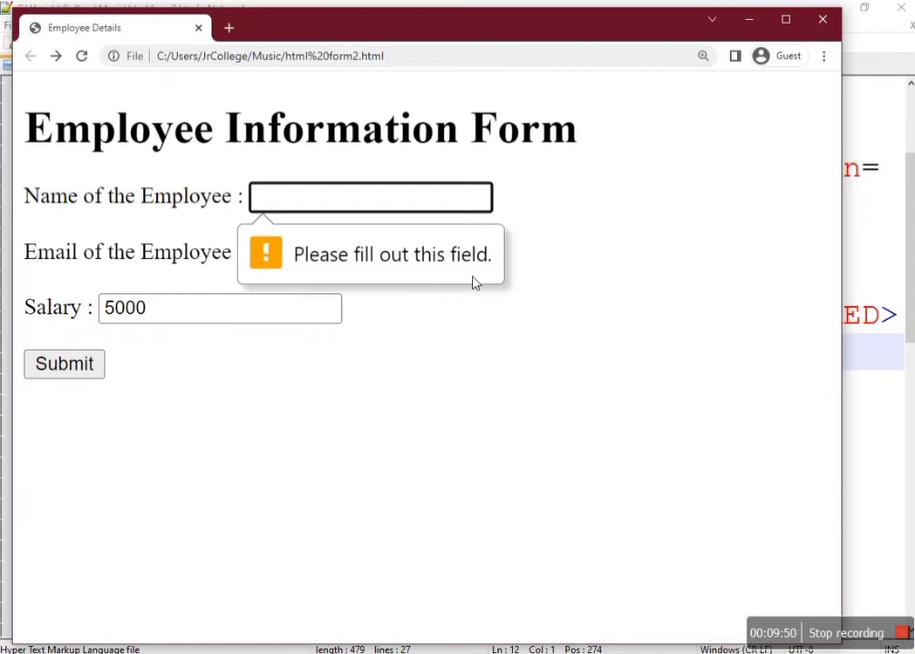
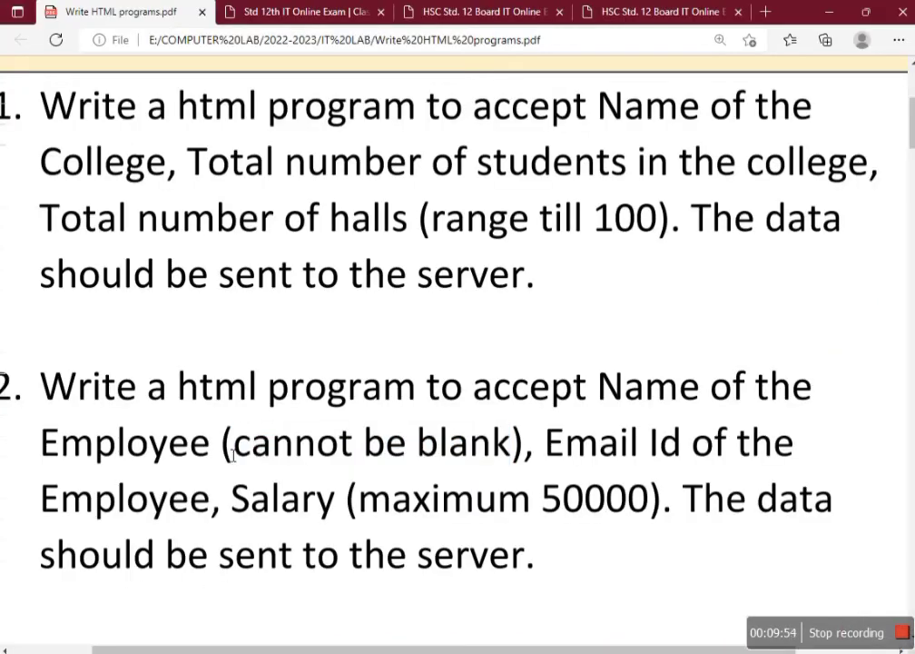
{"action": "mouse_move", "coordinate": [567, 549]}
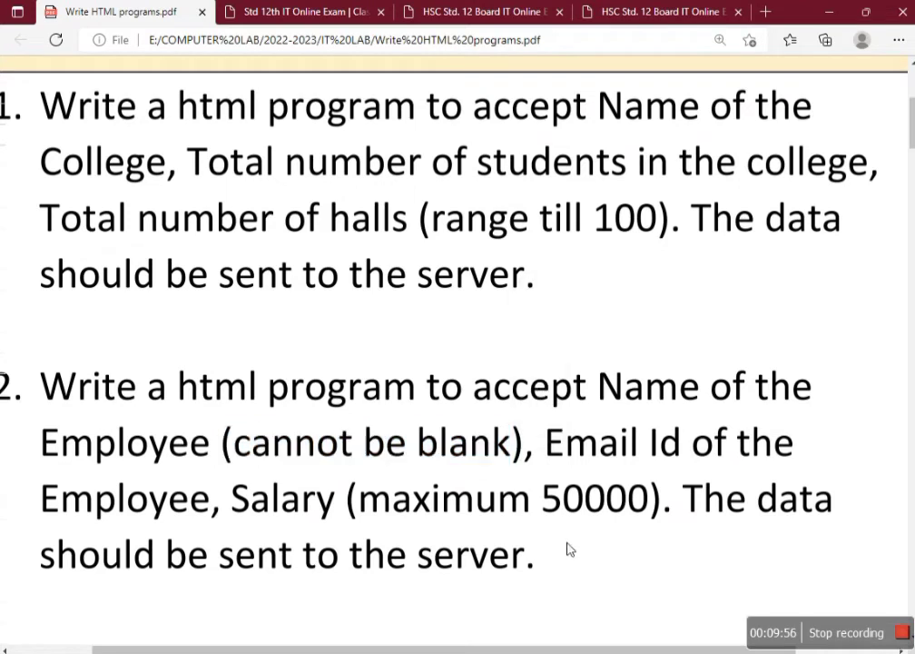
Highlight the Email Id and Salary maximum requirements in the question 2 PDF.
{"action": "left_click_drag", "start_coordinate": [543, 443], "coordinate": [209, 497]}
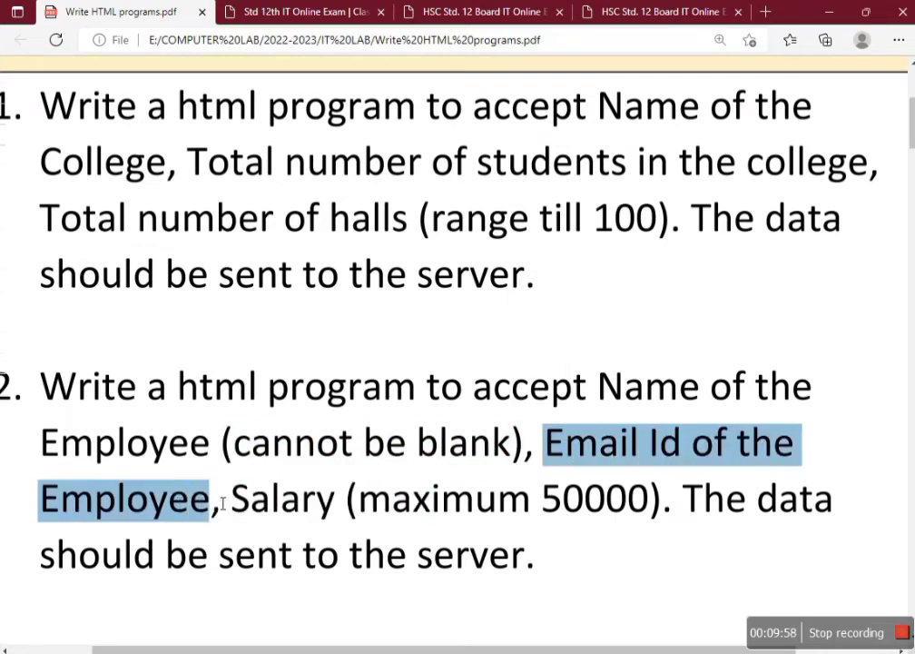
{"action": "left_click", "coordinate": [276, 522]}
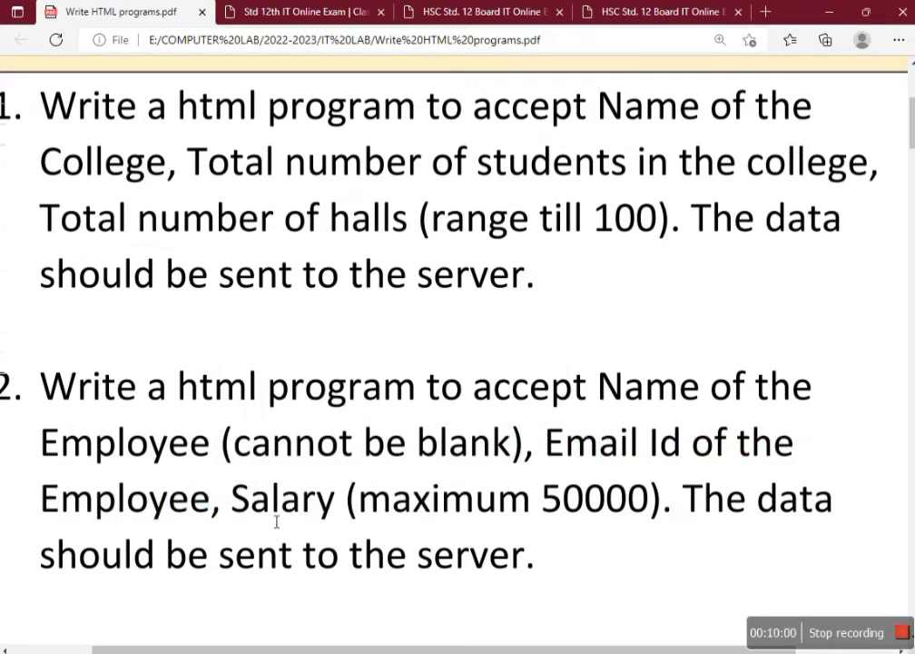
{"action": "left_click_drag", "start_coordinate": [228, 497], "coordinate": [606, 497]}
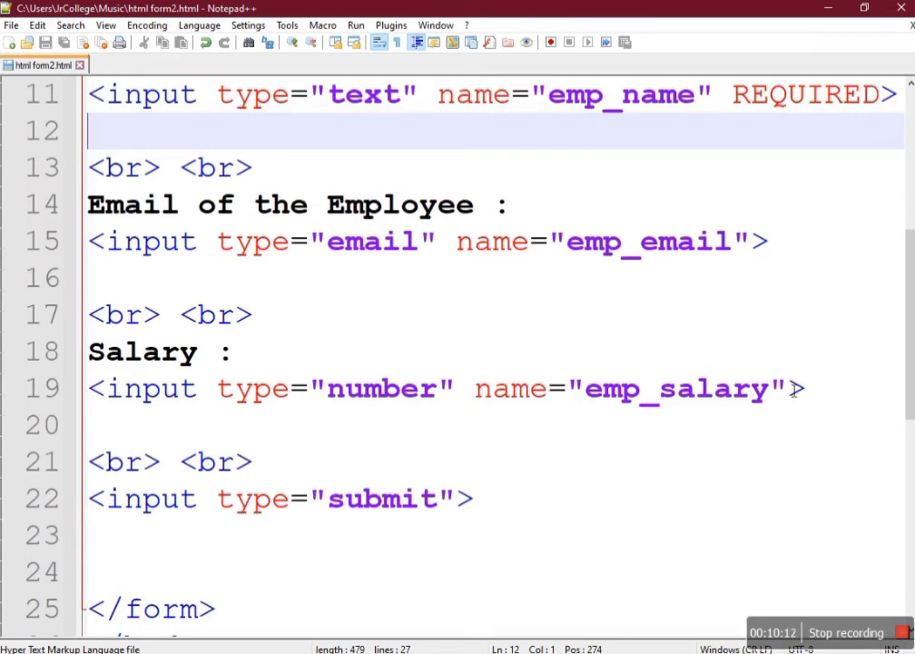
Add min=1000 and max=50000 to the emp_salary input.
{"action": "type", "text": "min="}
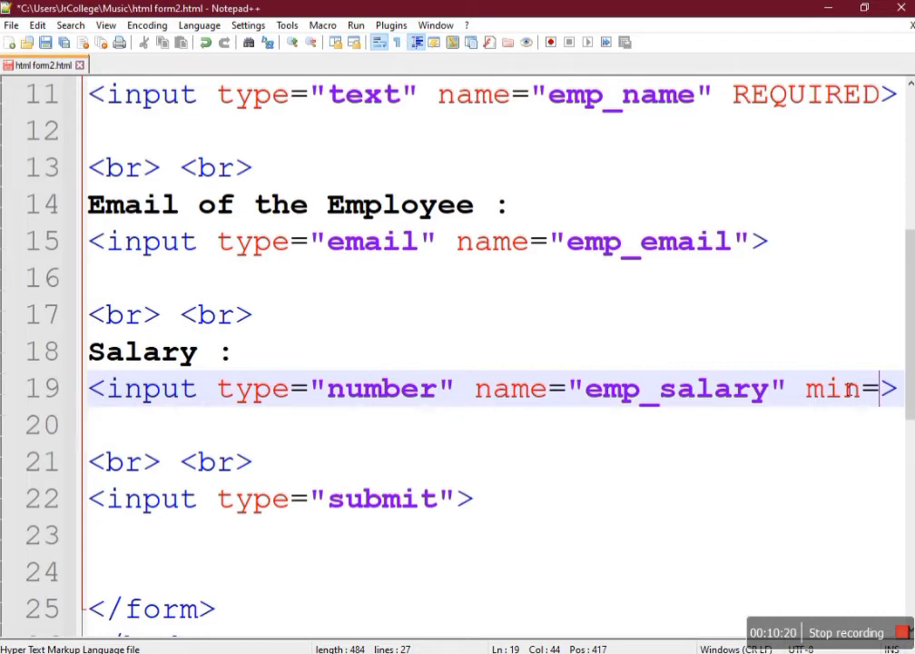
{"action": "type", "text": "1000 ma"}
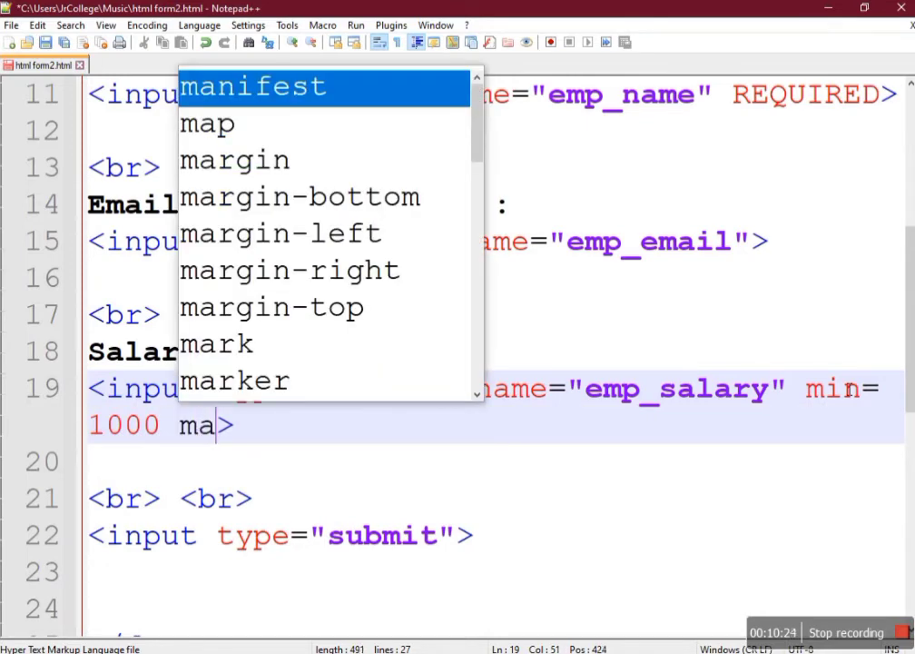
{"action": "type", "text": "x=500"}
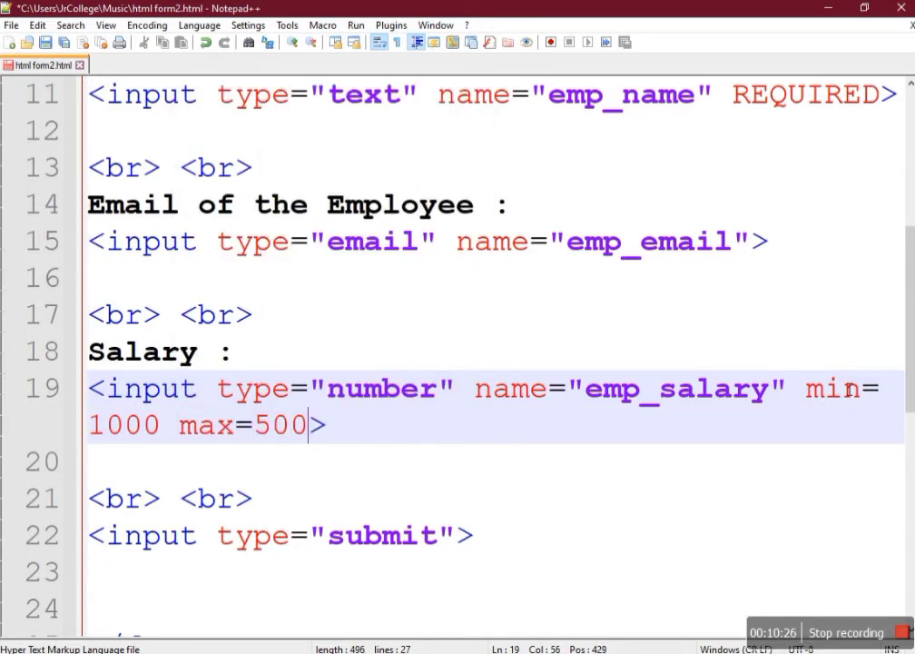
{"action": "type", "text": "0"}
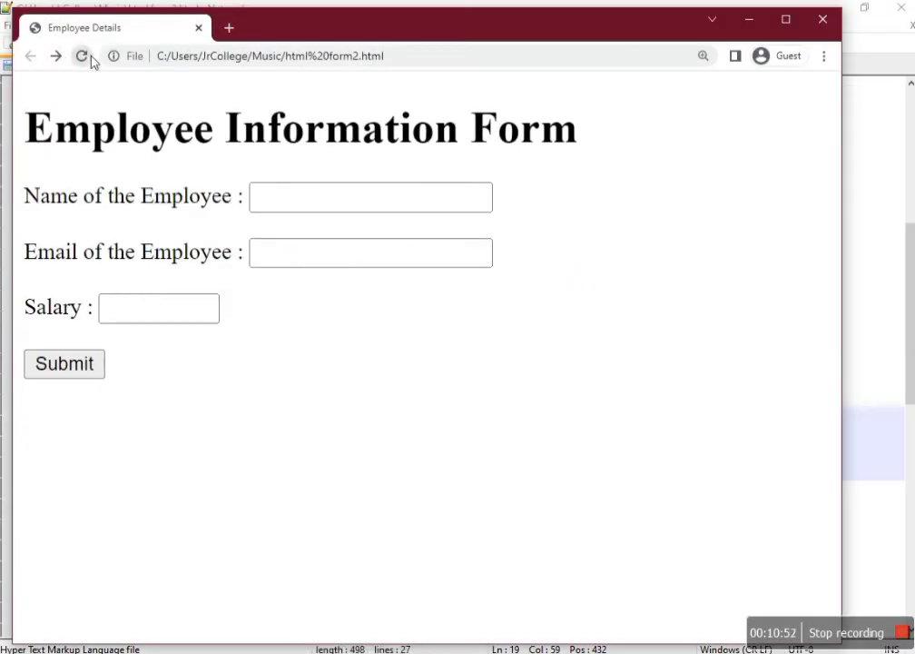
Type an out-of-range salary into the Salary field.
{"action": "left_click", "coordinate": [369, 196]}
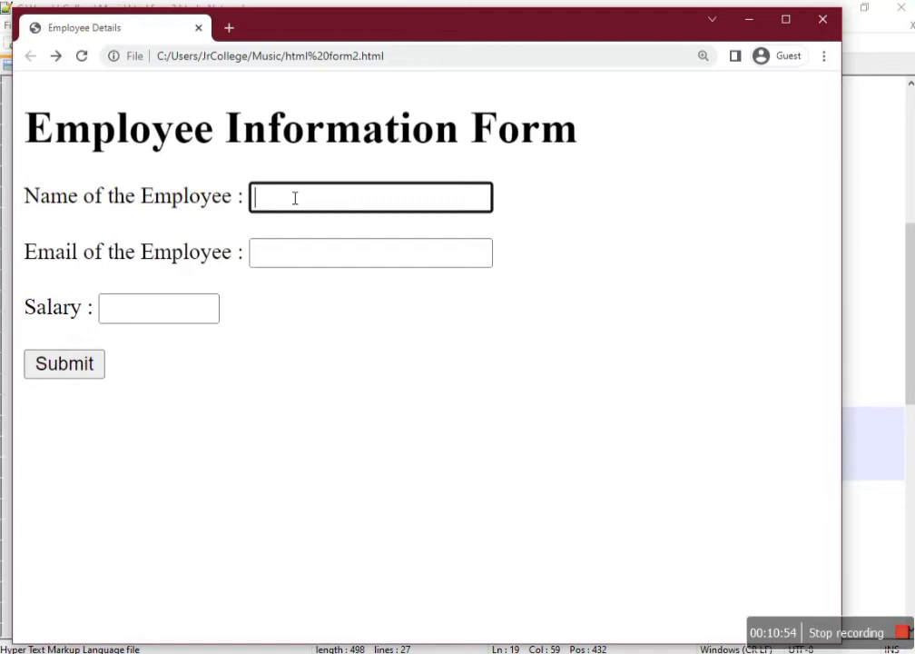
{"action": "left_click", "coordinate": [159, 308]}
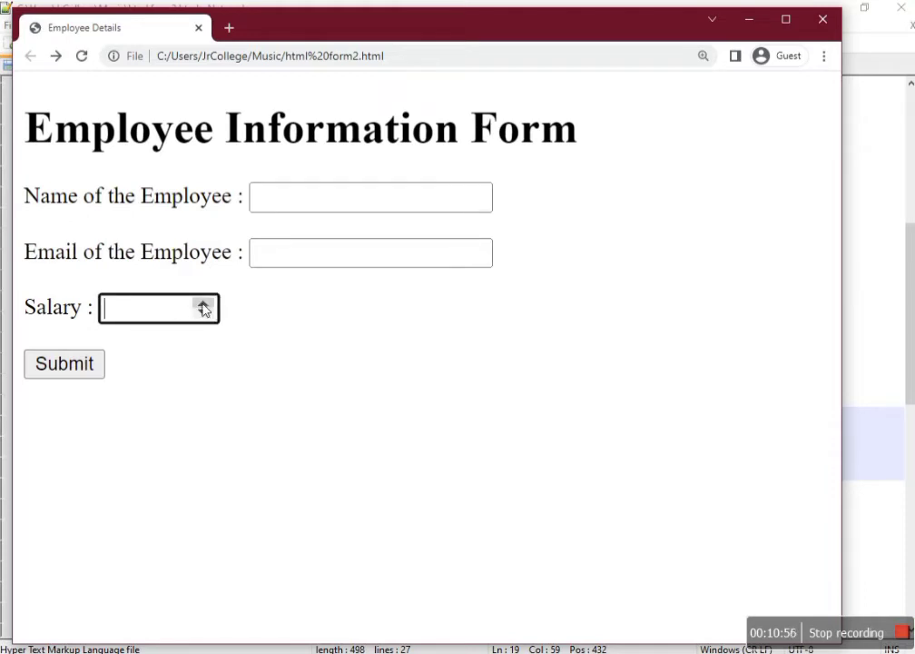
{"action": "type", "text": "1007"}
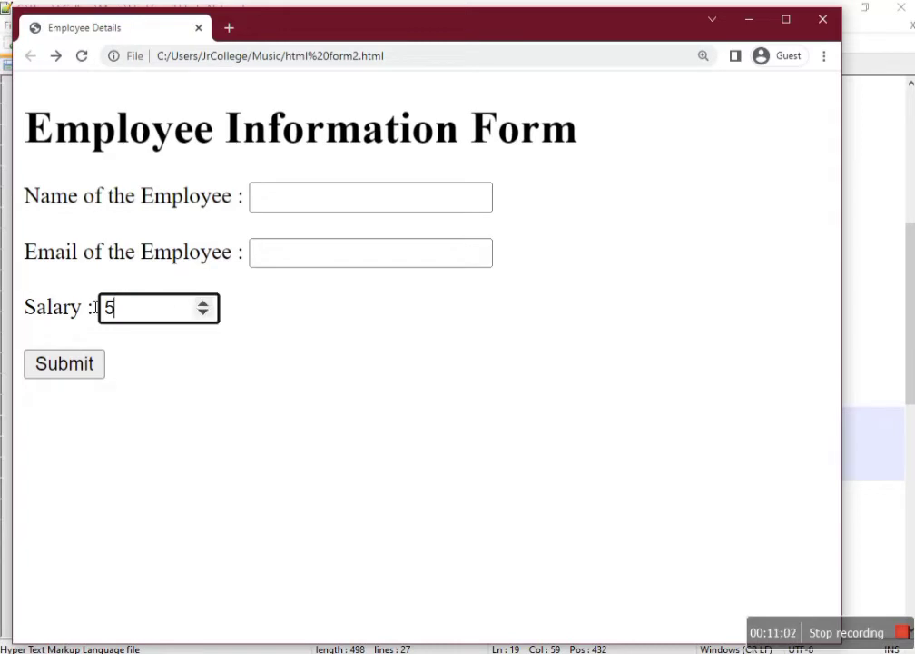
{"action": "type", "text": "0001"}
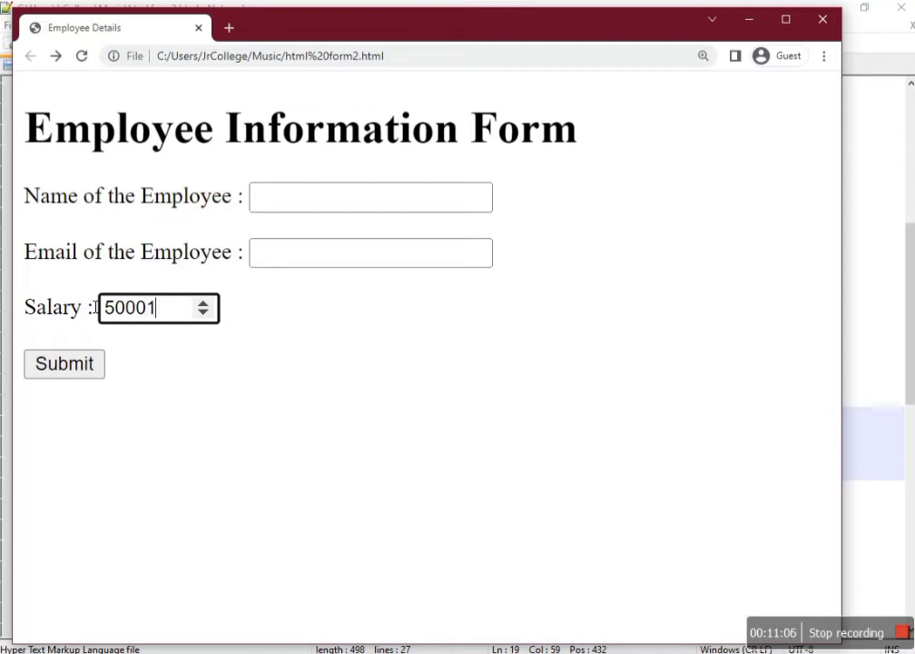
Enter Vikas as the name and replace the salary with a smaller amount.
{"action": "left_click", "coordinate": [64, 363]}
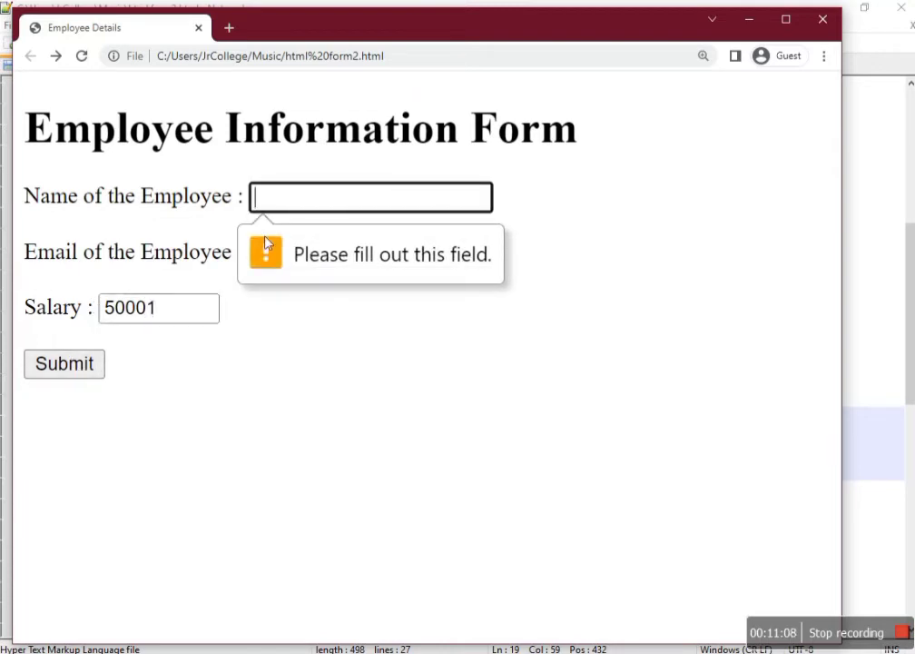
{"action": "type", "text": "Vikas"}
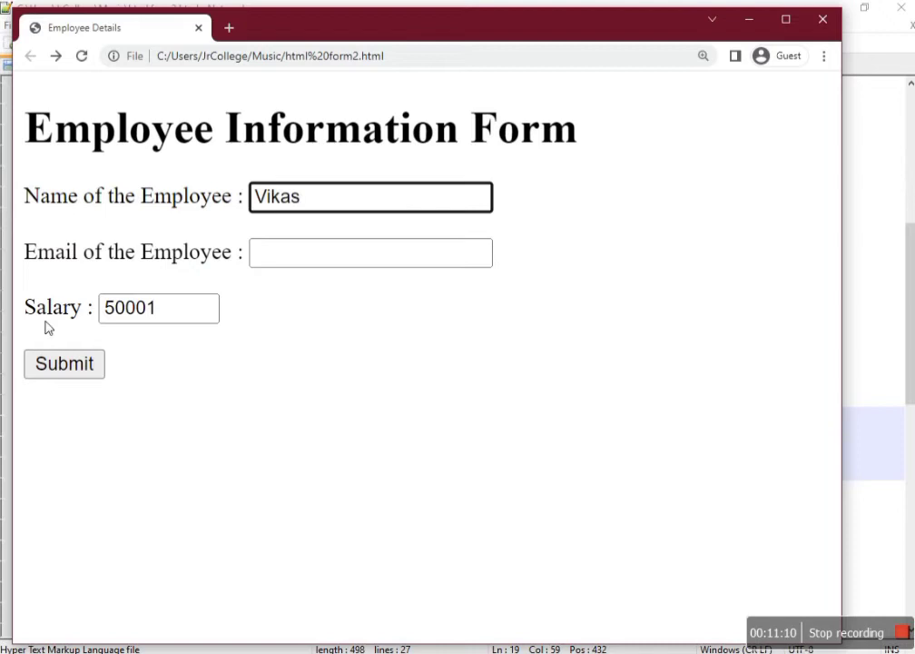
{"action": "left_click", "coordinate": [64, 363]}
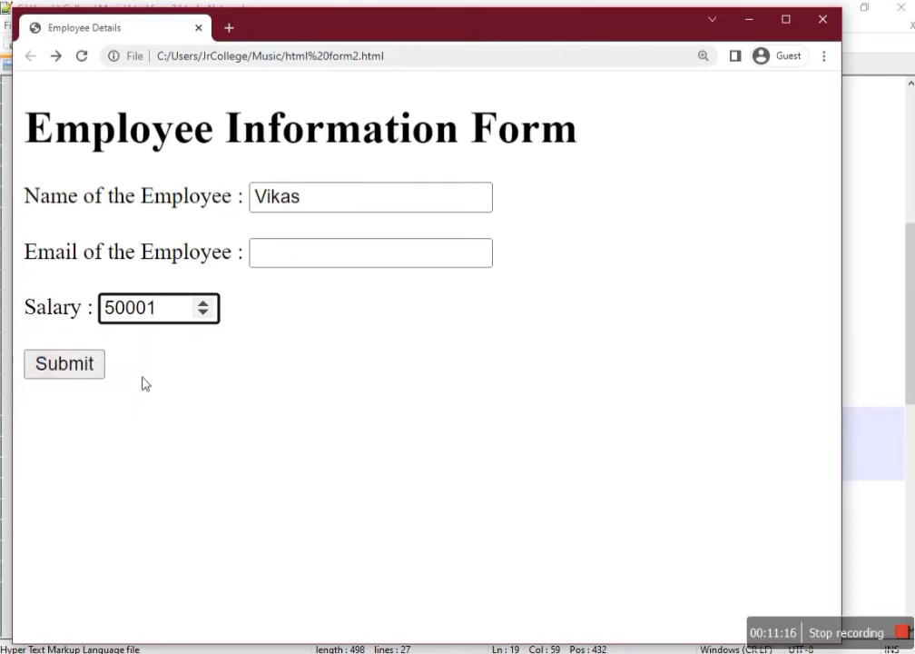
{"action": "left_click", "coordinate": [64, 363]}
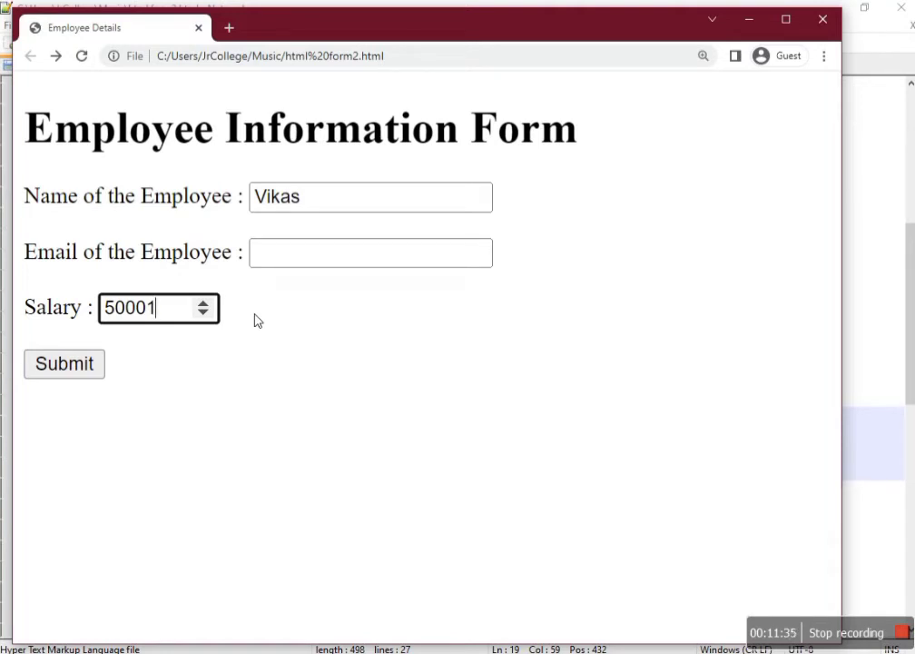
{"action": "mouse_move", "coordinate": [124, 340]}
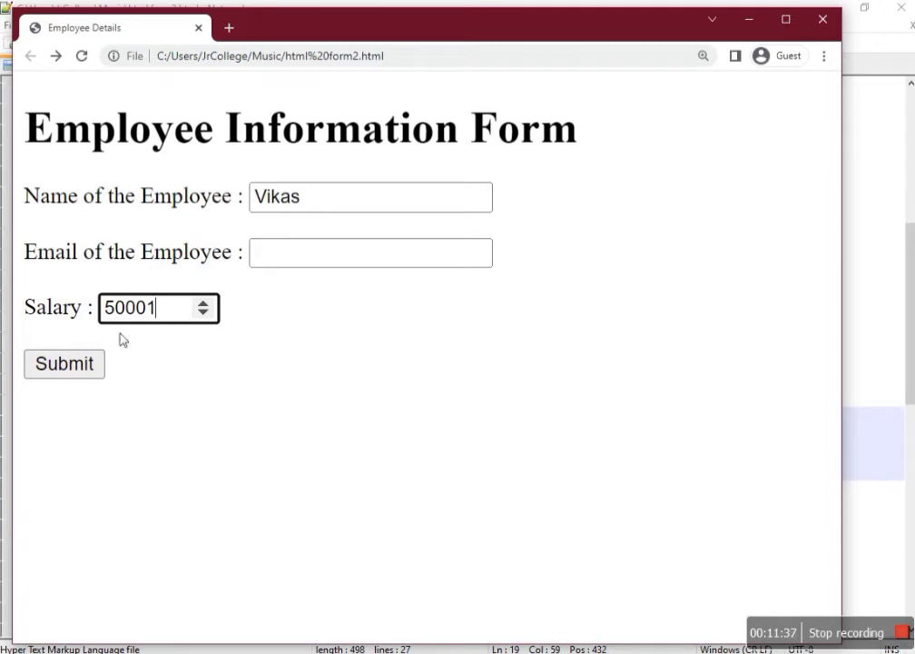
{"action": "left_click", "coordinate": [64, 364]}
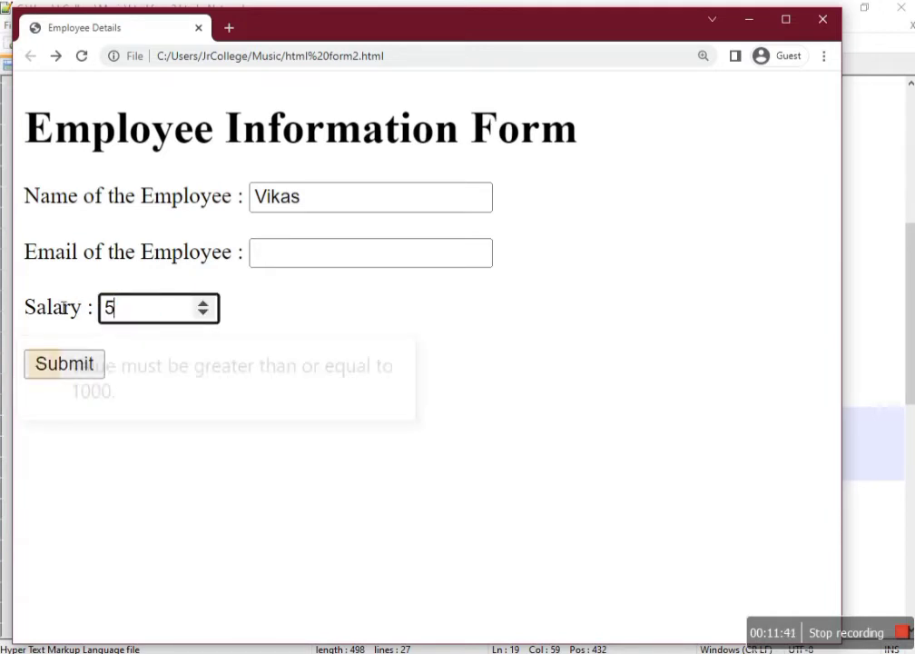
Replace the rejected salary of 500 with 2000 in the Chrome form.
{"action": "type", "text": "00"}
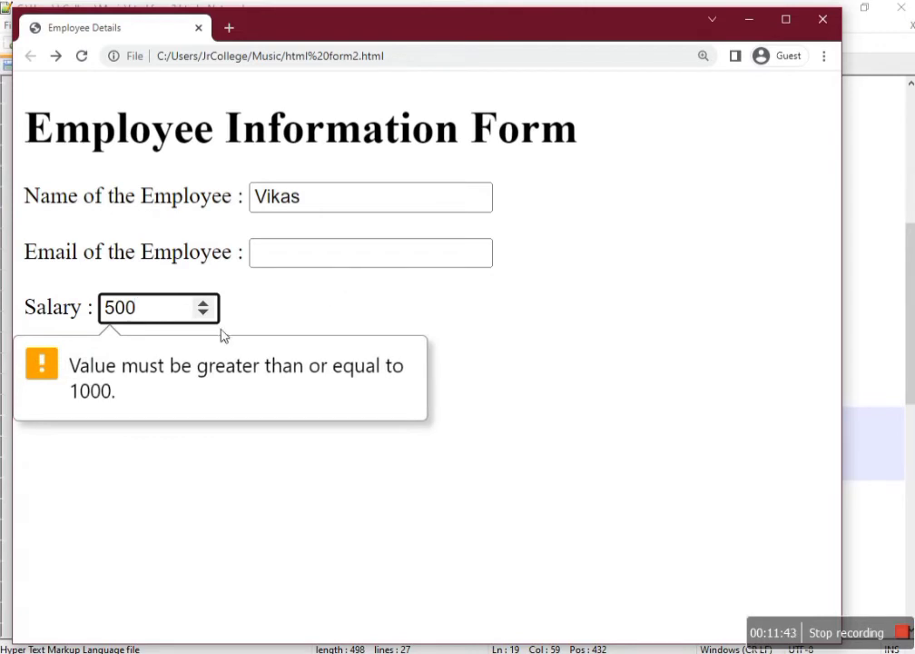
{"action": "left_click", "coordinate": [370, 253]}
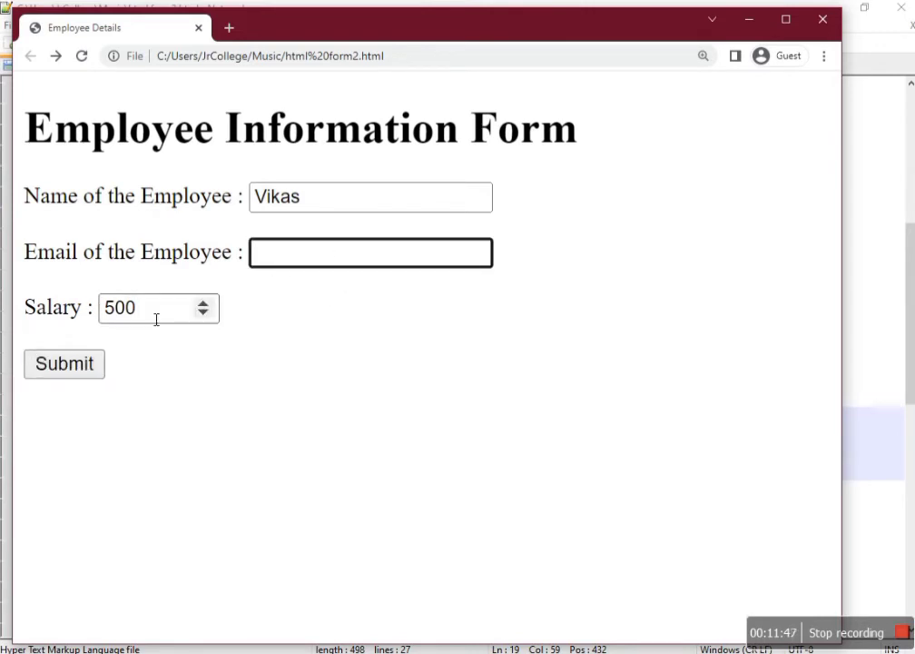
{"action": "type", "text": "2000"}
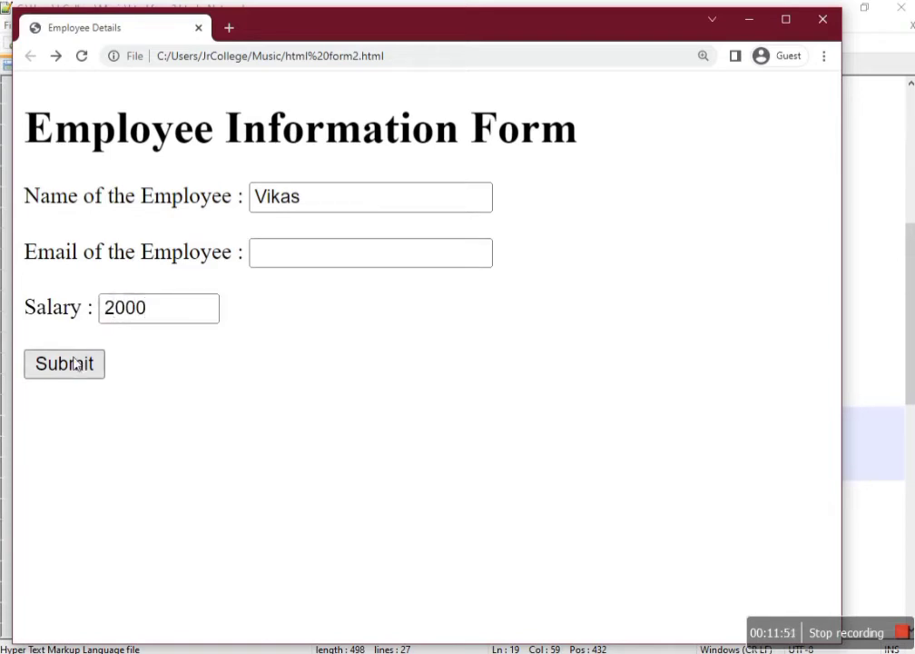
Submit Vikas with salary 2000, view exza.in's response, and go back to the form.
{"action": "left_click", "coordinate": [63, 364]}
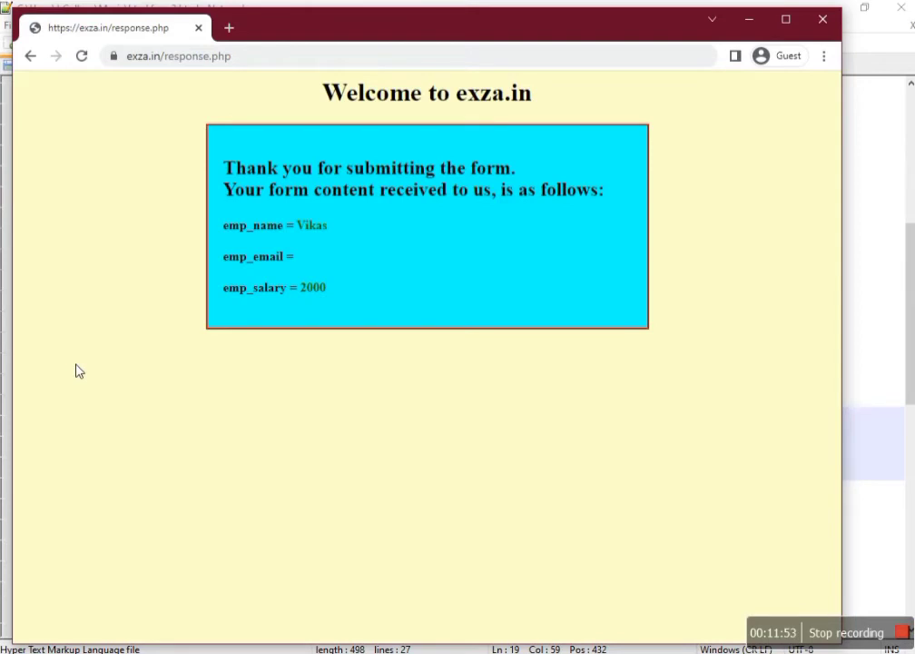
{"action": "mouse_move", "coordinate": [216, 189]}
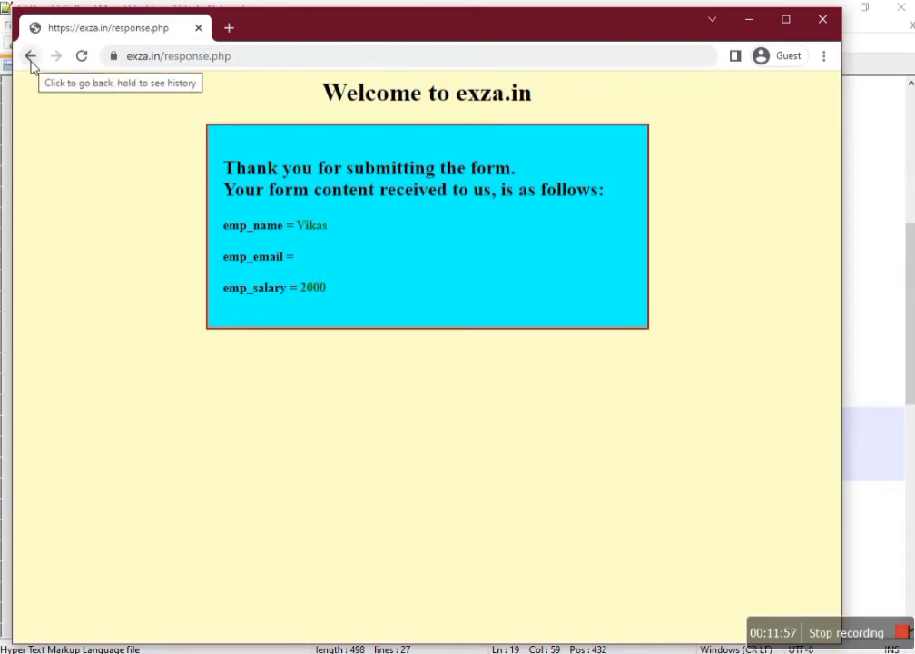
{"action": "left_click", "coordinate": [31, 55]}
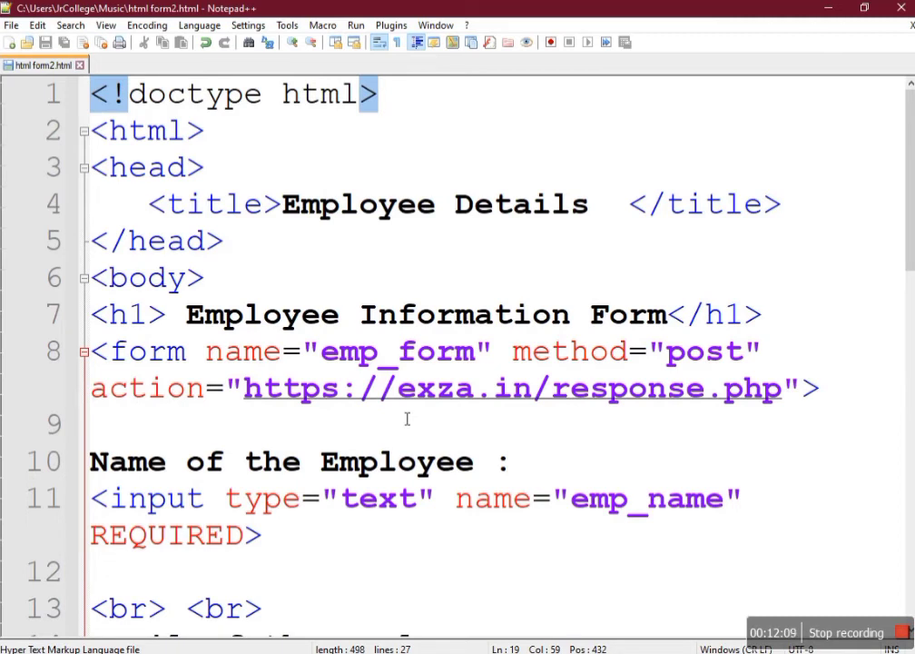
{"action": "mouse_move", "coordinate": [397, 400]}
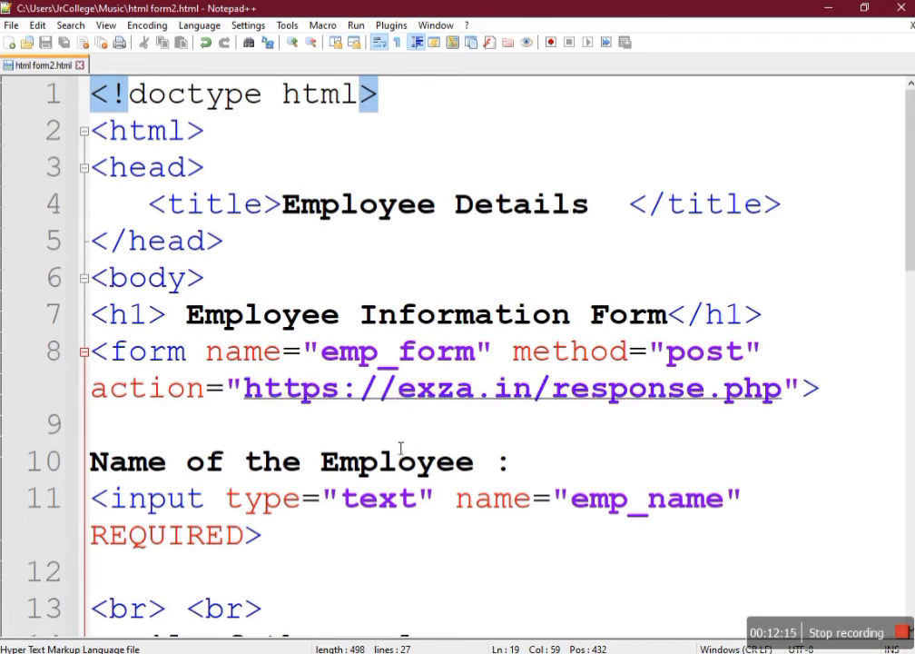
{"action": "scroll", "scroll_direction": "down", "scroll_amount": 3}
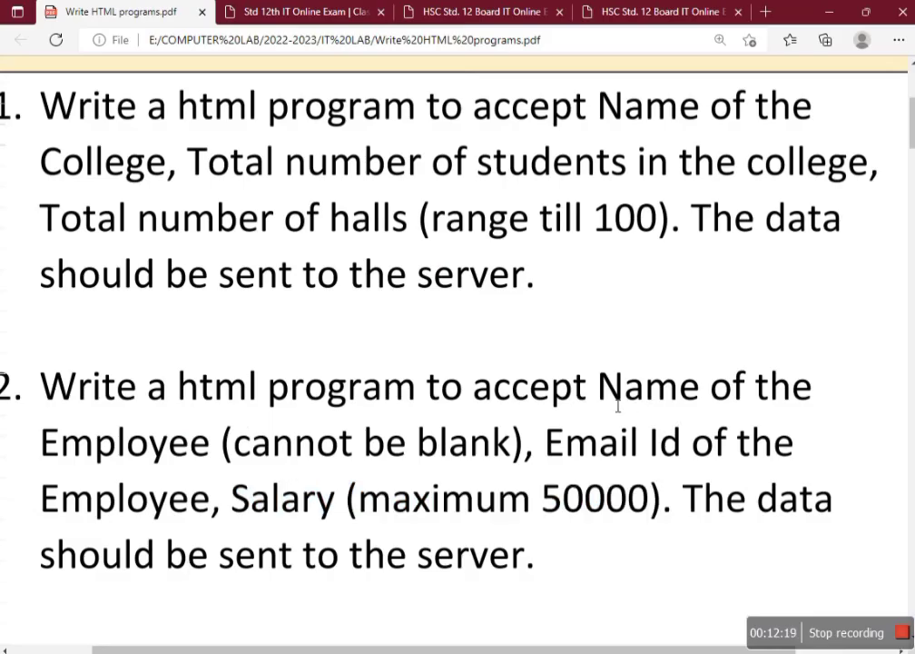
Highlight 'cannot be blank' and 'Salary (maximum 50000)' in question 2 of the PDF.
{"action": "double_click", "coordinate": [435, 442]}
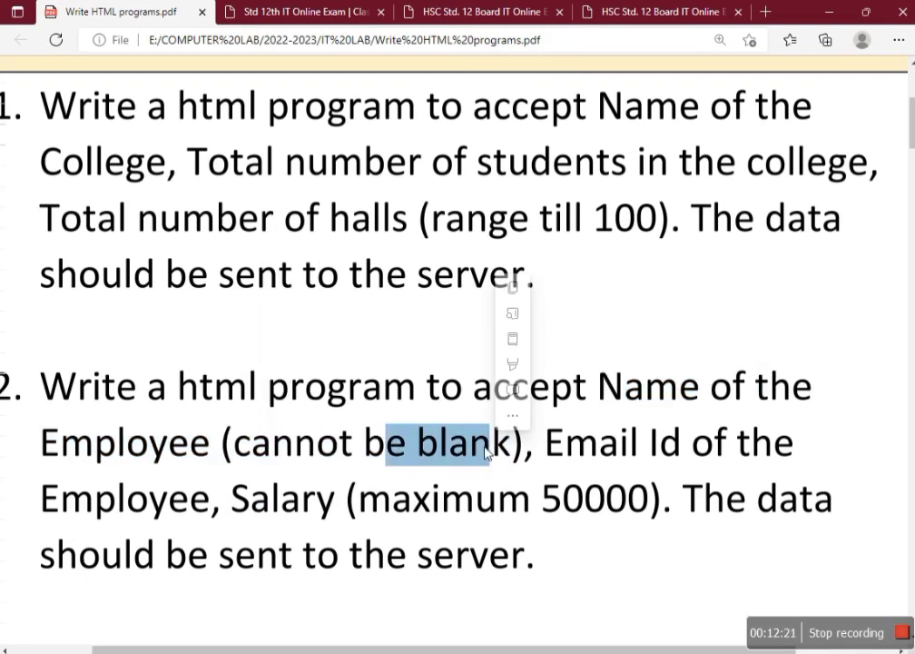
{"action": "left_click_drag", "start_coordinate": [485, 443], "coordinate": [213, 497]}
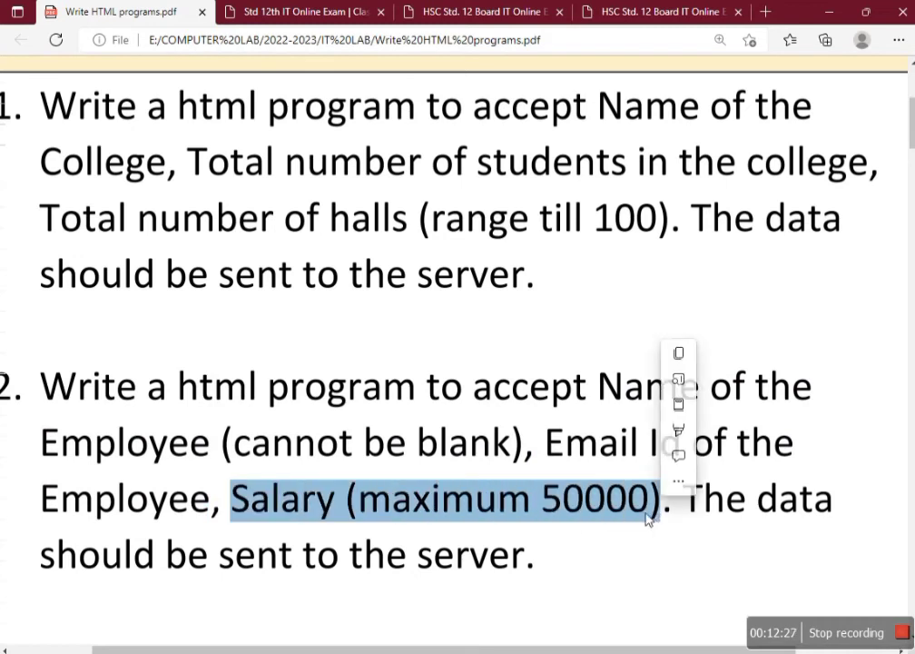
{"action": "mouse_move", "coordinate": [522, 527]}
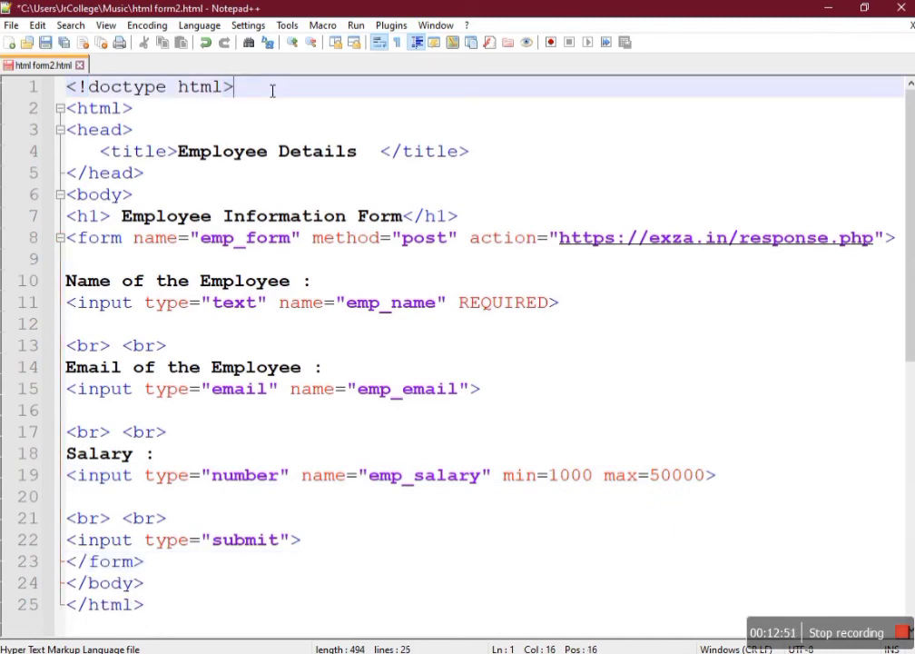
{"action": "mouse_move", "coordinate": [321, 98]}
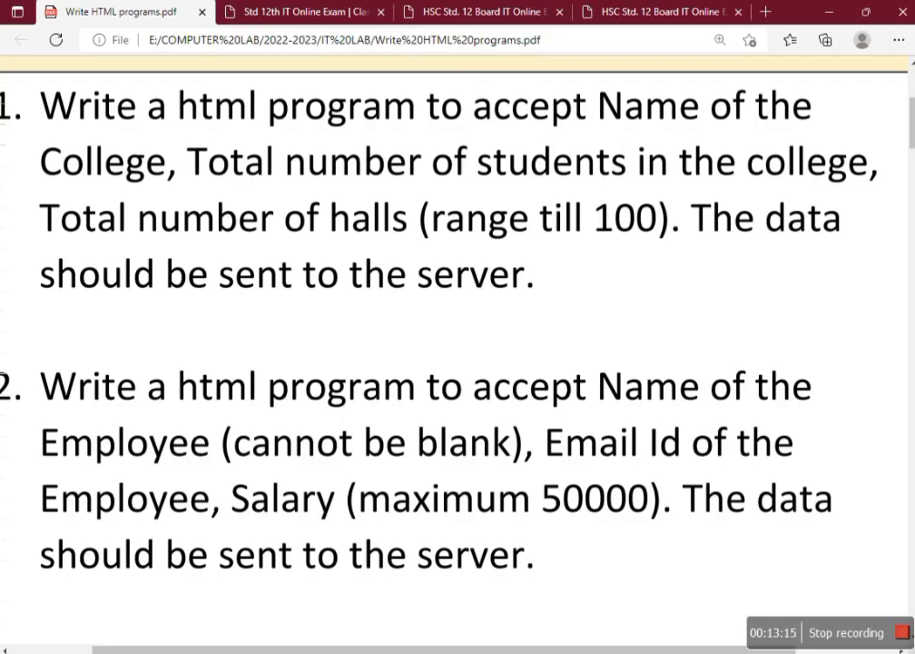
Open the HSC mock test tab and bring up the 'Q8 A & B: Programs' section.
{"action": "left_click", "coordinate": [658, 11]}
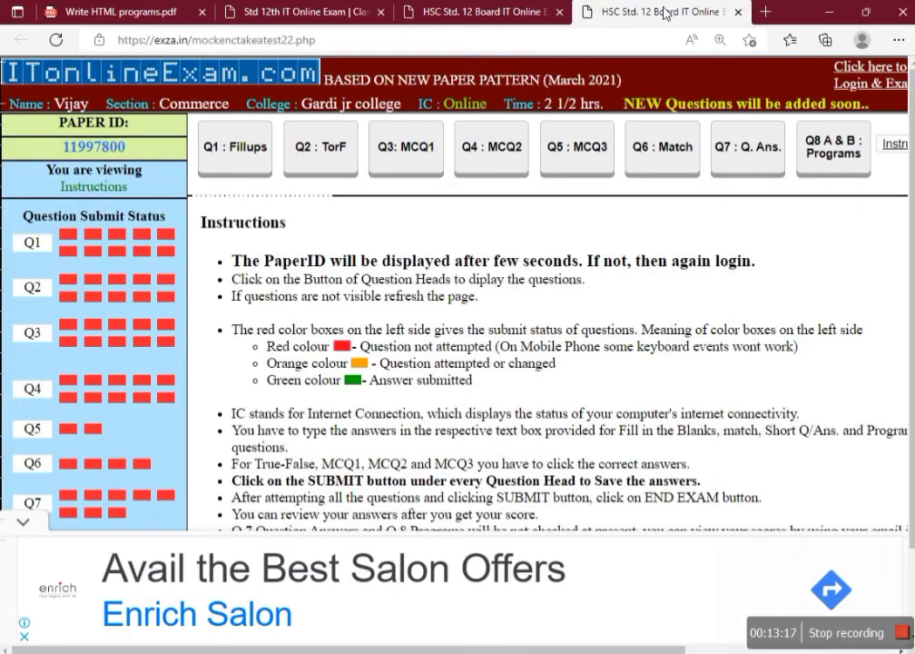
{"action": "mouse_move", "coordinate": [386, 209]}
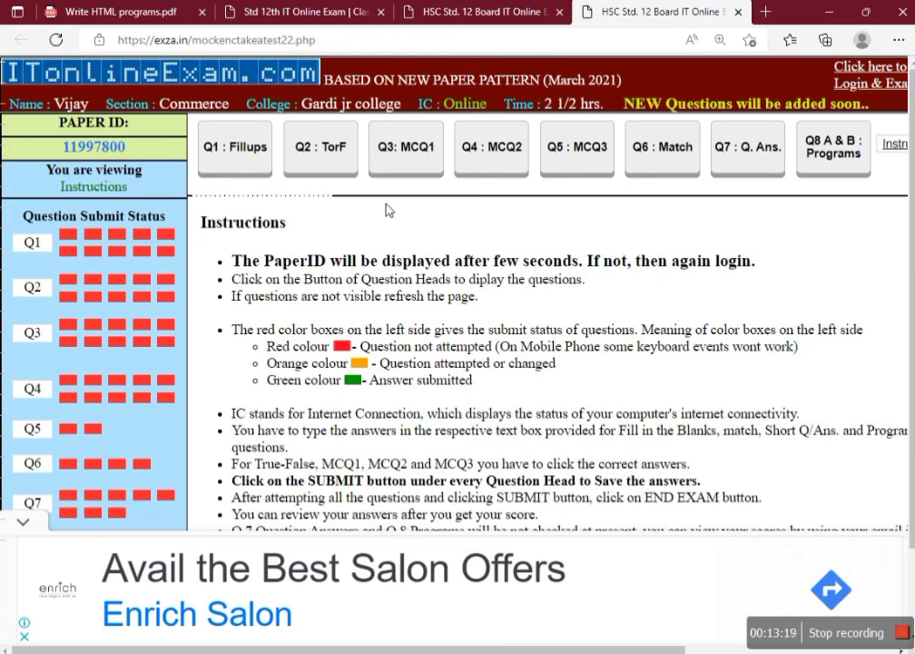
{"action": "mouse_move", "coordinate": [379, 191]}
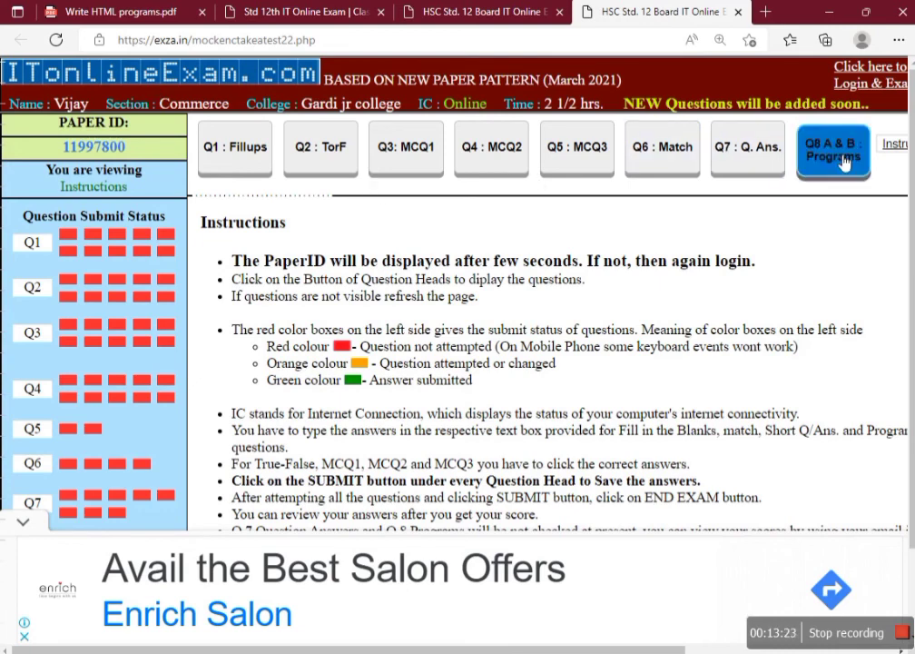
{"action": "left_click", "coordinate": [831, 150]}
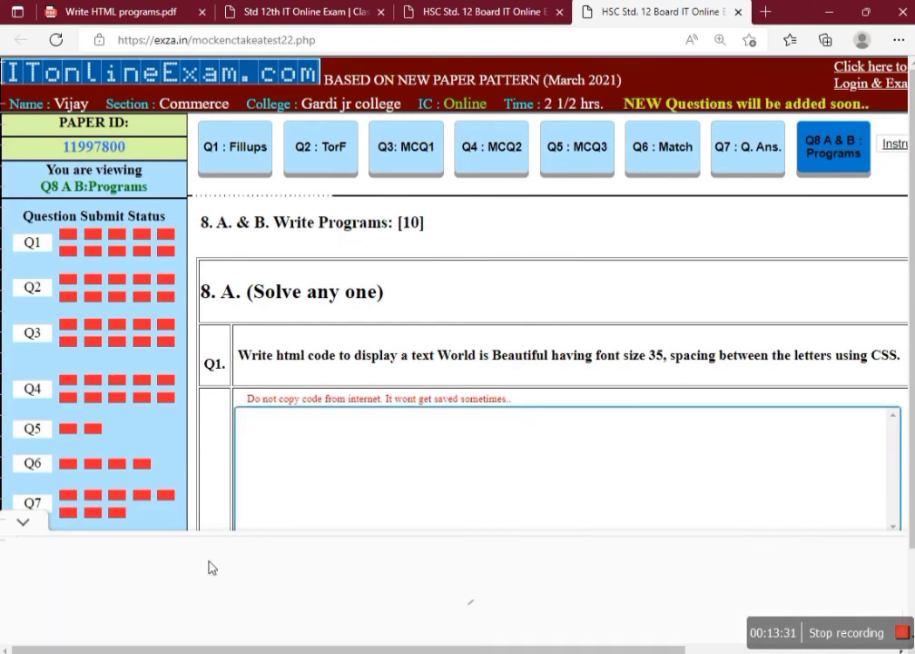
{"action": "scroll", "scroll_direction": "down", "scroll_amount": 3}
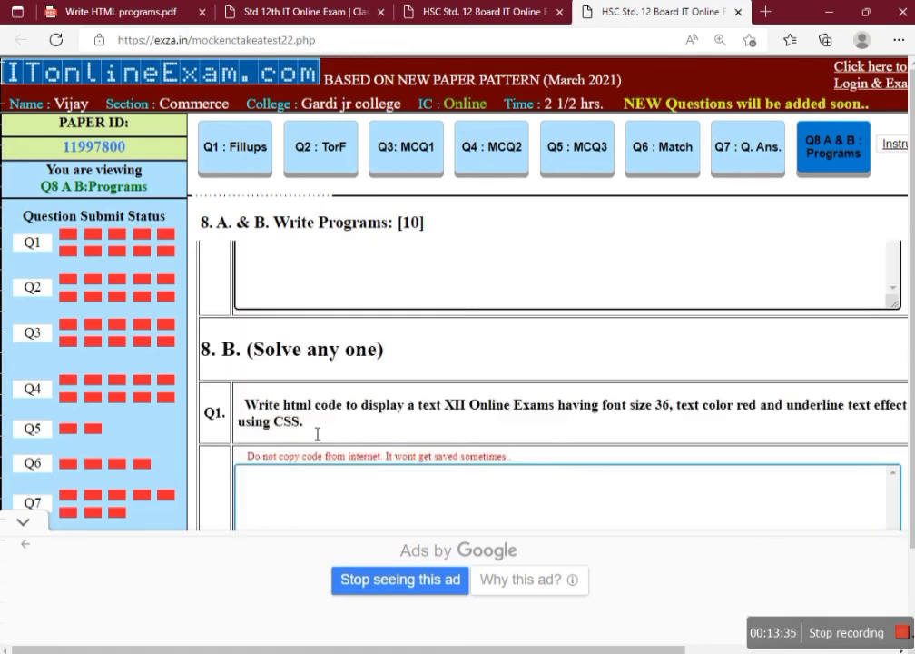
{"action": "scroll", "scroll_direction": "down", "scroll_amount": 3}
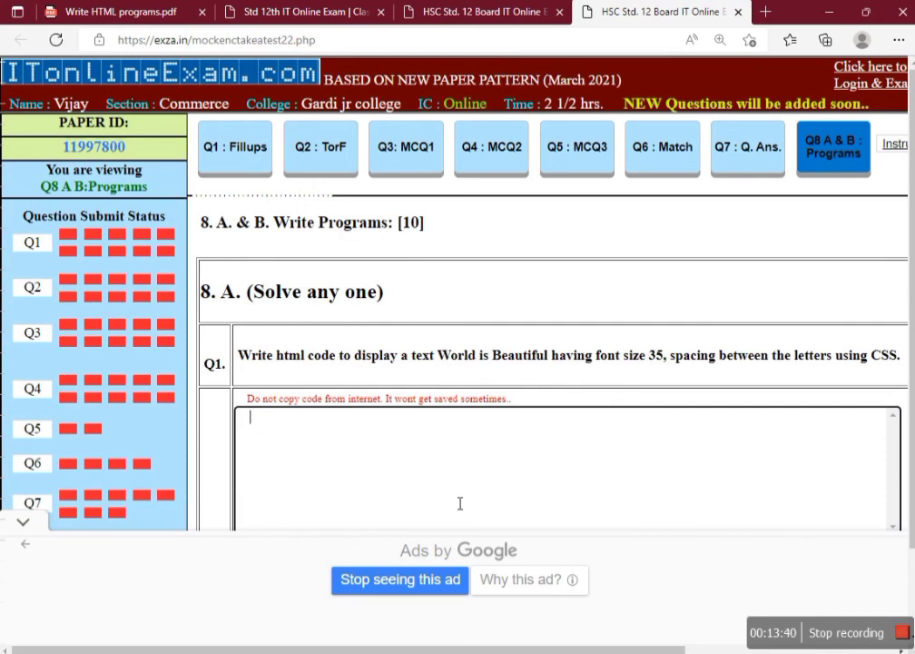
{"action": "scroll", "scroll_direction": "down", "scroll_amount": 3}
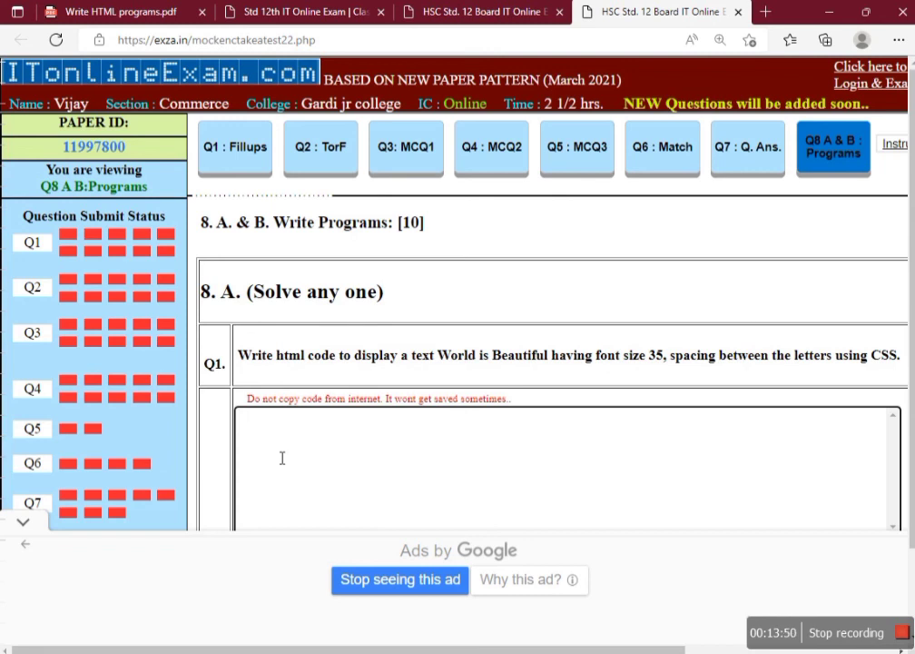
{"action": "scroll", "scroll_direction": "down", "scroll_amount": 3}
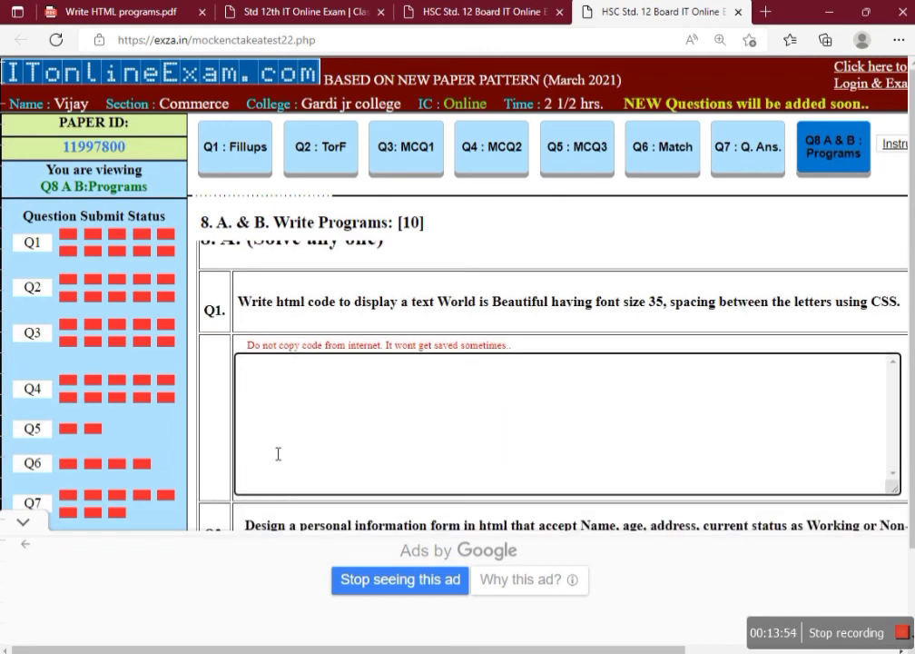
{"action": "mouse_move", "coordinate": [445, 325]}
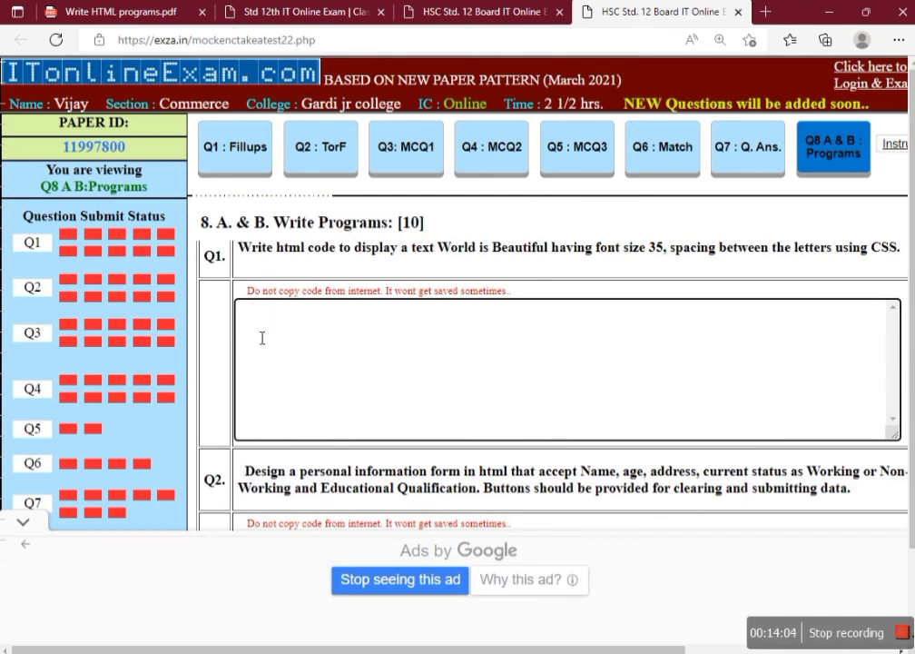
{"action": "scroll", "scroll_direction": "down", "scroll_amount": 3}
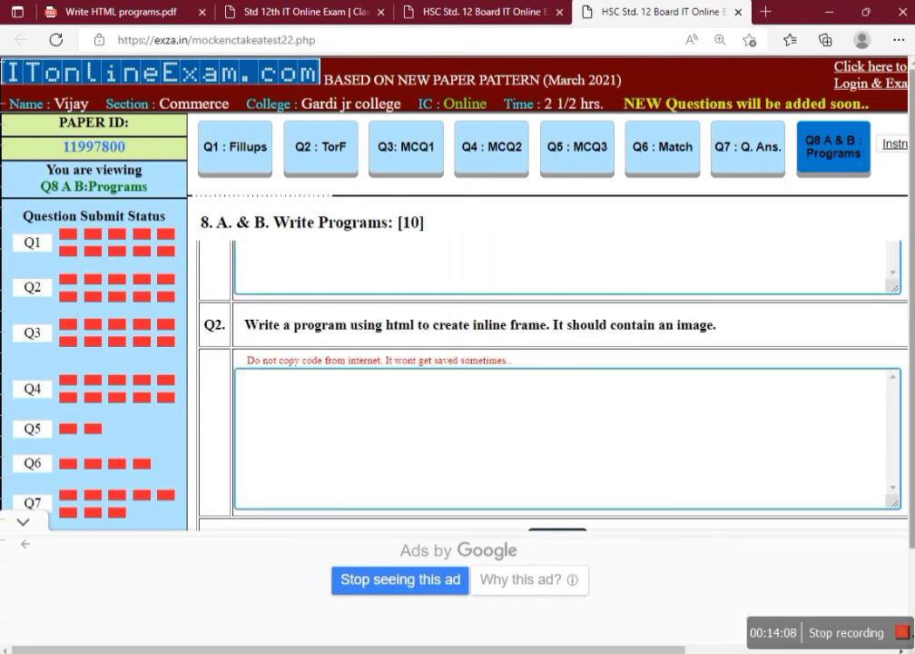
{"action": "mouse_move", "coordinate": [708, 347]}
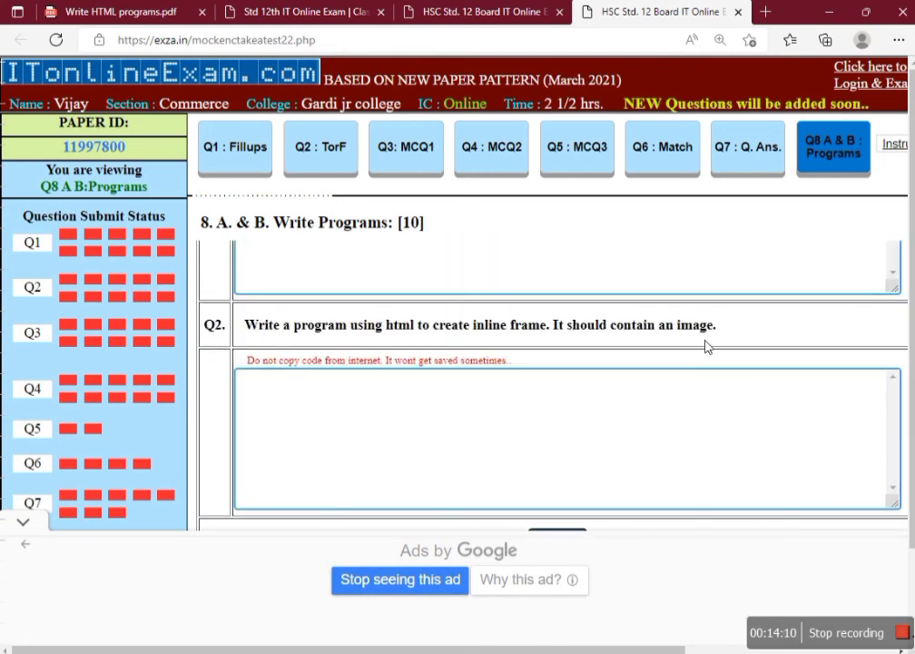